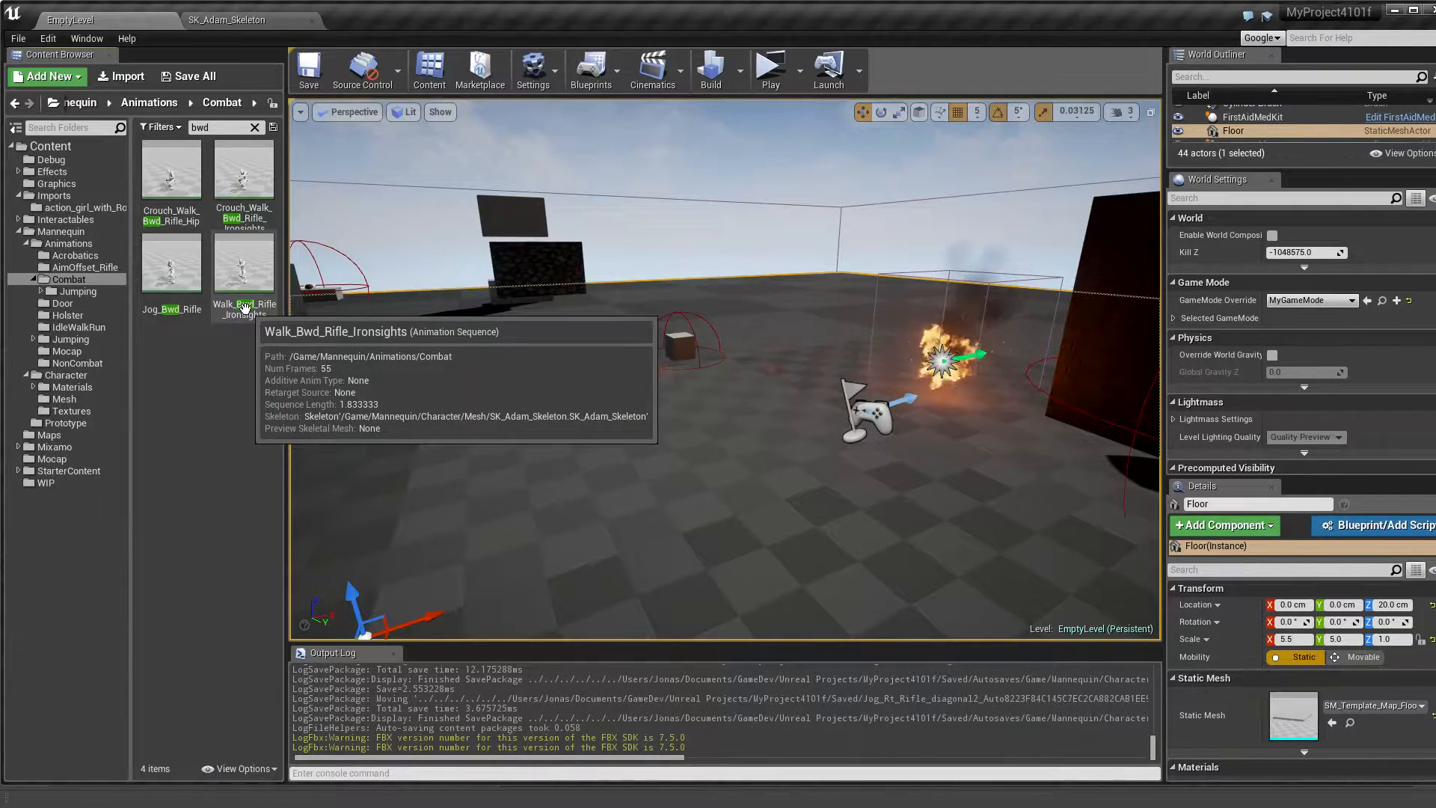
# - Export Walk_Bwd_Rifle_Ironsights through Asset Actions as an FBX saved to the Desktop
pyautogui.click(244, 264)
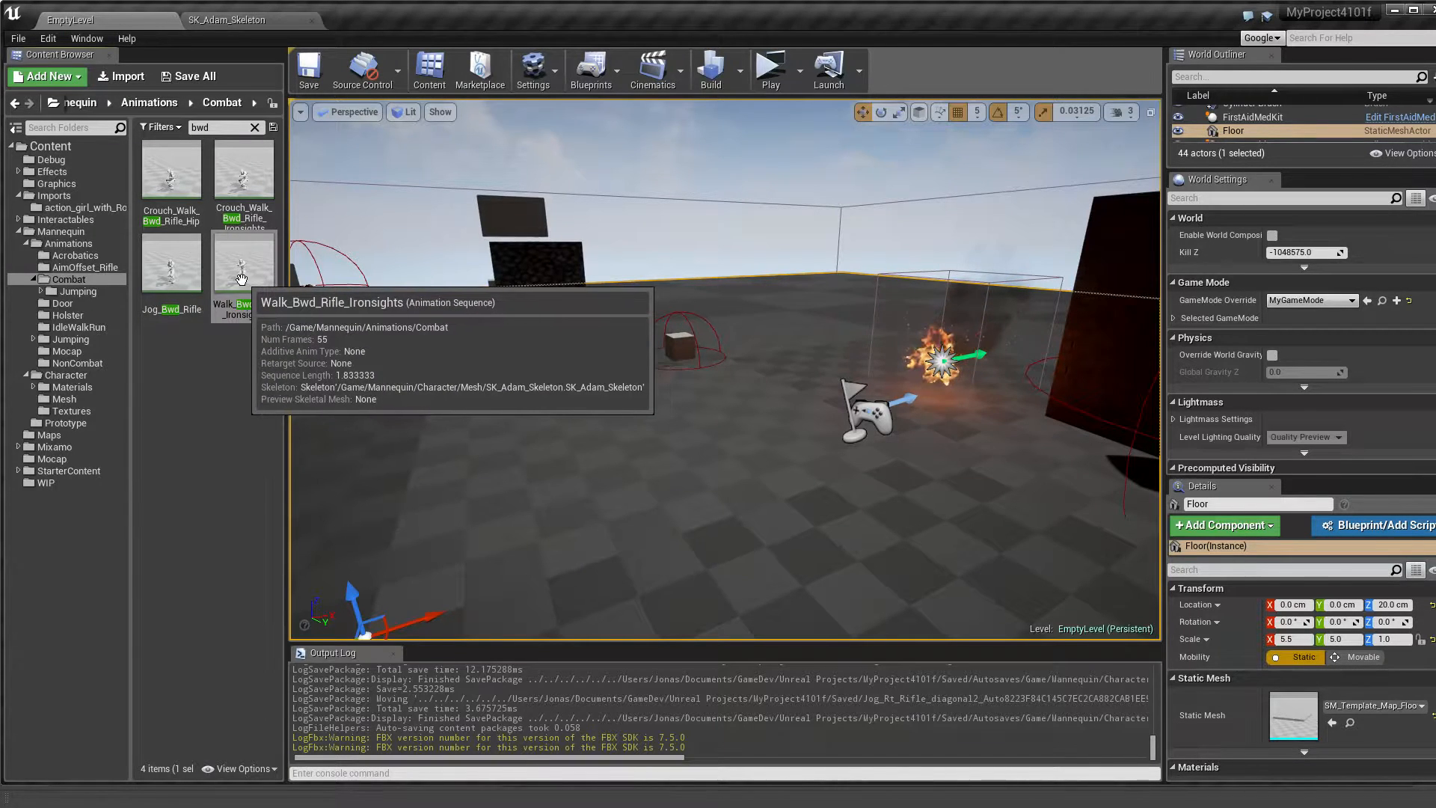
pyautogui.rightClick(243, 266)
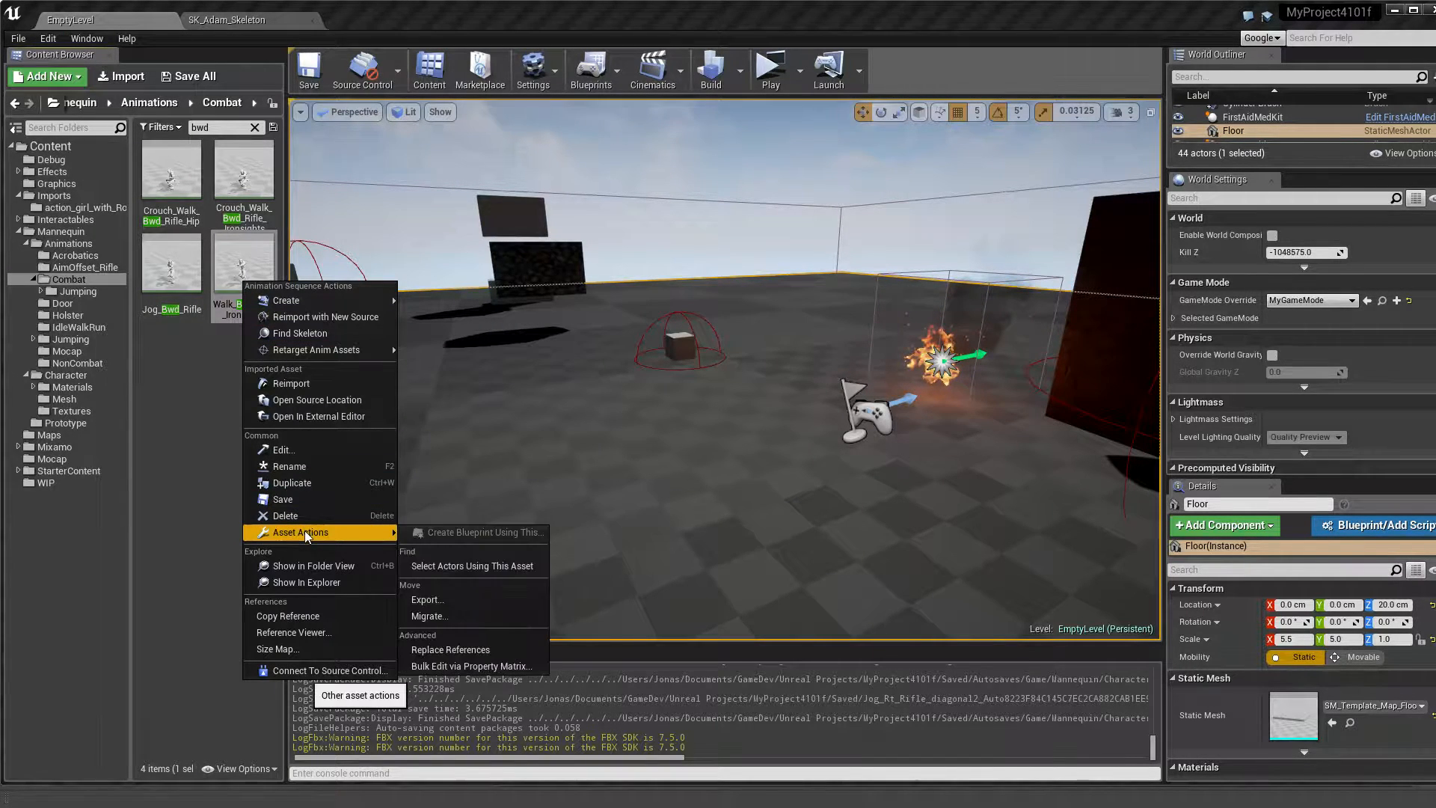
pyautogui.click(425, 599)
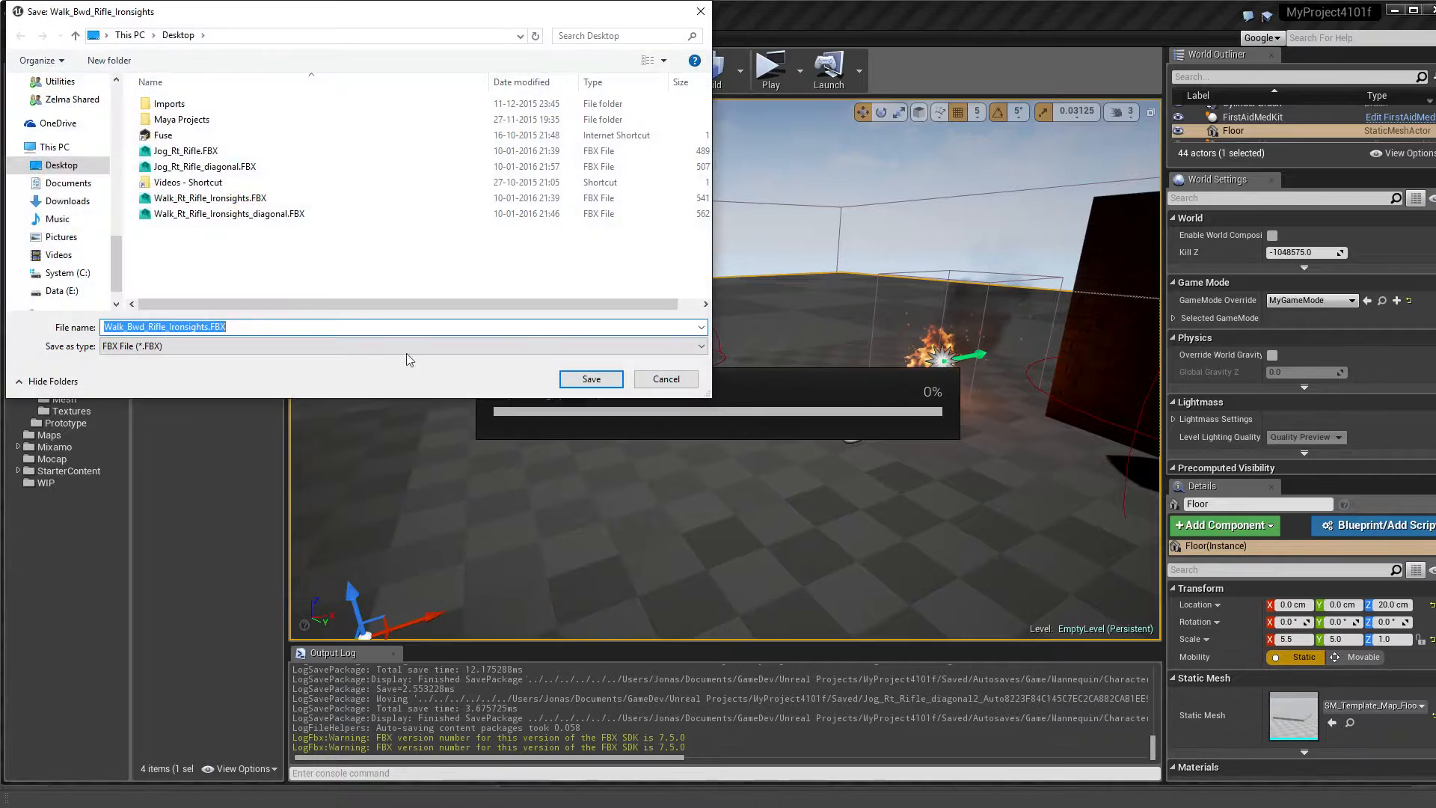
pyautogui.click(590, 378)
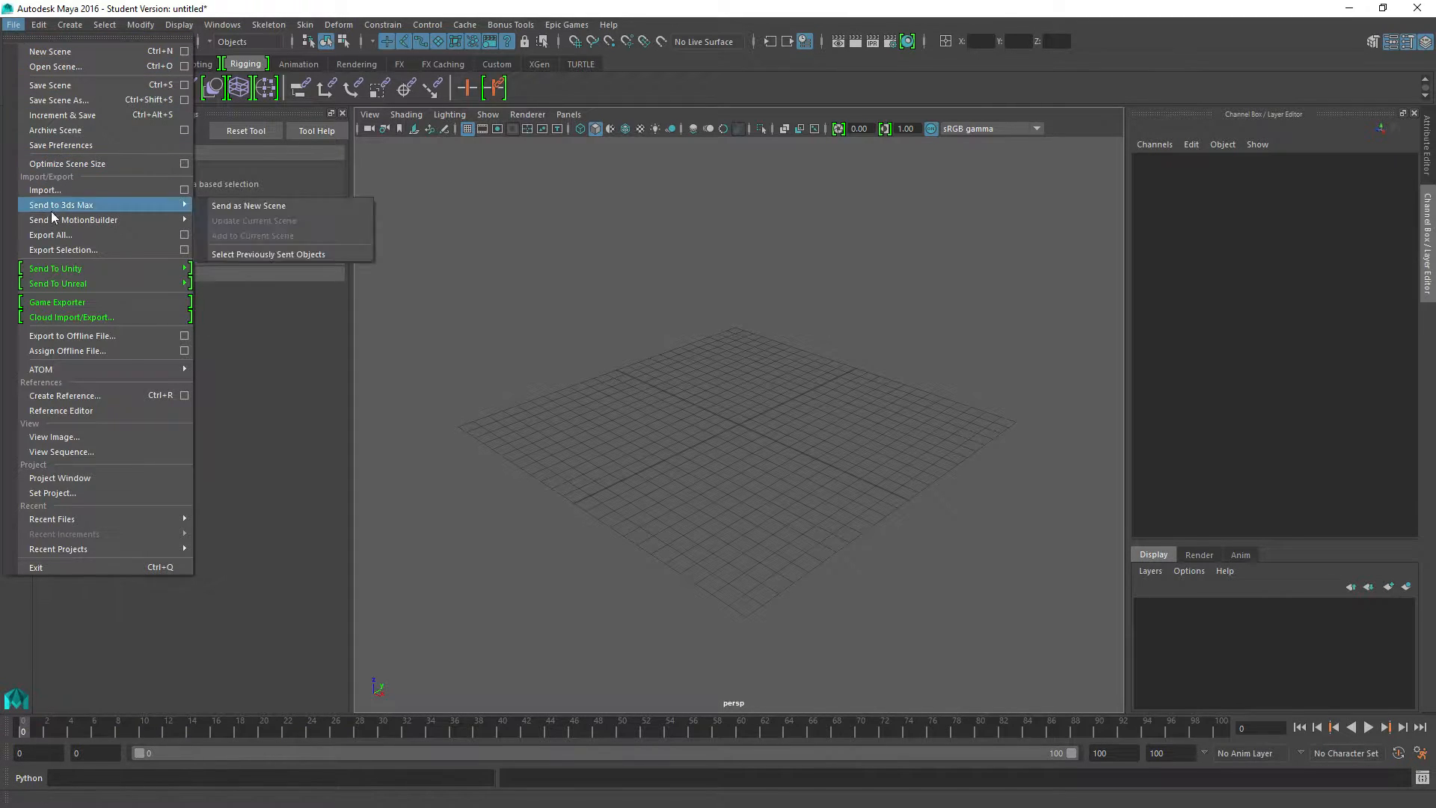
# - Import the exported FBX animation into Maya and select the skeleton's pelvis
pyautogui.click(44, 190)
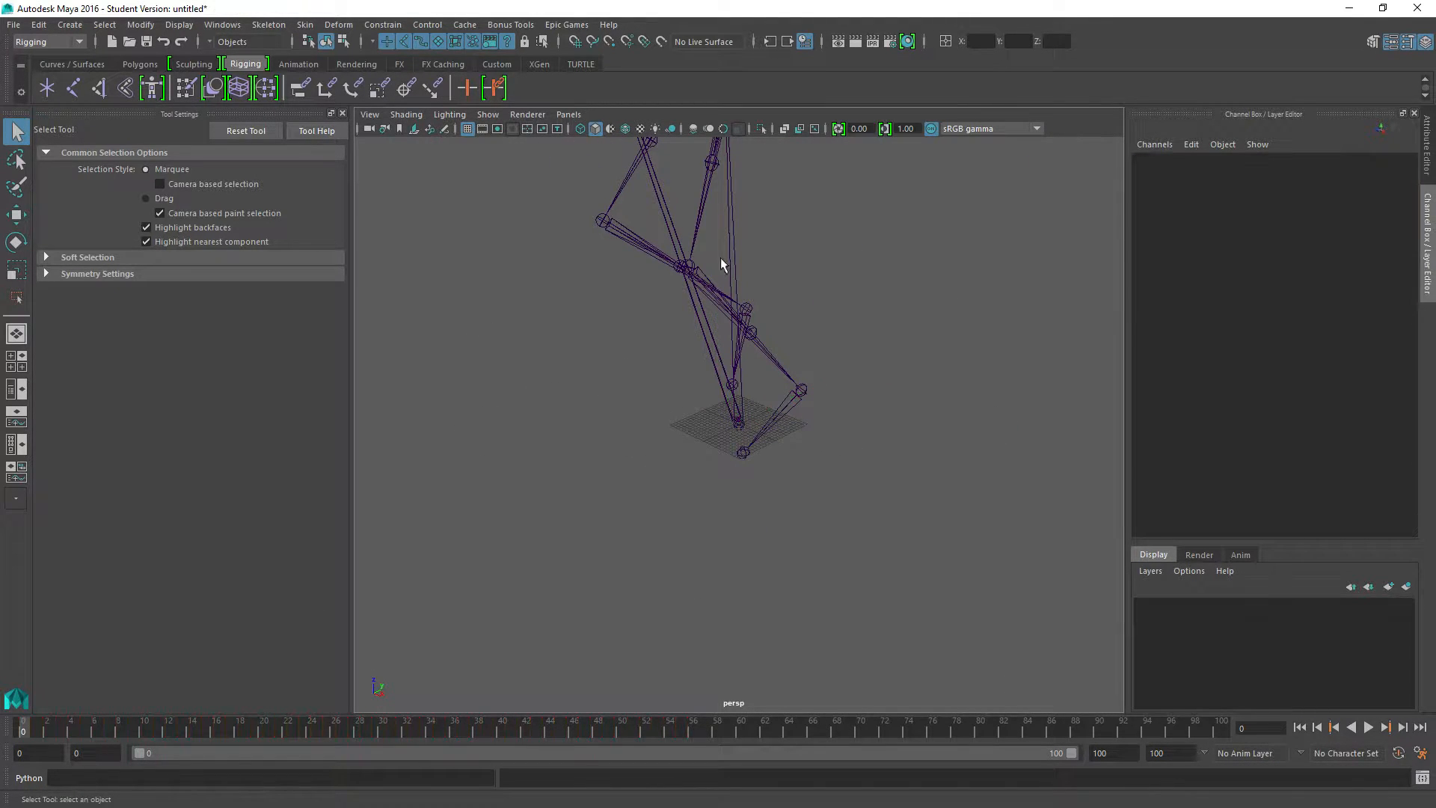
pyautogui.click(710, 274)
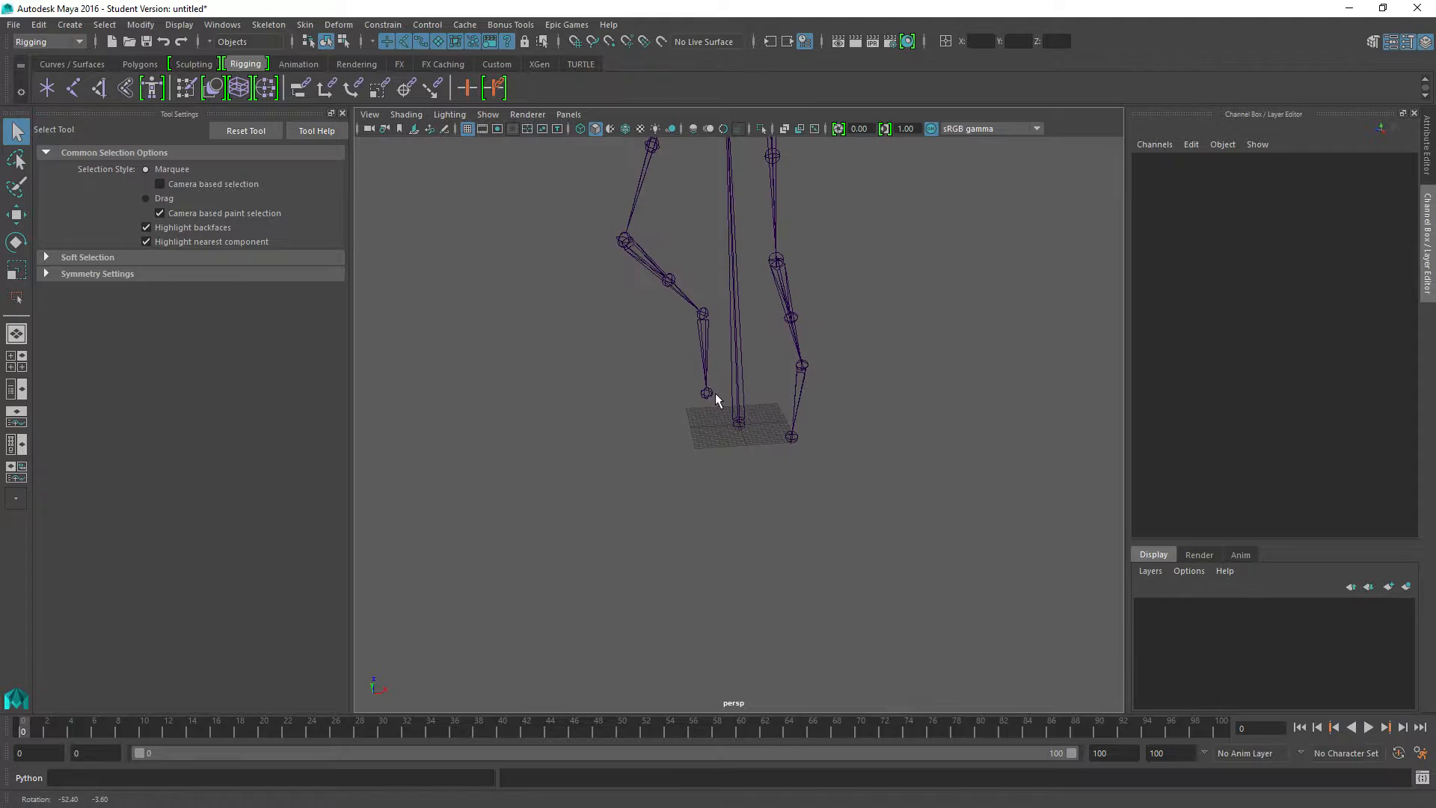
pyautogui.click(732, 256)
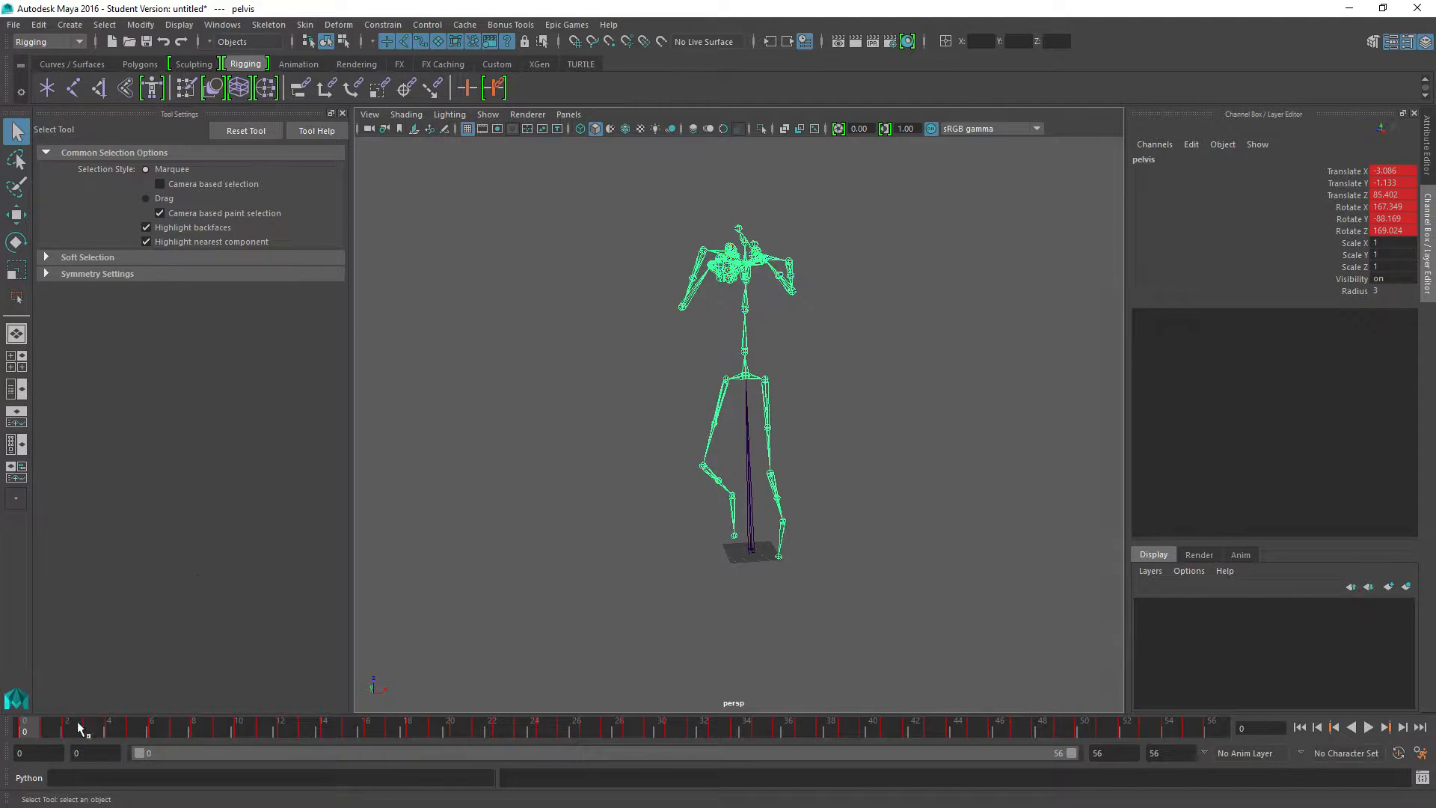
pyautogui.moveTo(787, 572)
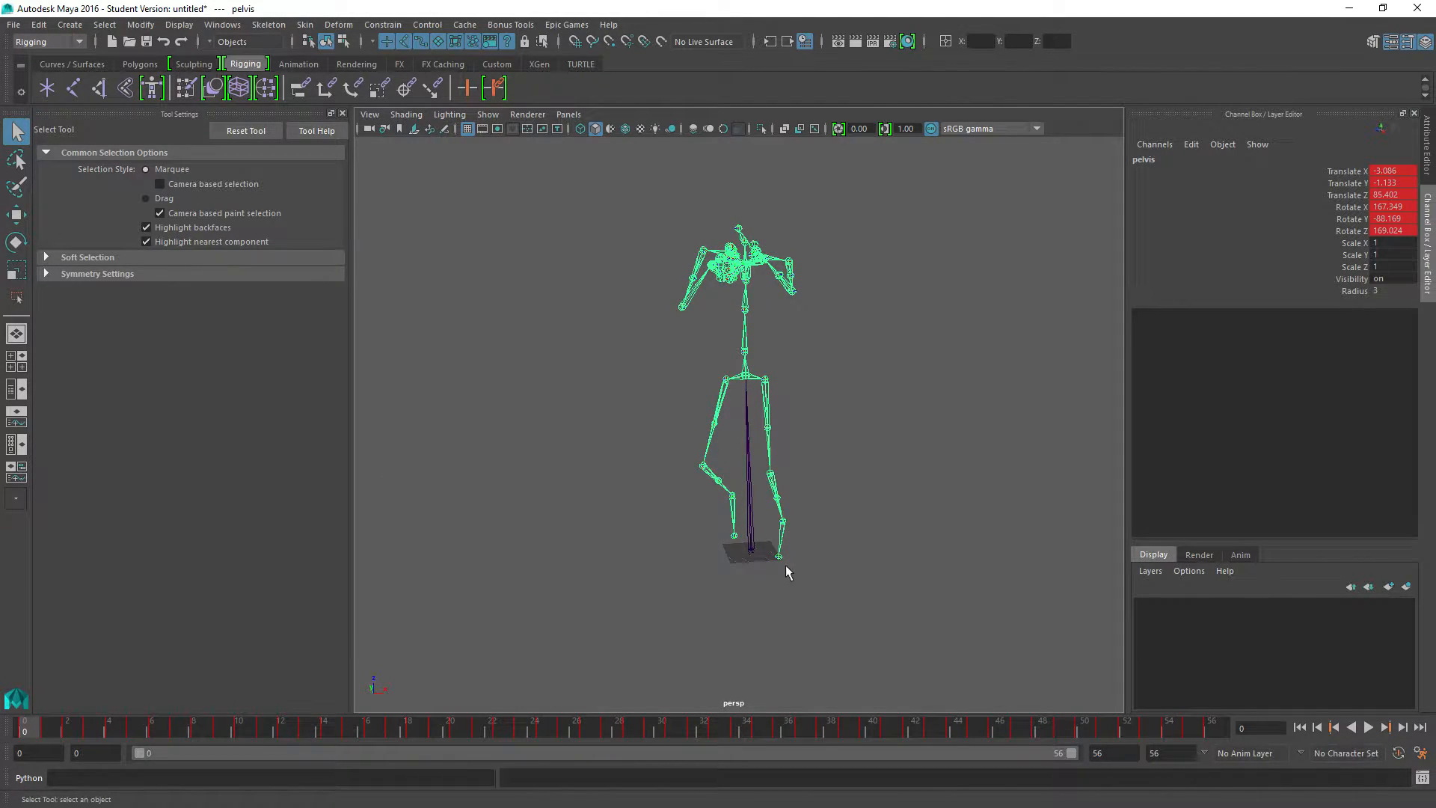
pyautogui.moveTo(812, 572)
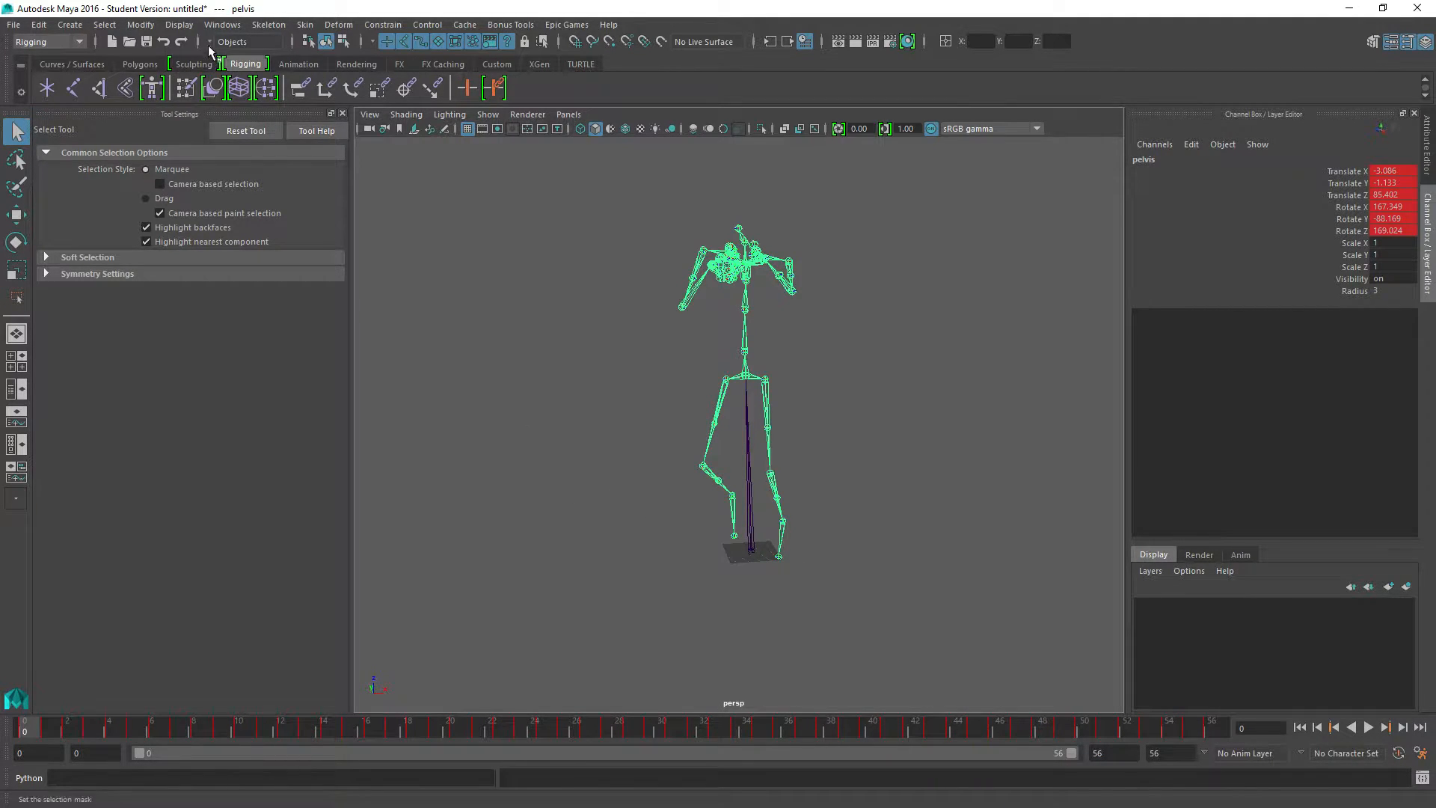
pyautogui.click(221, 25)
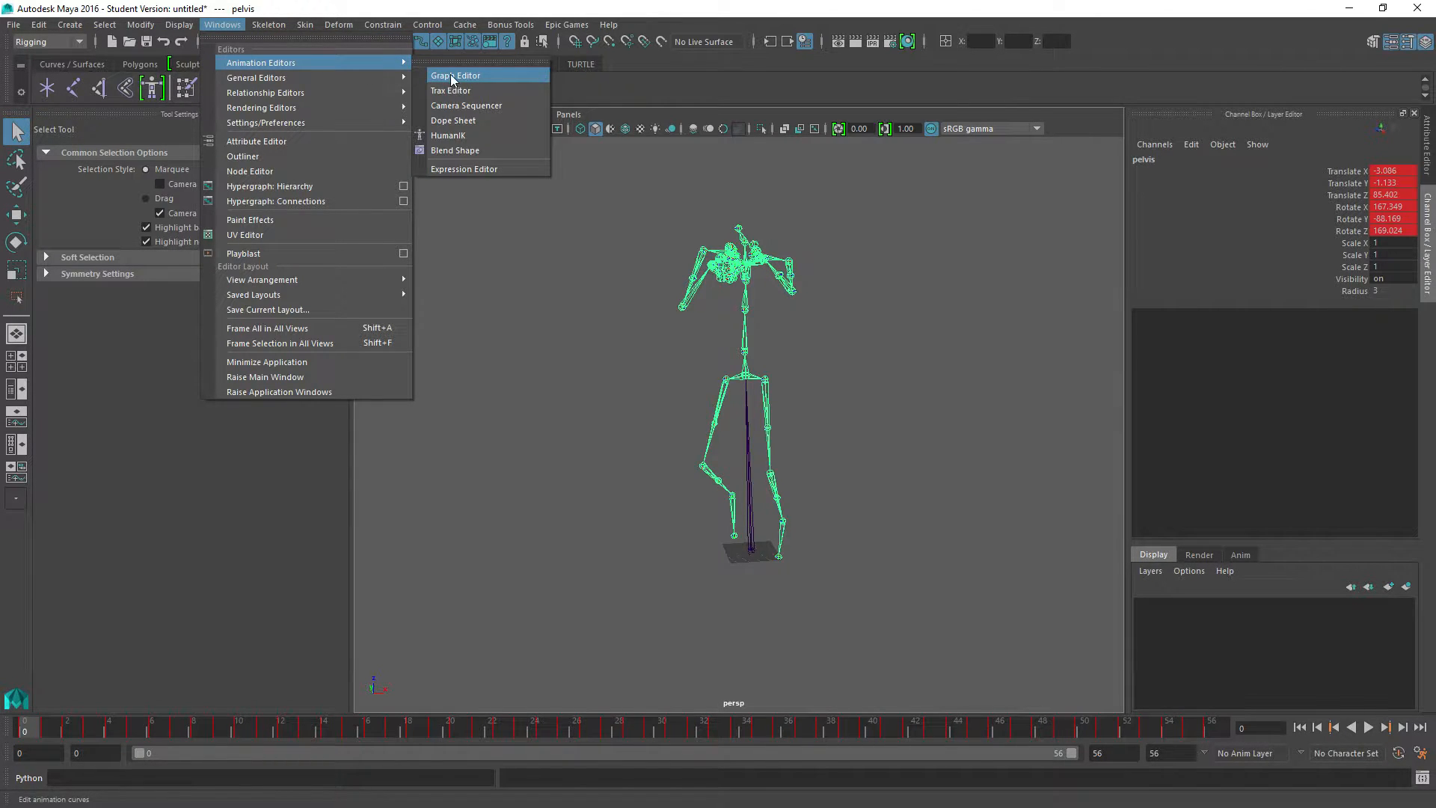
# - Open the Graph Editor to show the root joint's rotation curves
pyautogui.click(456, 75)
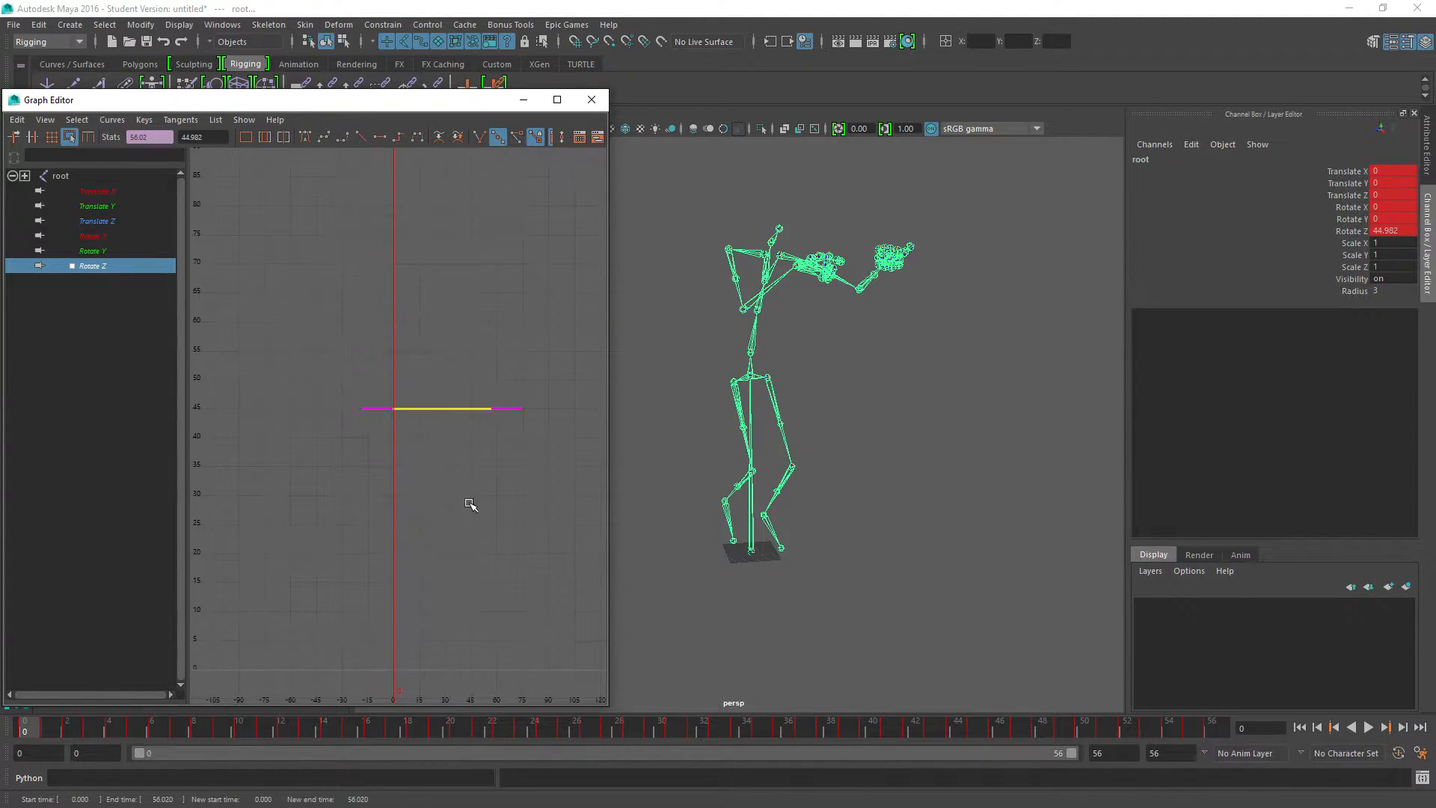
pyautogui.moveTo(525, 559)
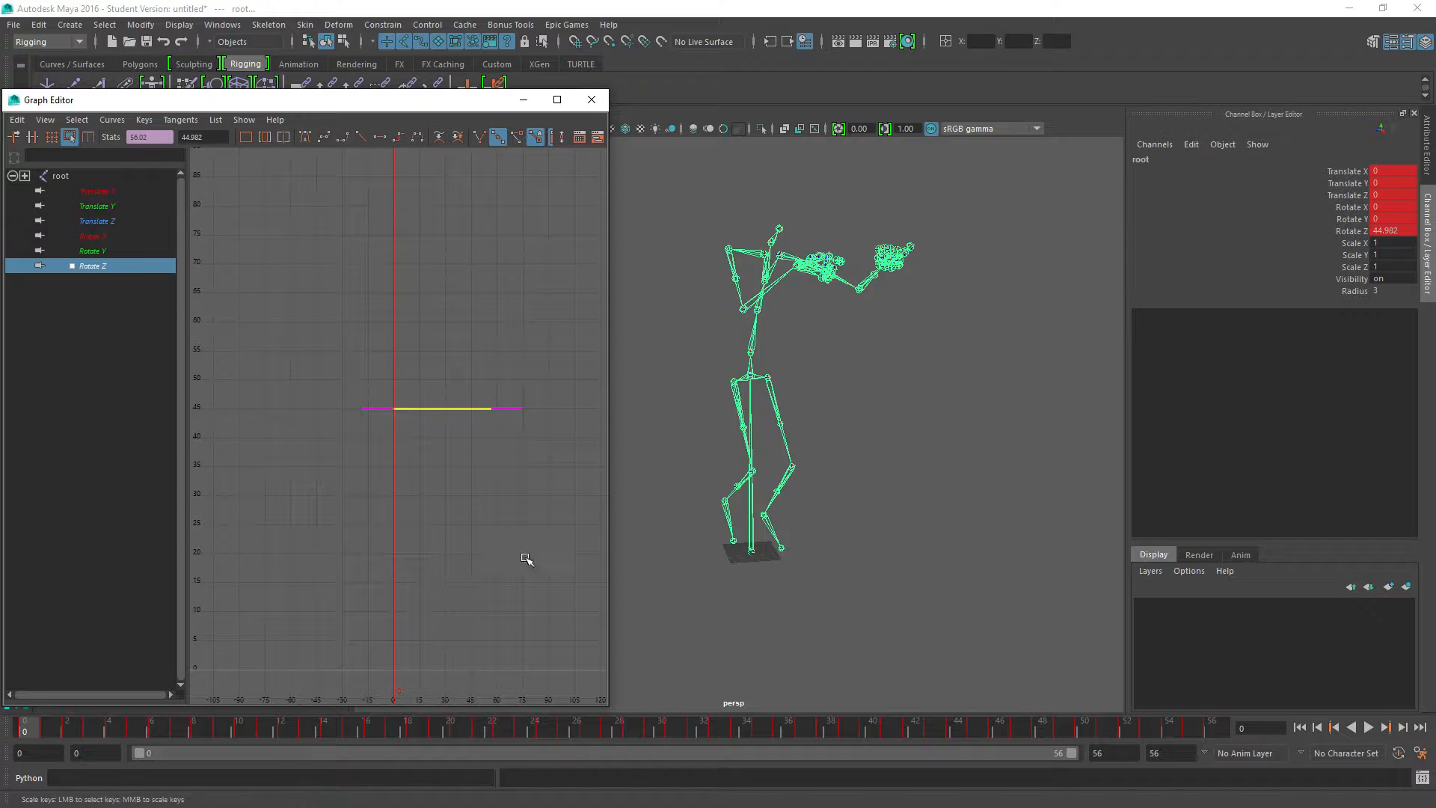
pyautogui.click(492, 726)
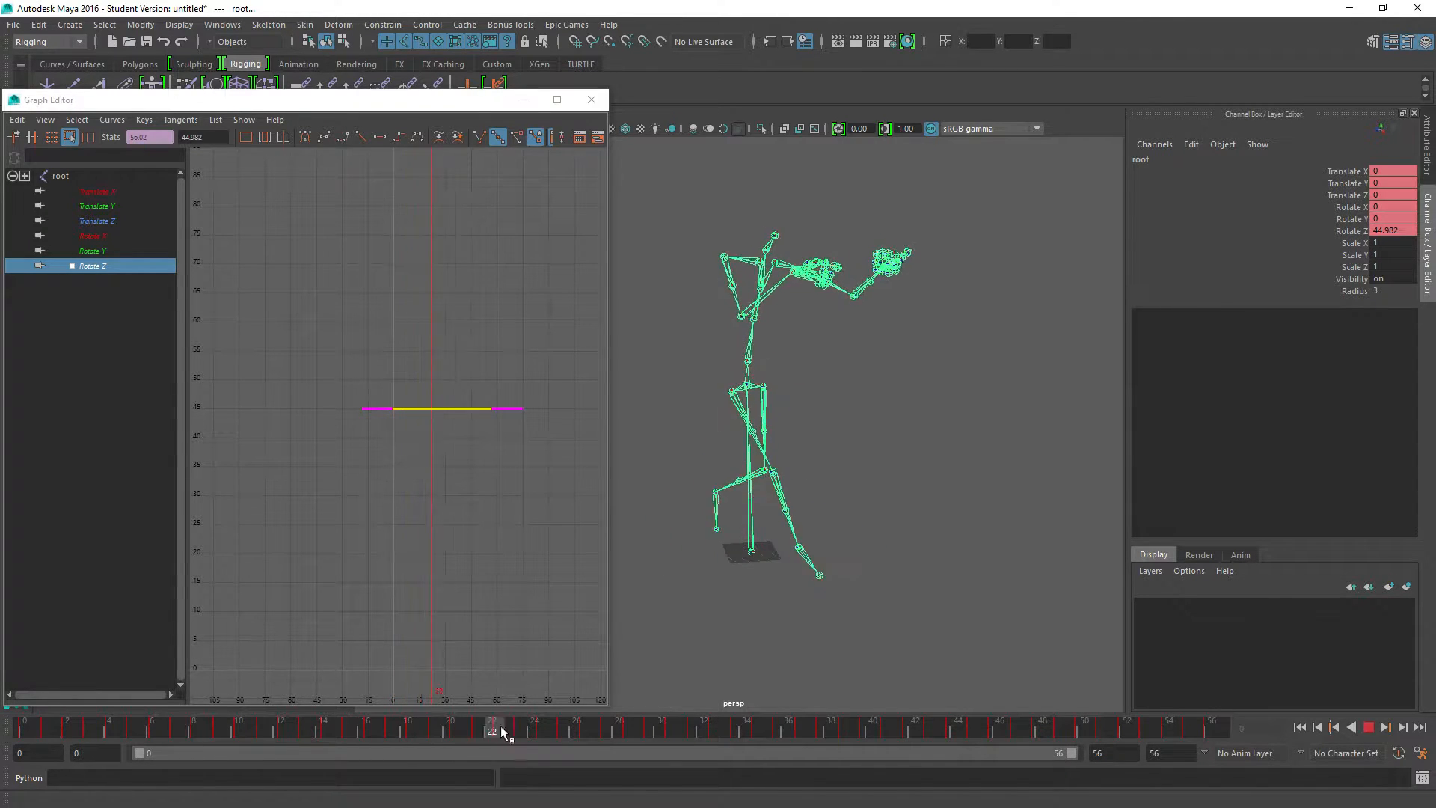
pyautogui.click(25, 730)
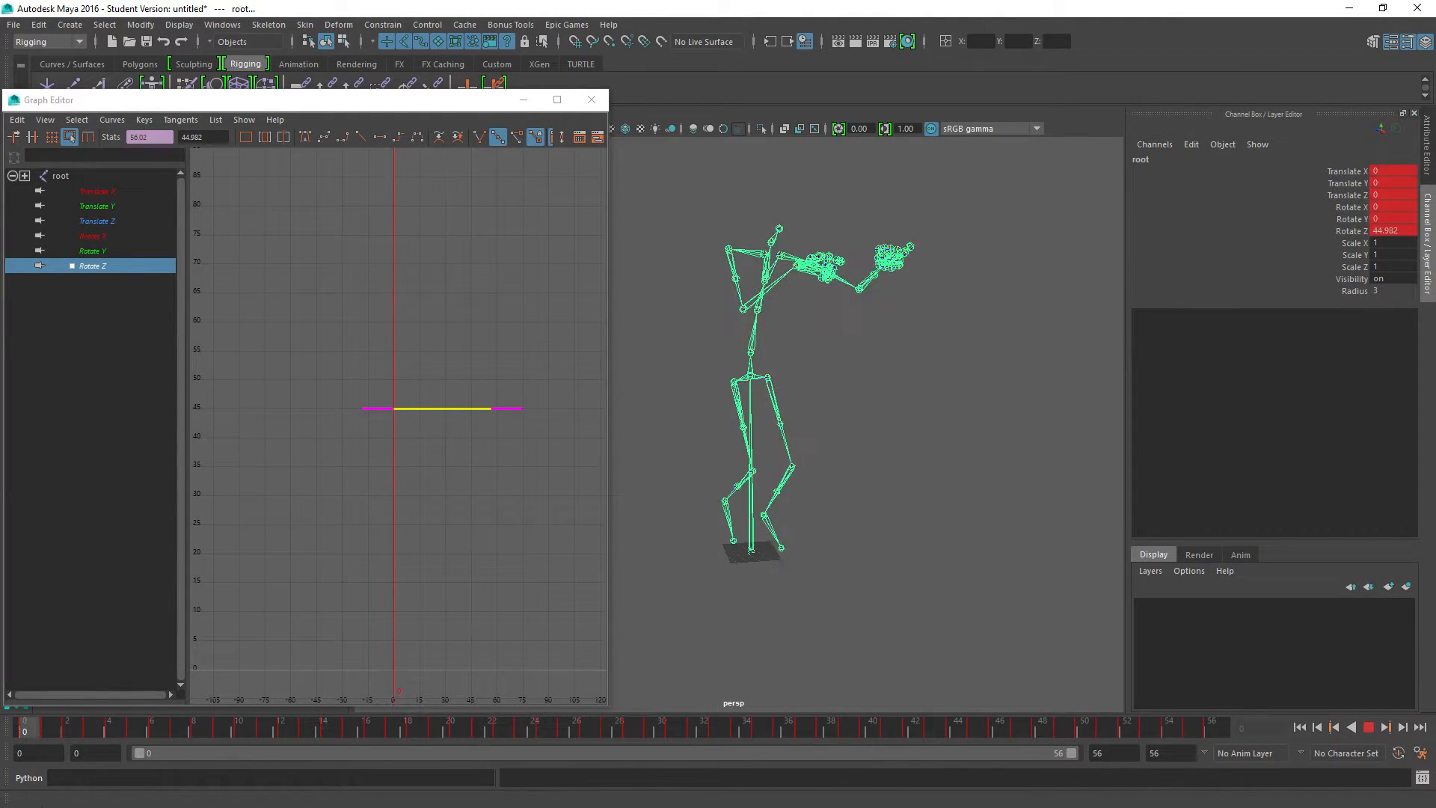
pyautogui.click(513, 730)
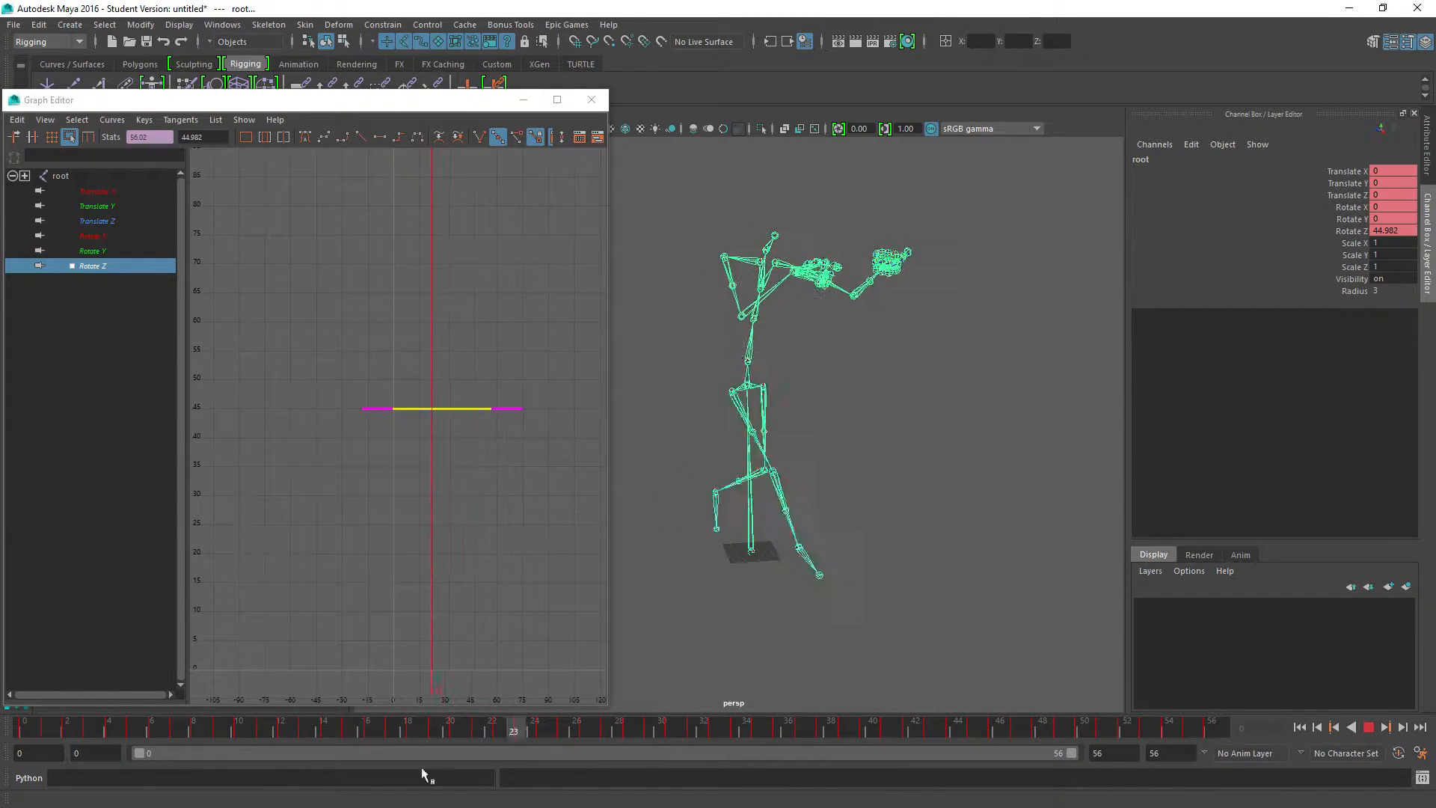
pyautogui.click(621, 730)
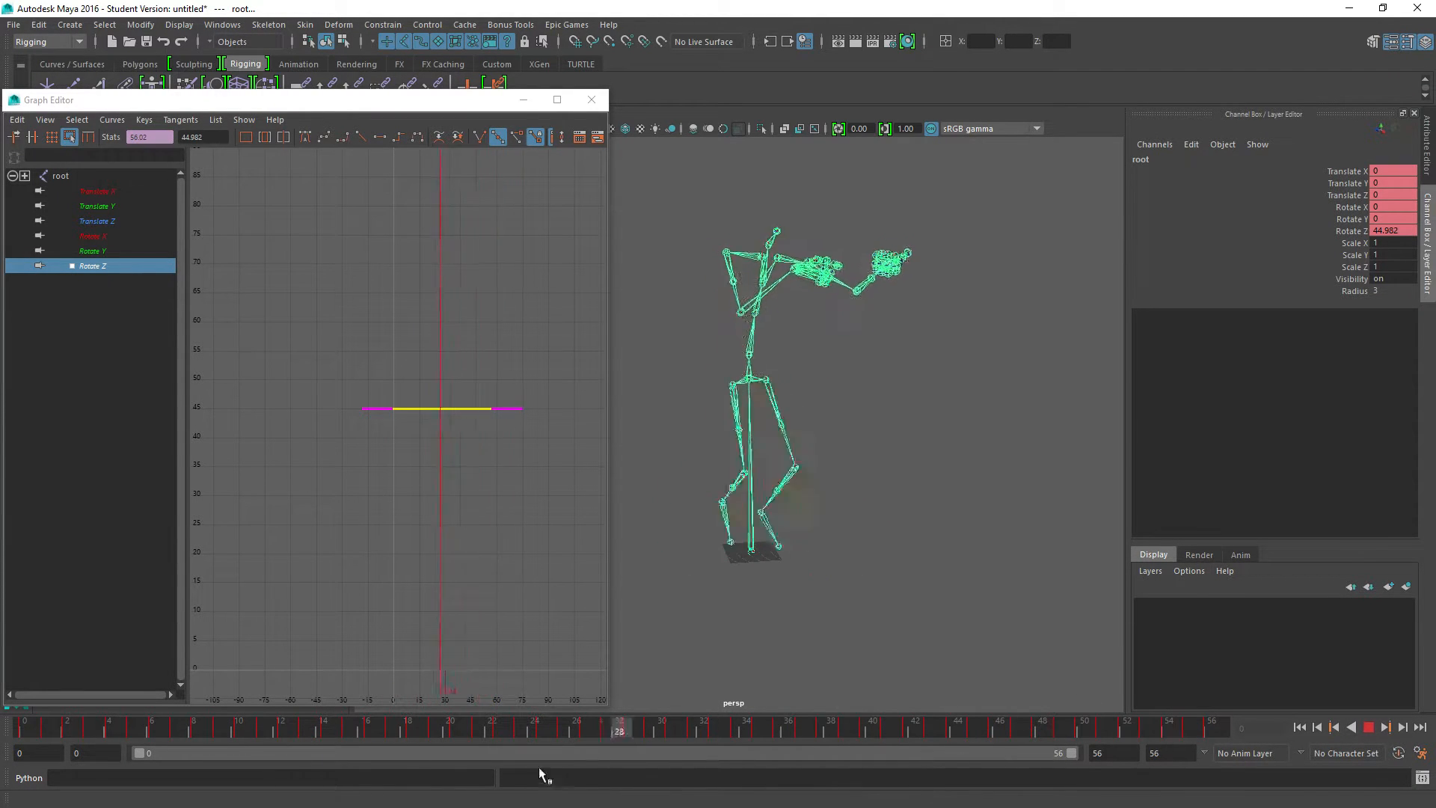
pyautogui.click(1368, 726)
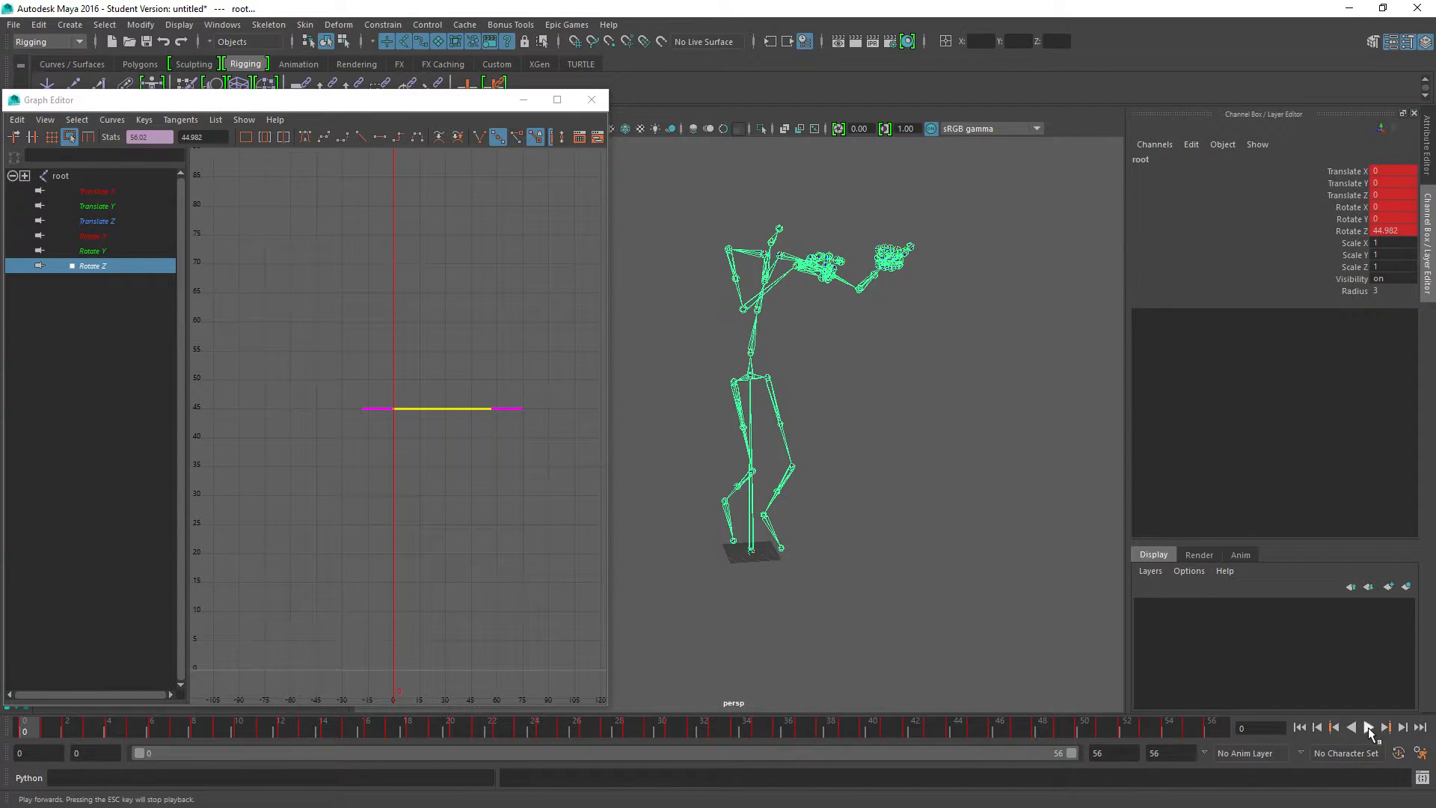
pyautogui.click(1367, 727)
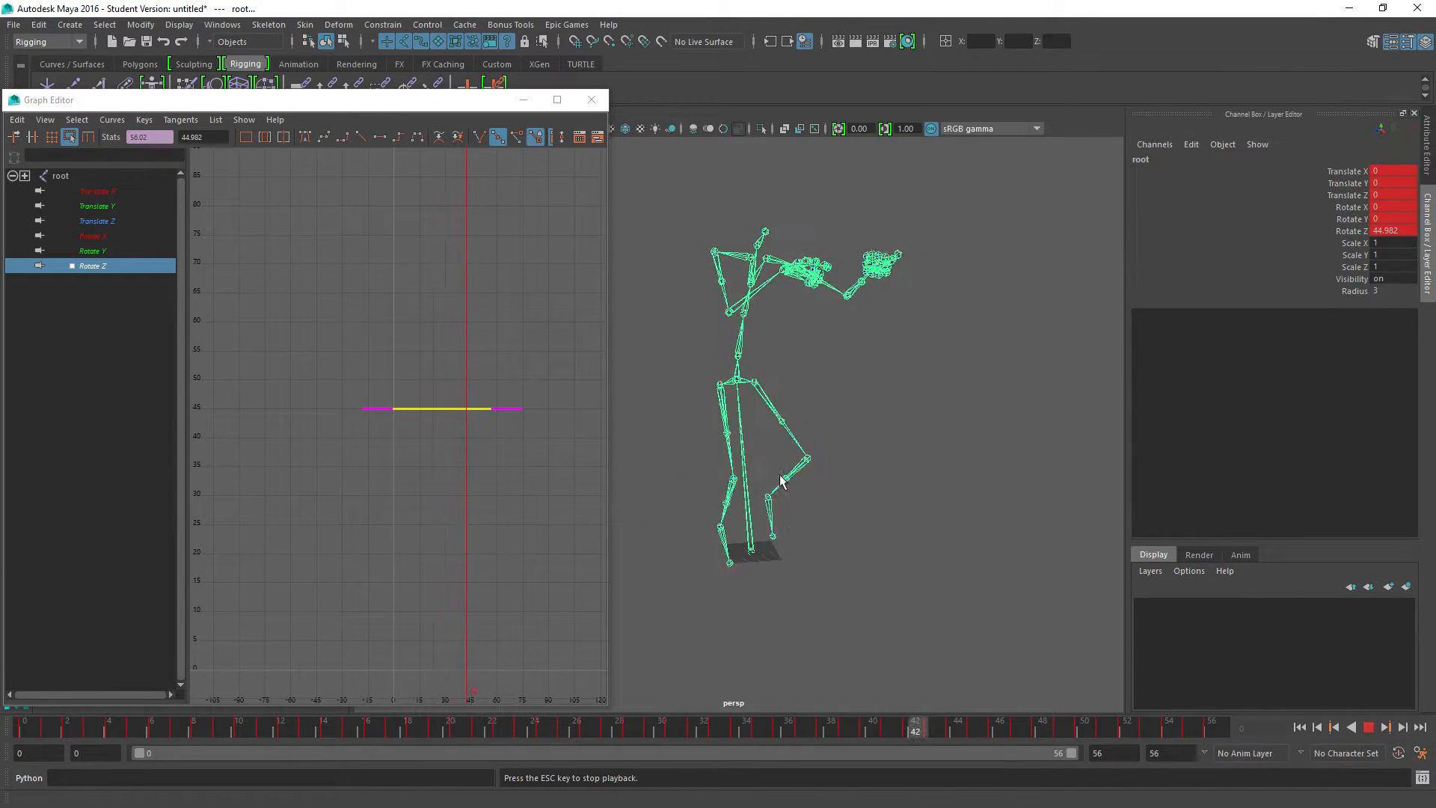
pyautogui.click(1368, 726)
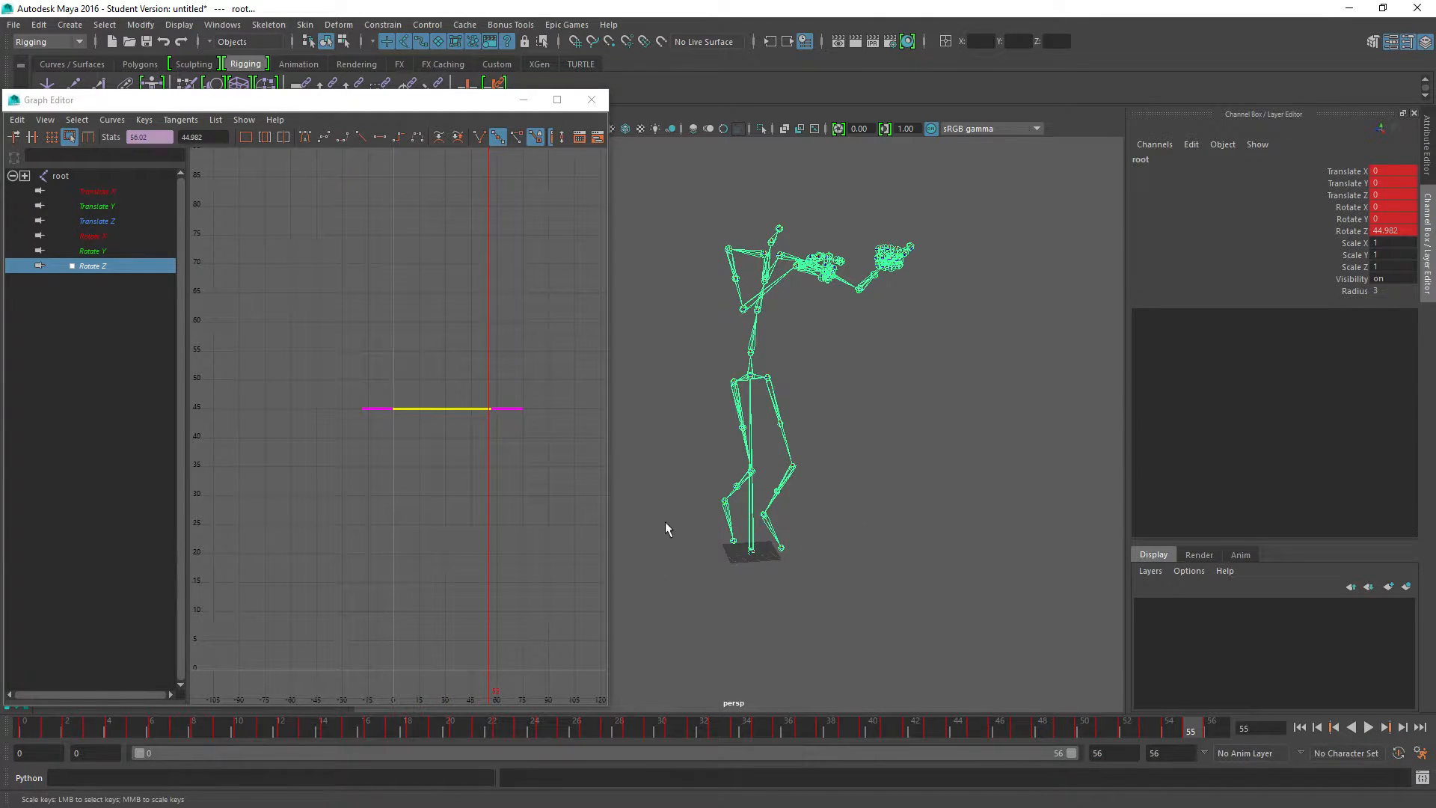
pyautogui.moveTo(813, 236)
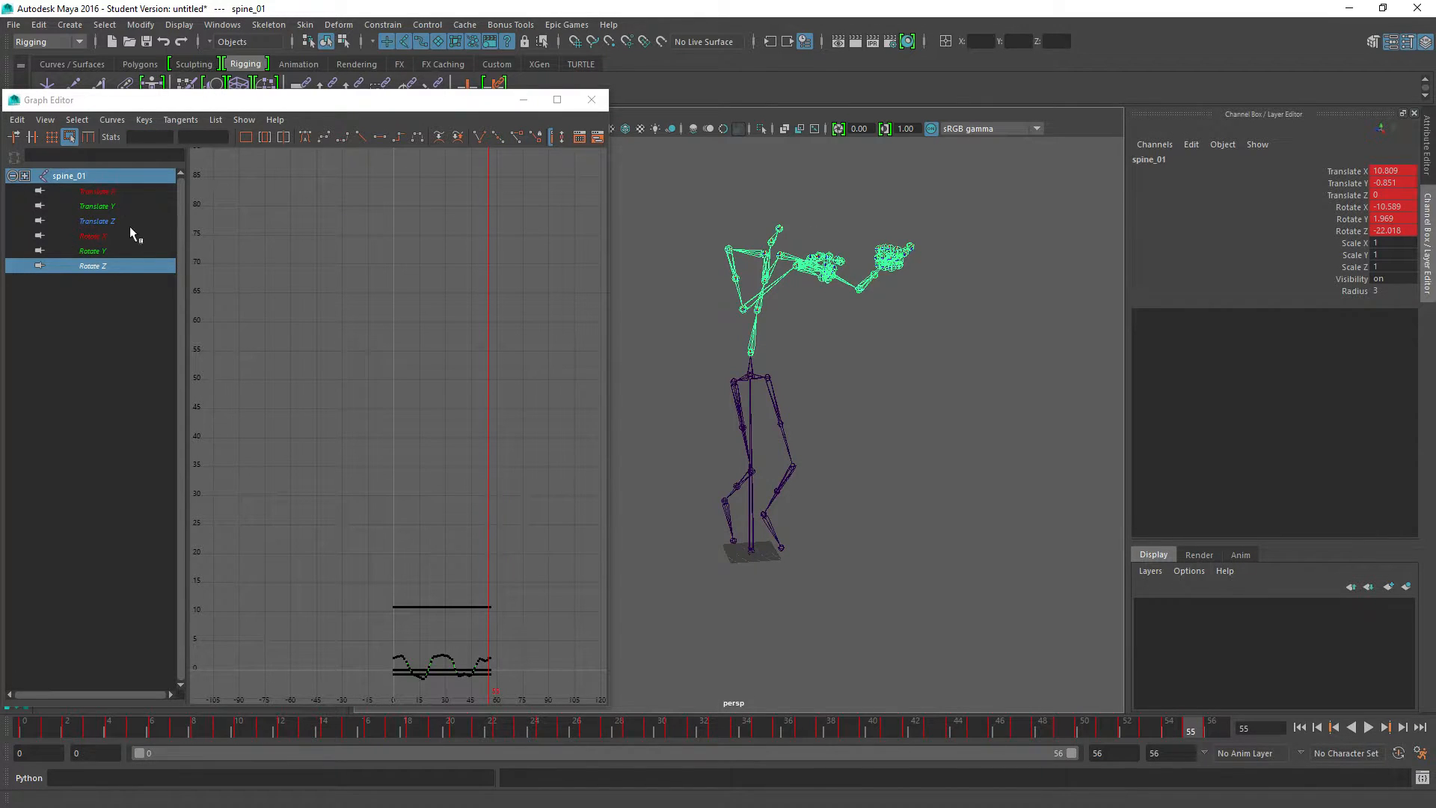
# - Edit spine_01's rotation curves to Rotate X -35.159 and Rotate Y -8.974
pyautogui.click(92, 236)
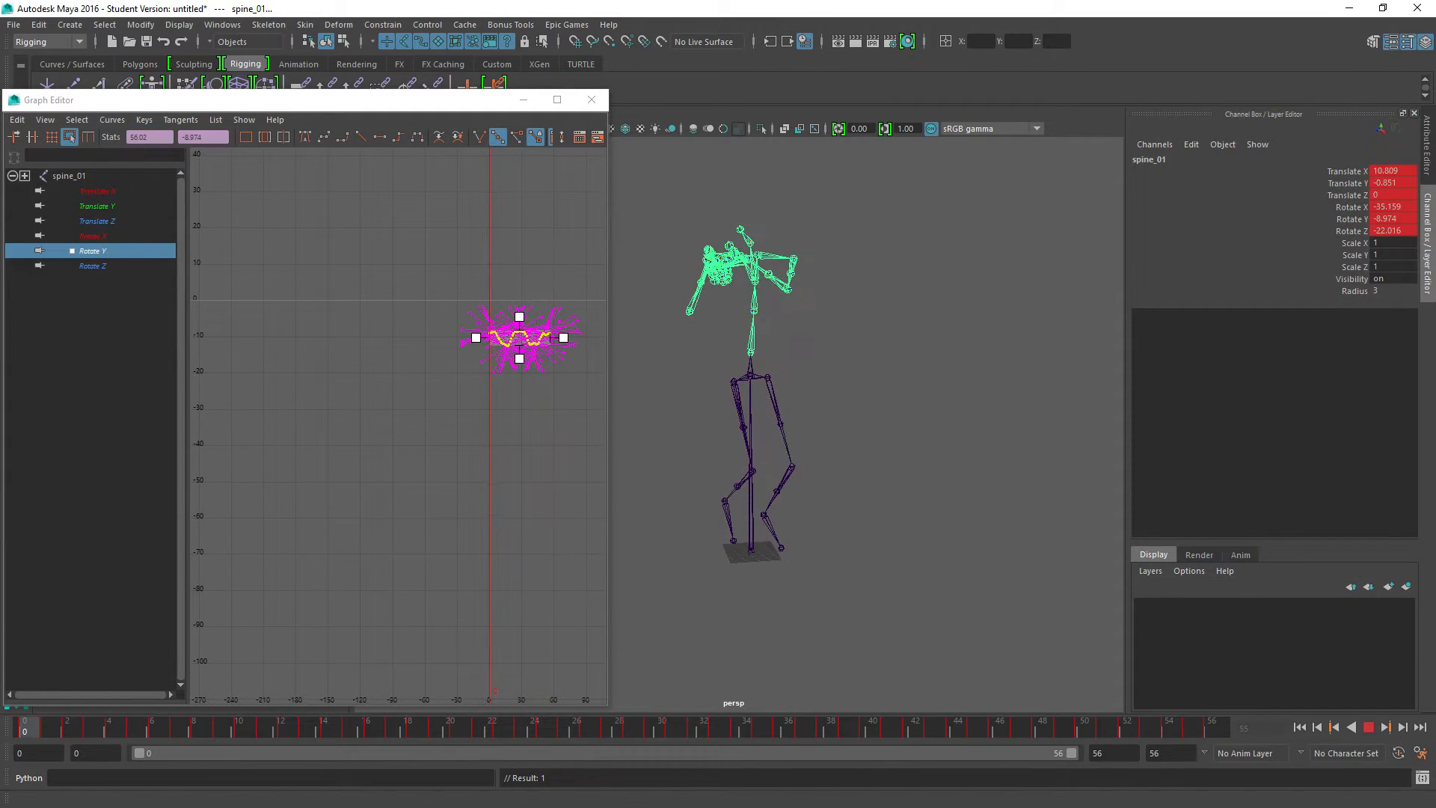
pyautogui.click(1300, 726)
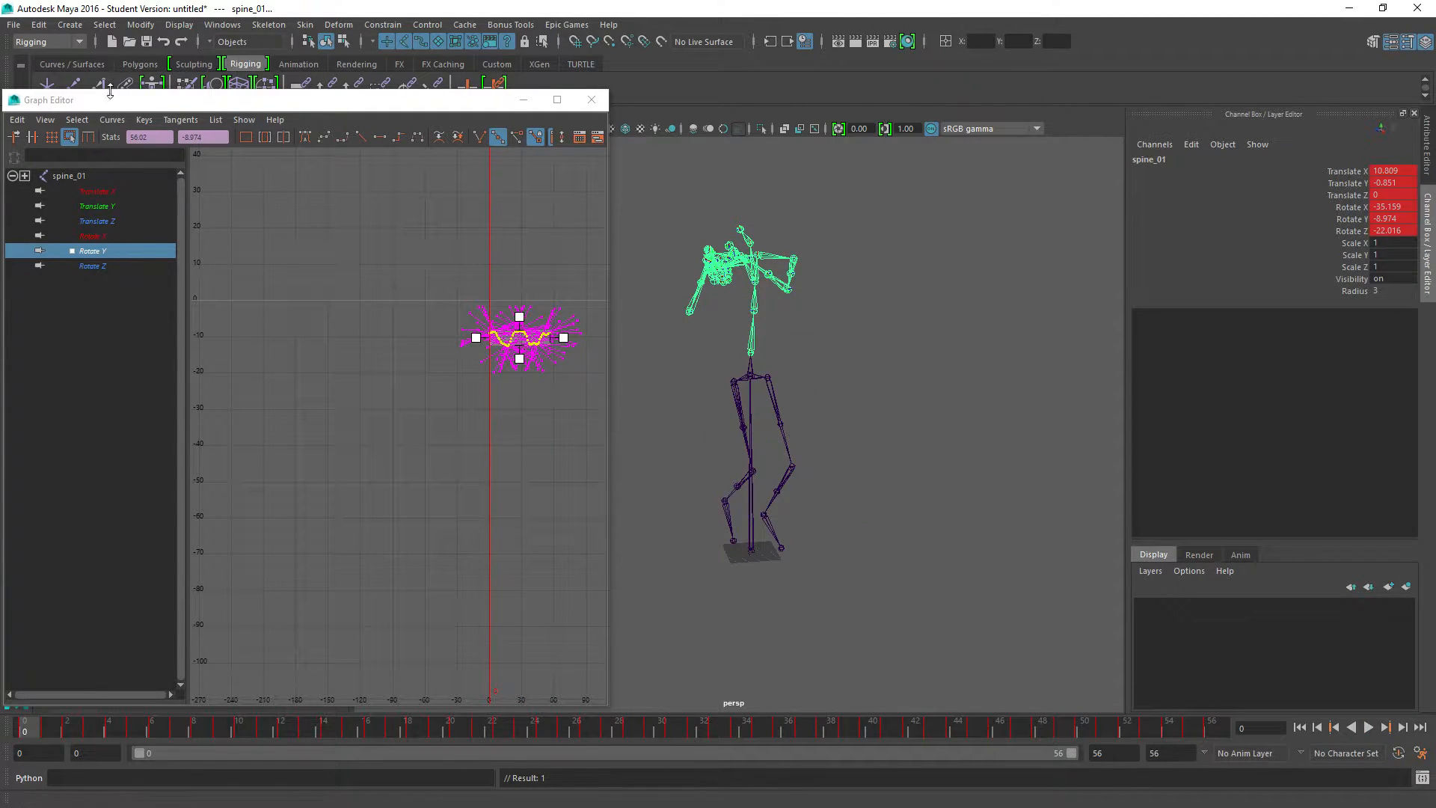
pyautogui.click(13, 24)
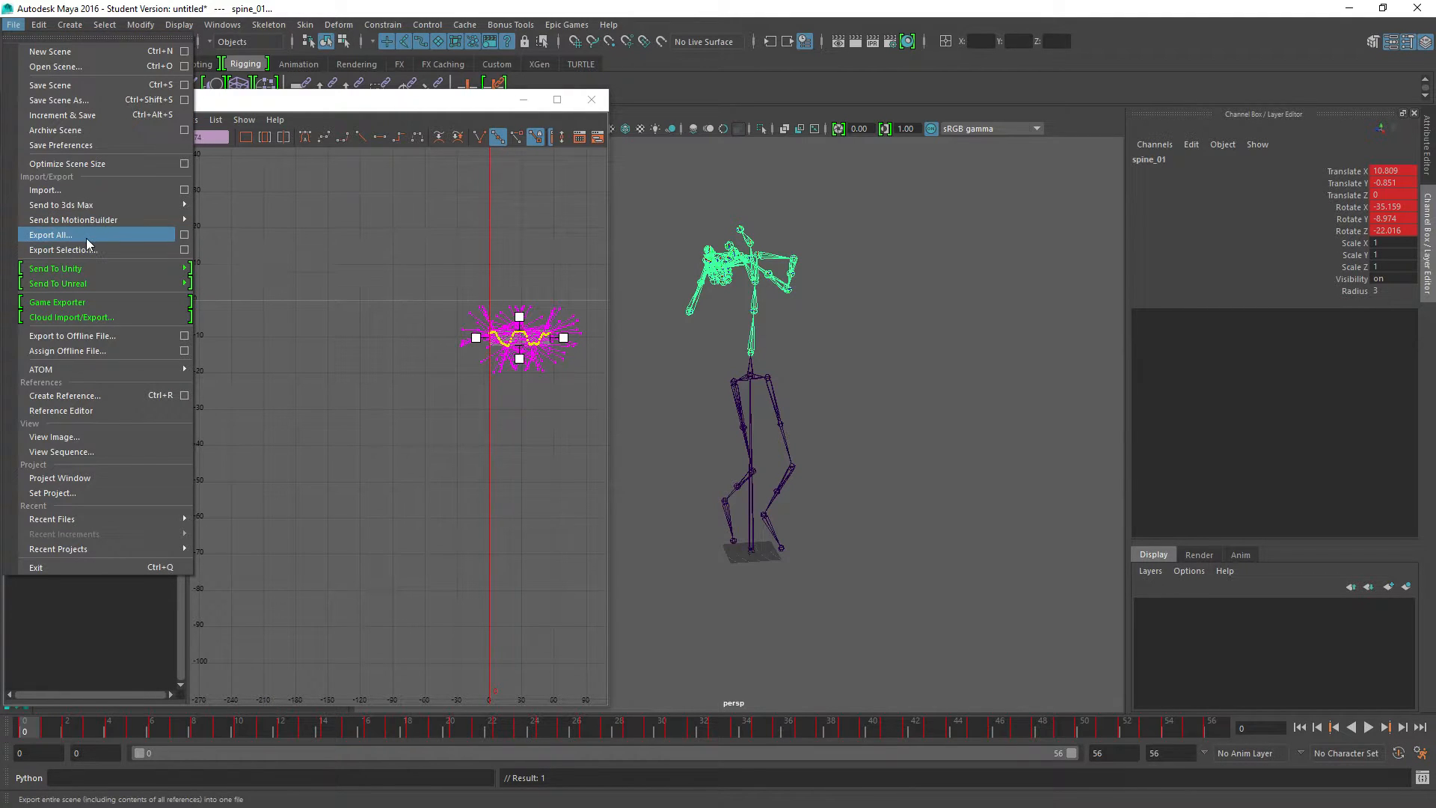
# - Export All as FBX named Walk_Bwd_Rt_Rifle_Ironsights_diagonal.FBX on the Desktop
pyautogui.click(49, 235)
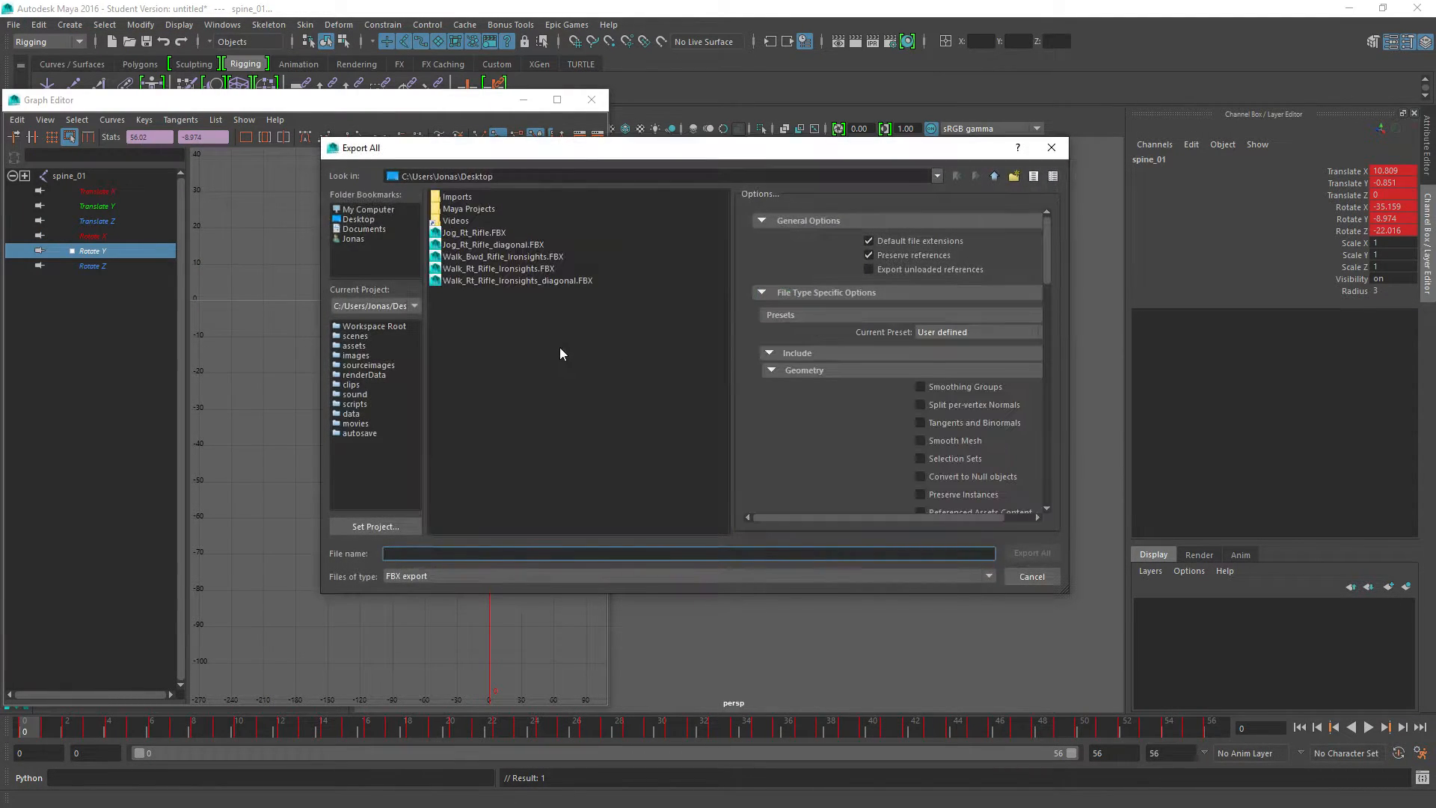
pyautogui.moveTo(488, 315)
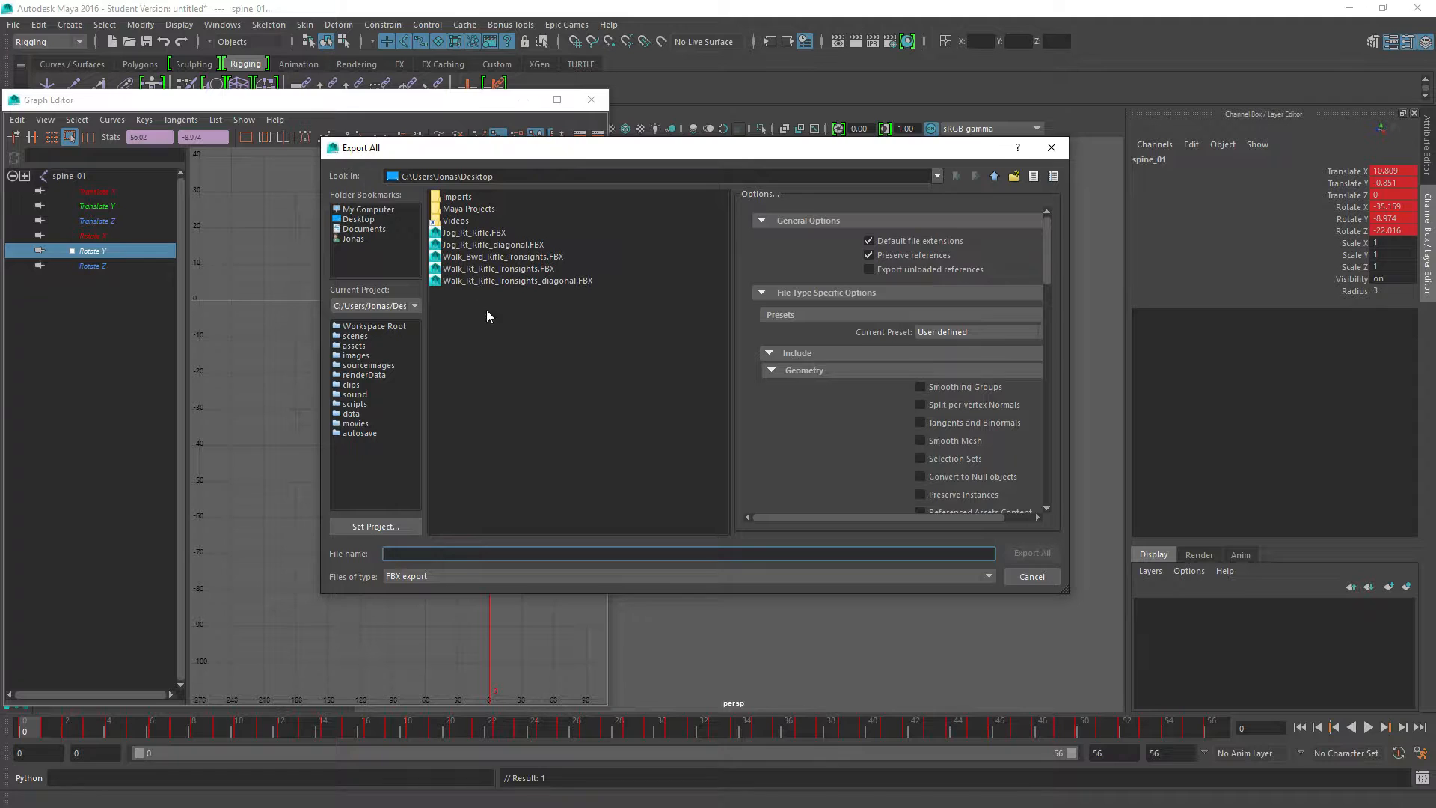
pyautogui.moveTo(490, 326)
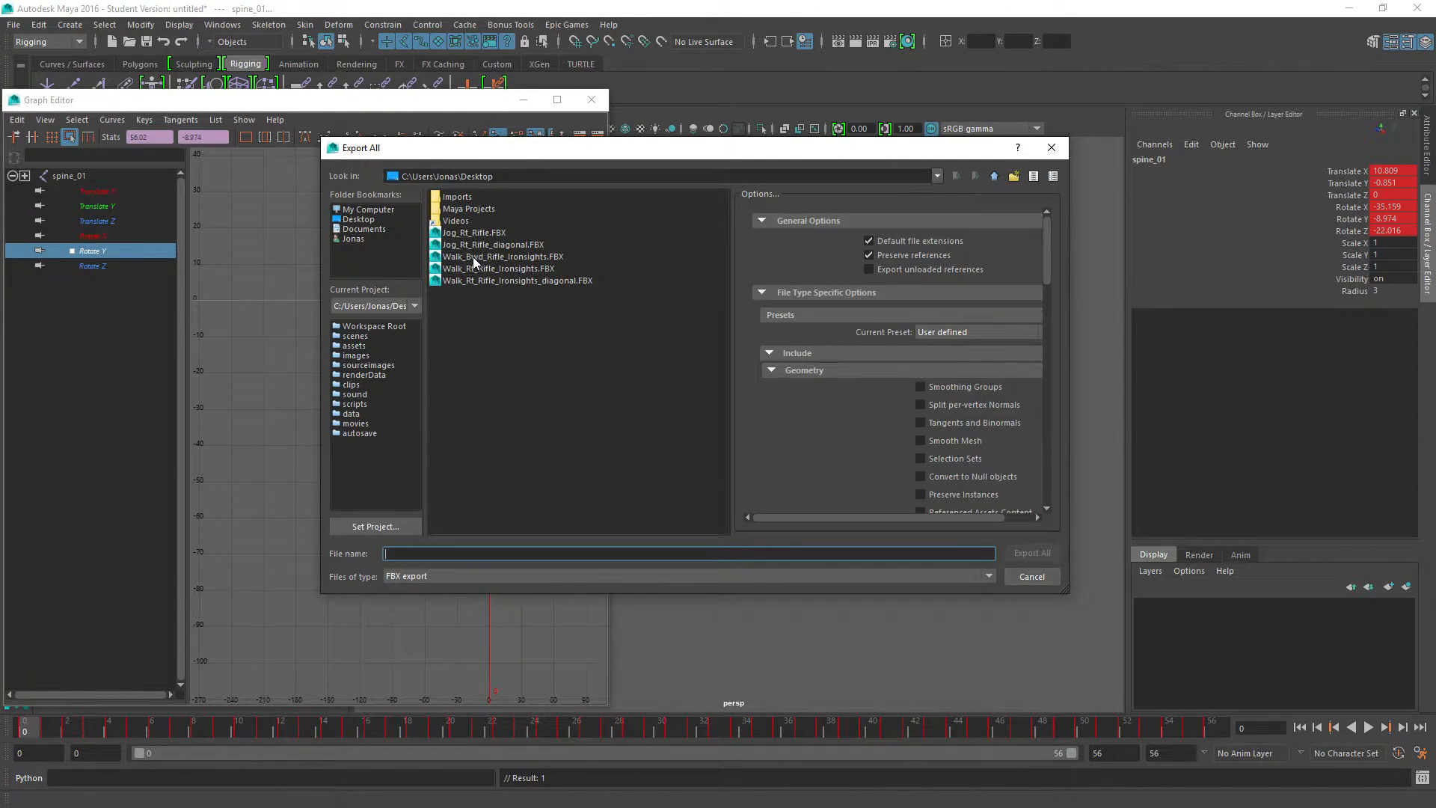
pyautogui.moveTo(487, 289)
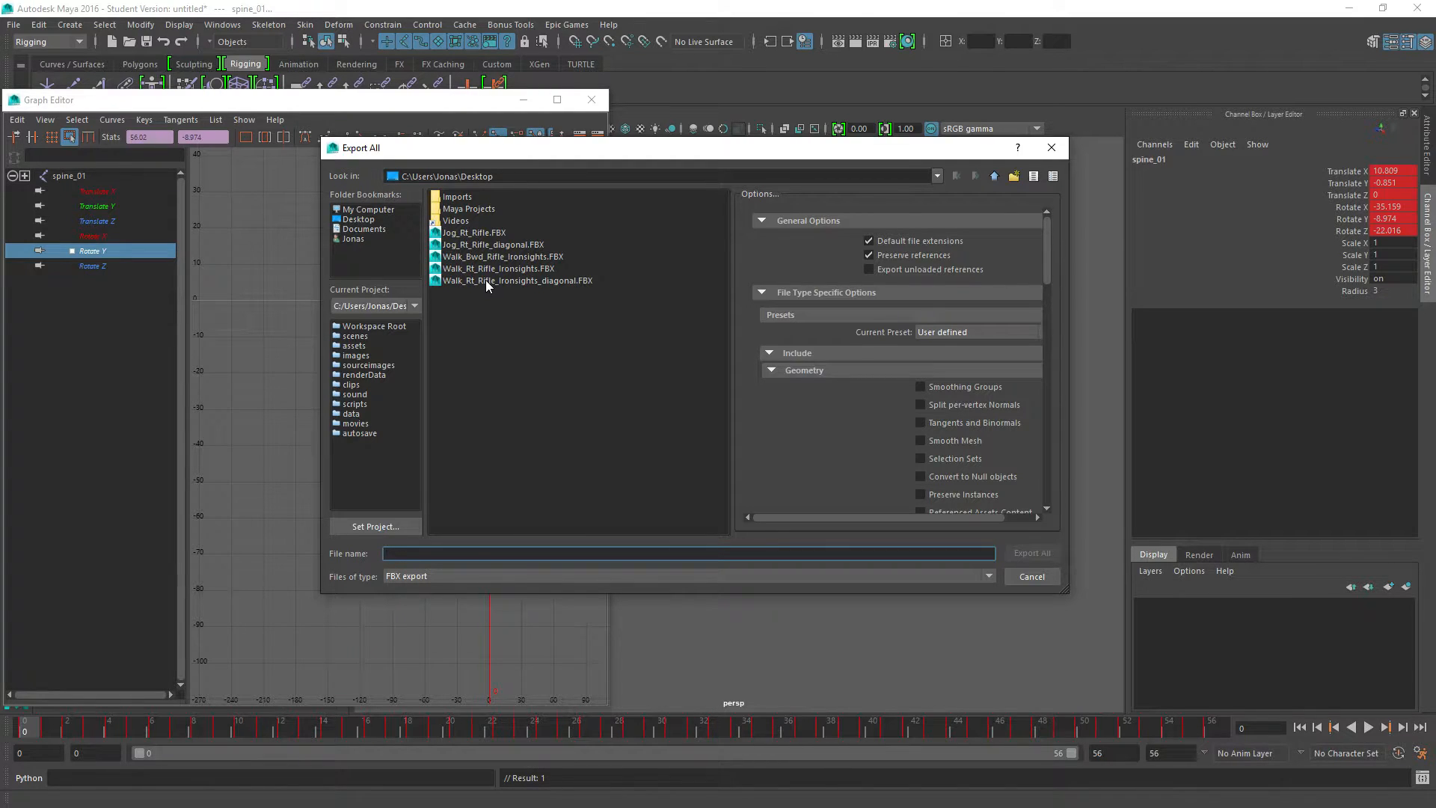
pyautogui.click(515, 280)
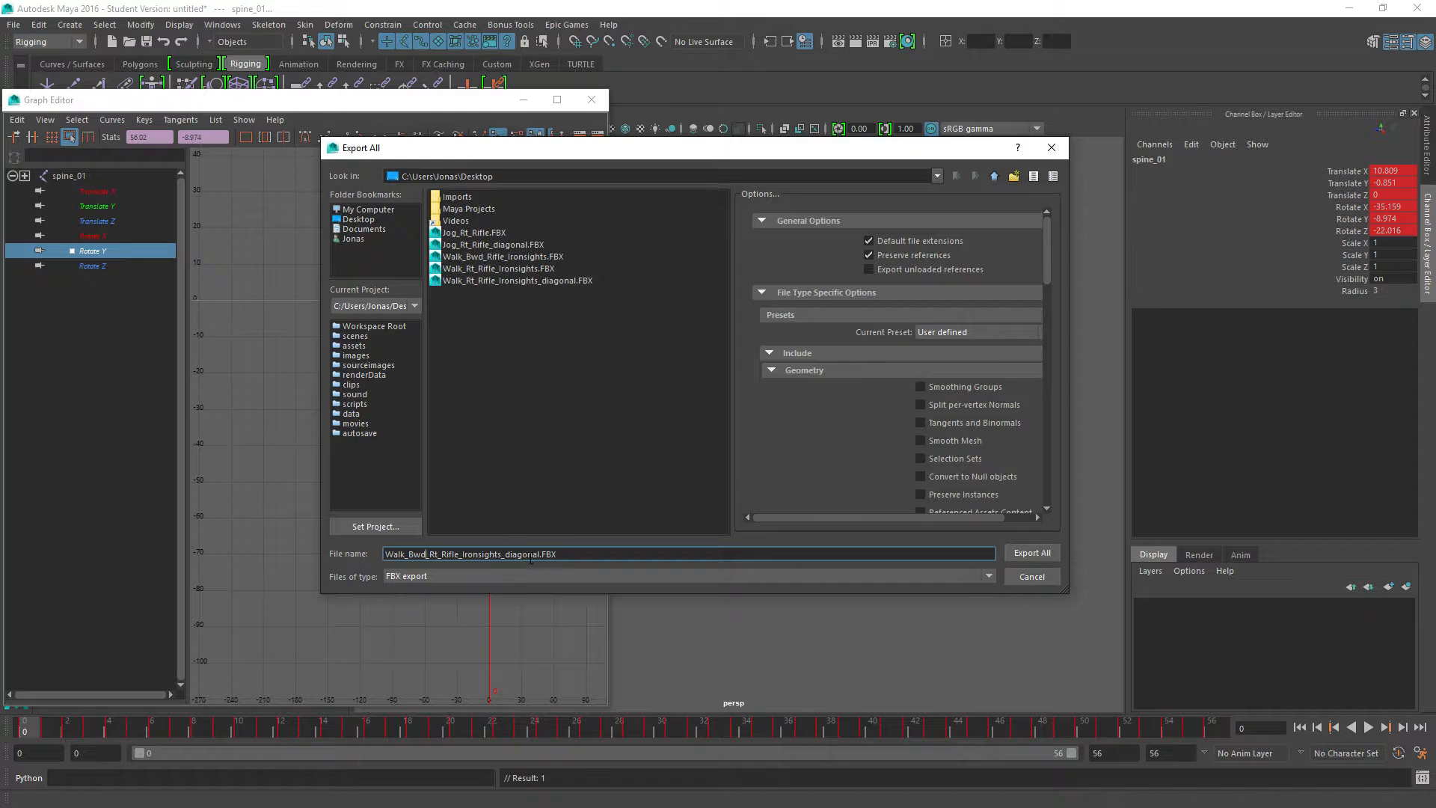
pyautogui.click(1031, 552)
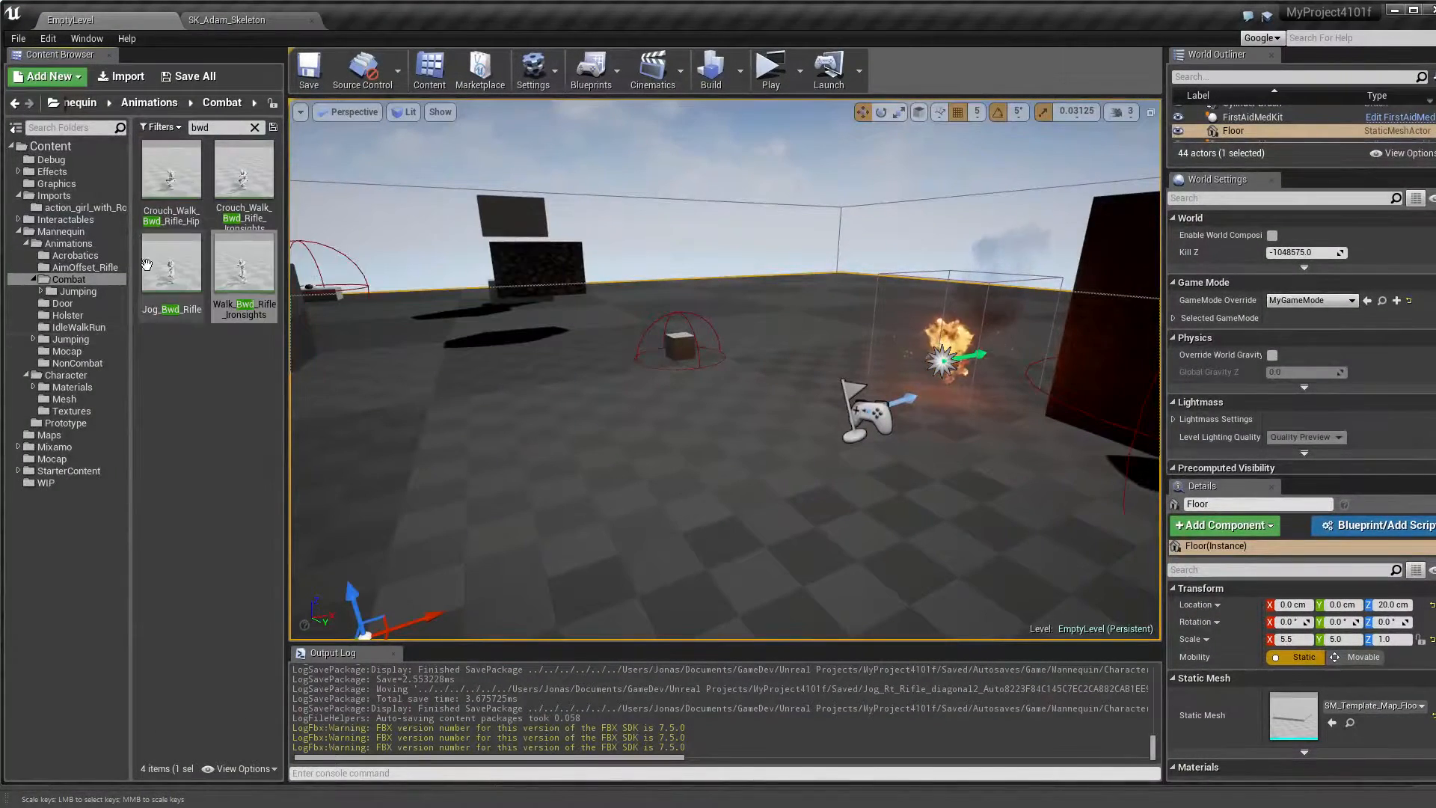
# - Browse the Content Browser to the Mannequin > Character > Mesh folder
pyautogui.click(256, 127)
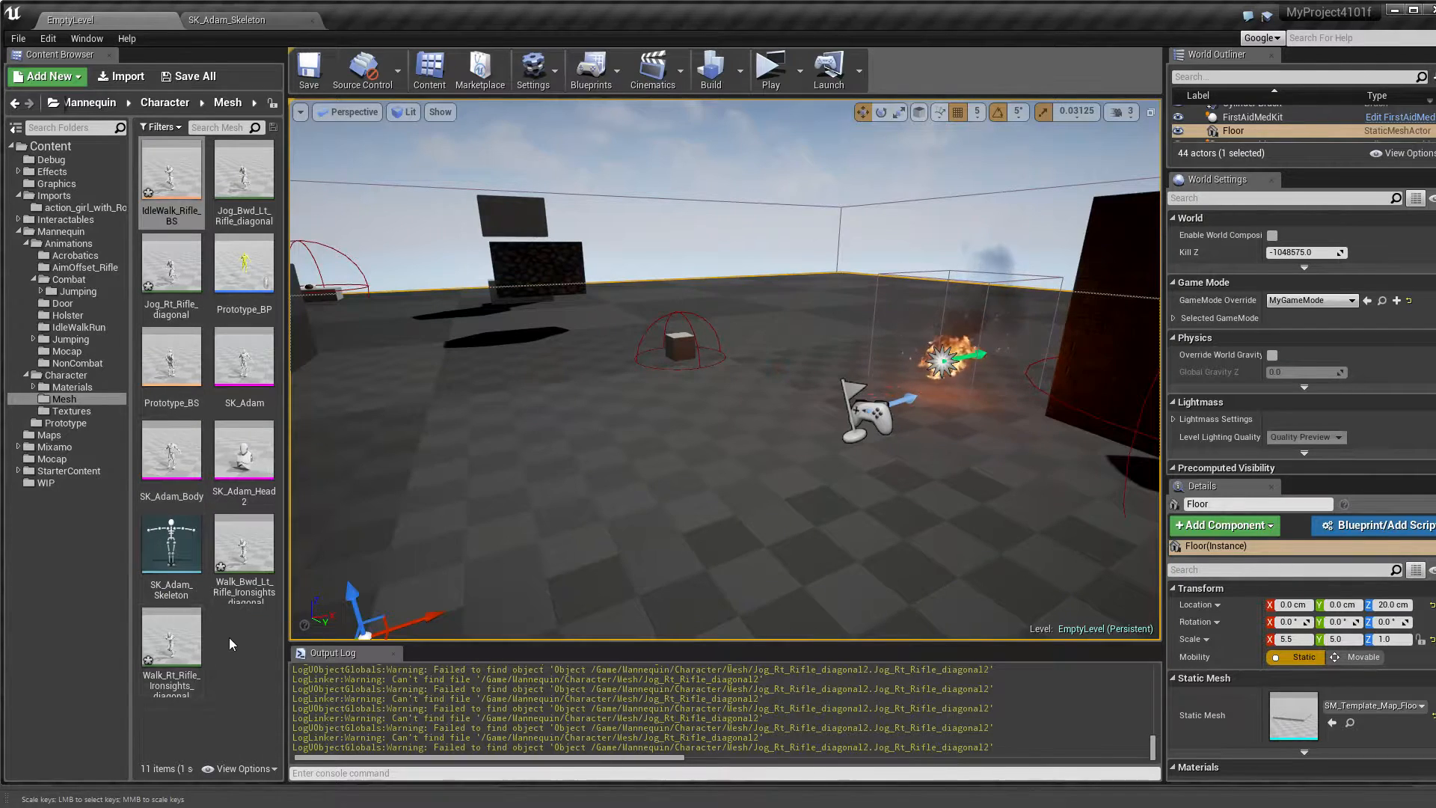
# - Import the diagonal FBX using skeleton SK_Adam_Skeleton, then save the modified assets
pyautogui.click(121, 76)
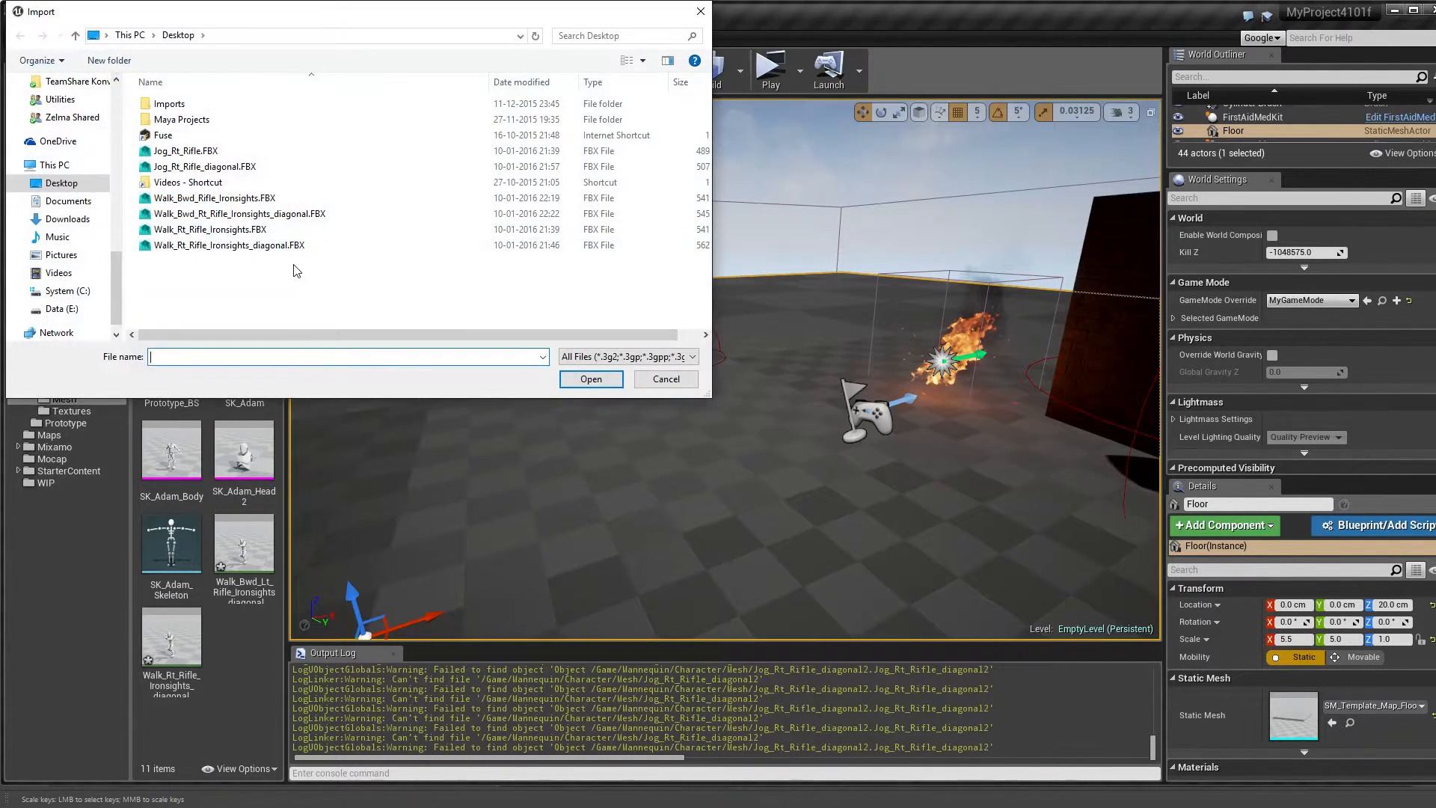
pyautogui.click(211, 229)
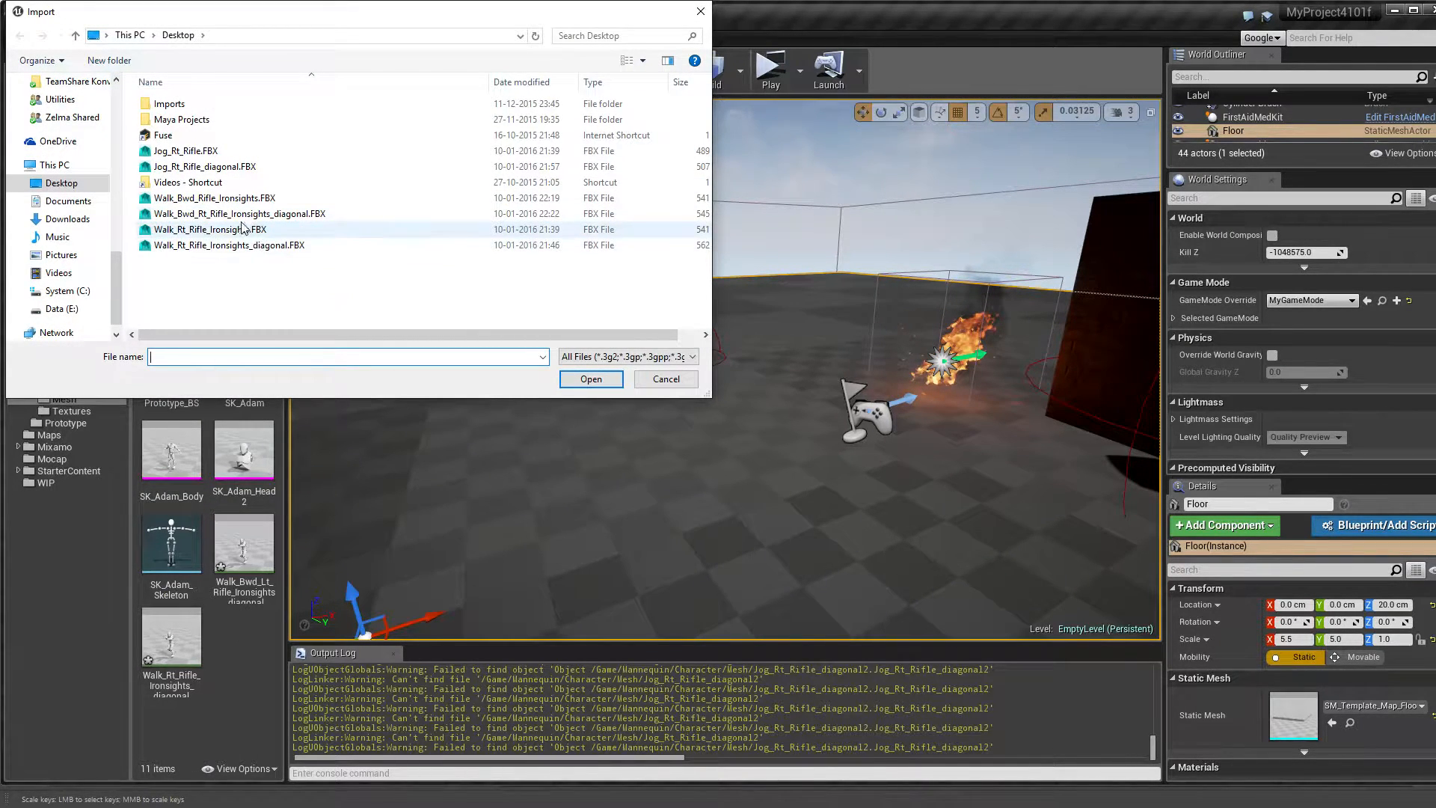
pyautogui.click(590, 379)
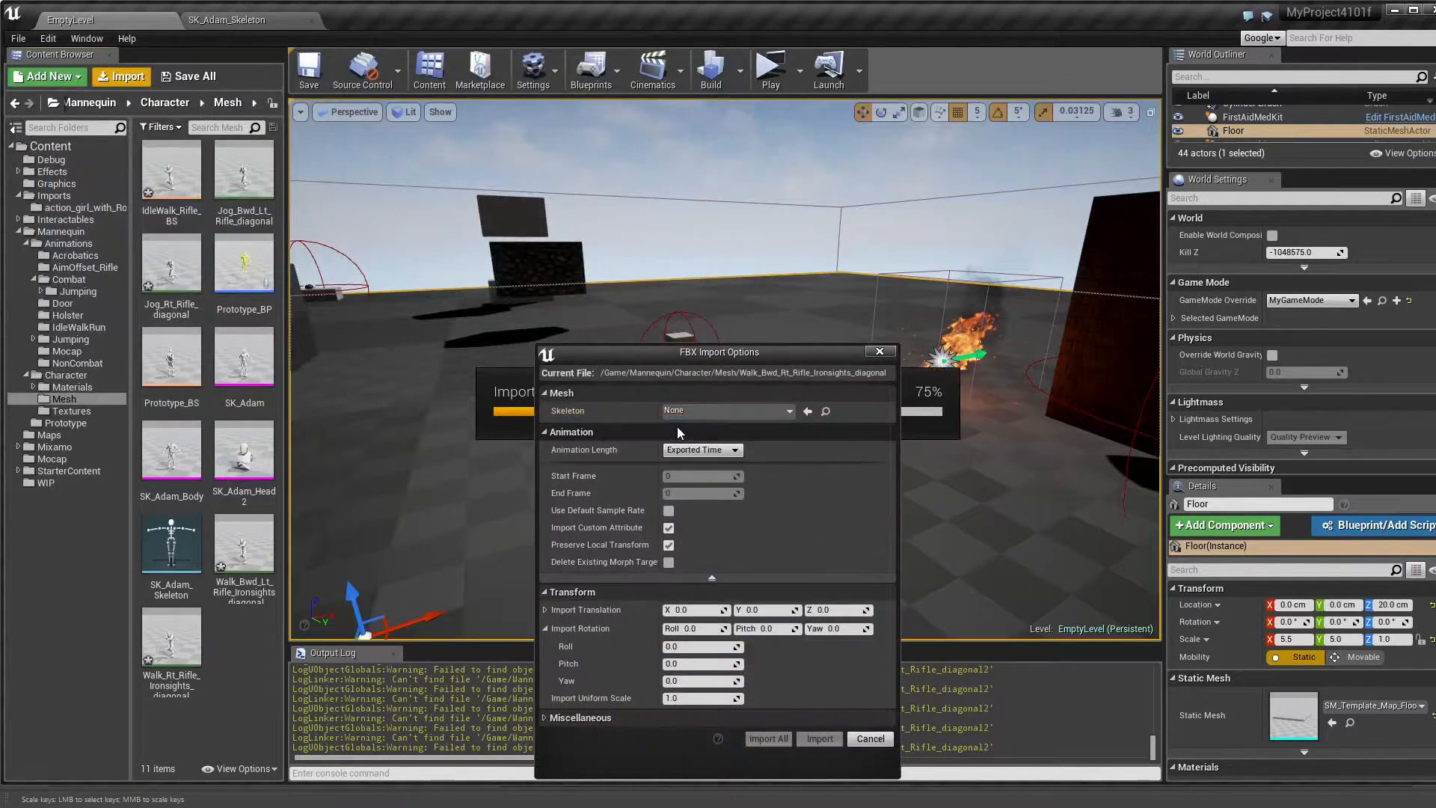
pyautogui.click(723, 411)
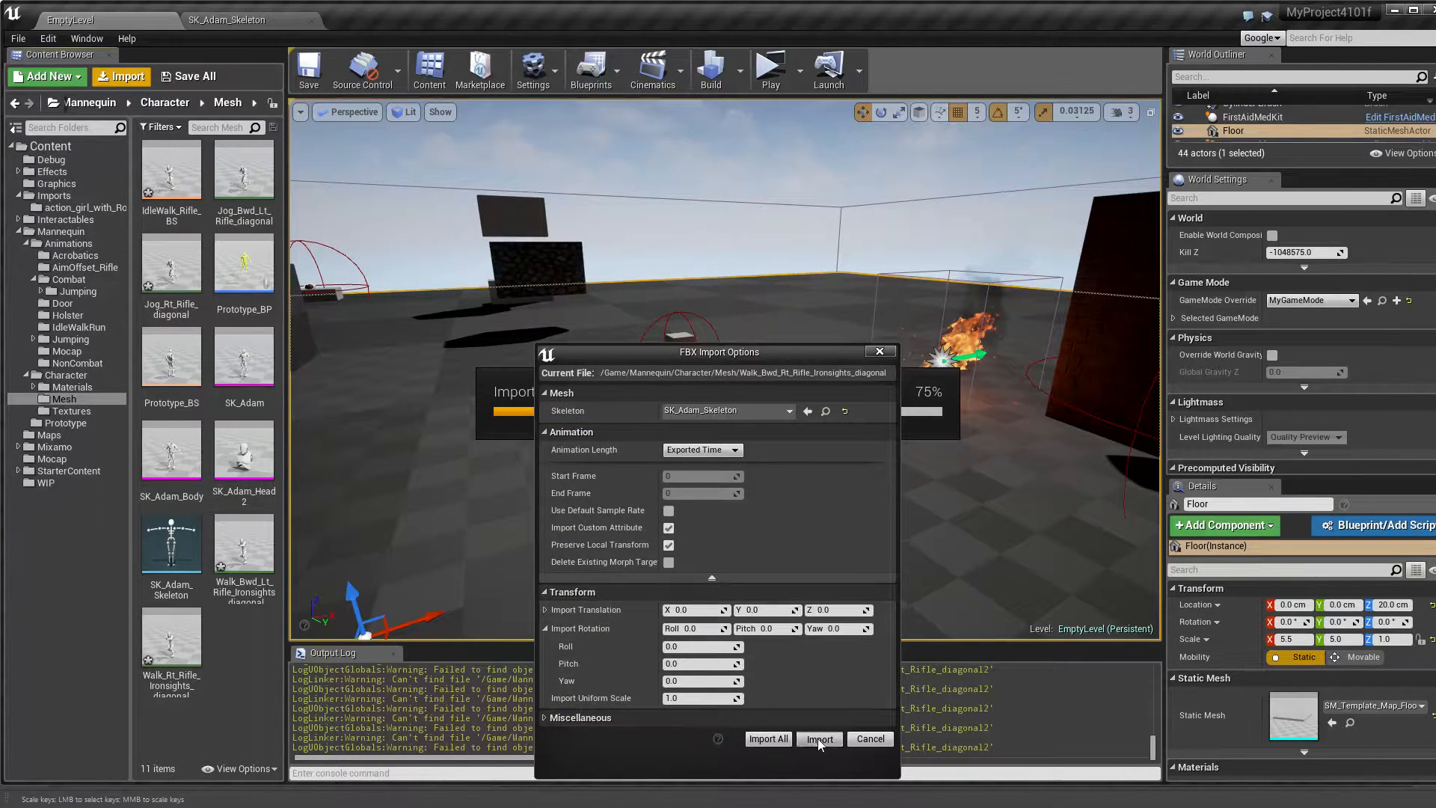
pyautogui.click(817, 739)
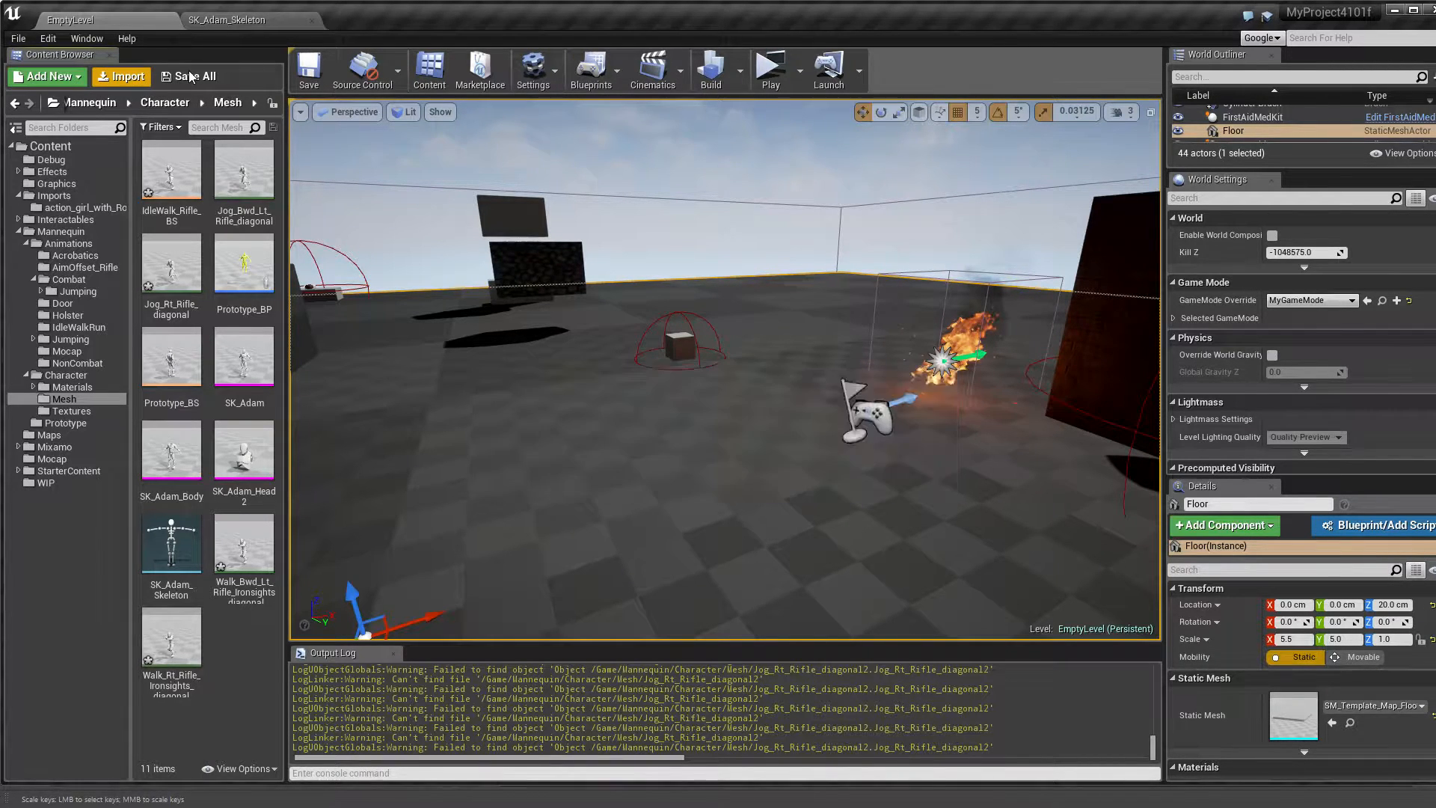
pyautogui.click(189, 76)
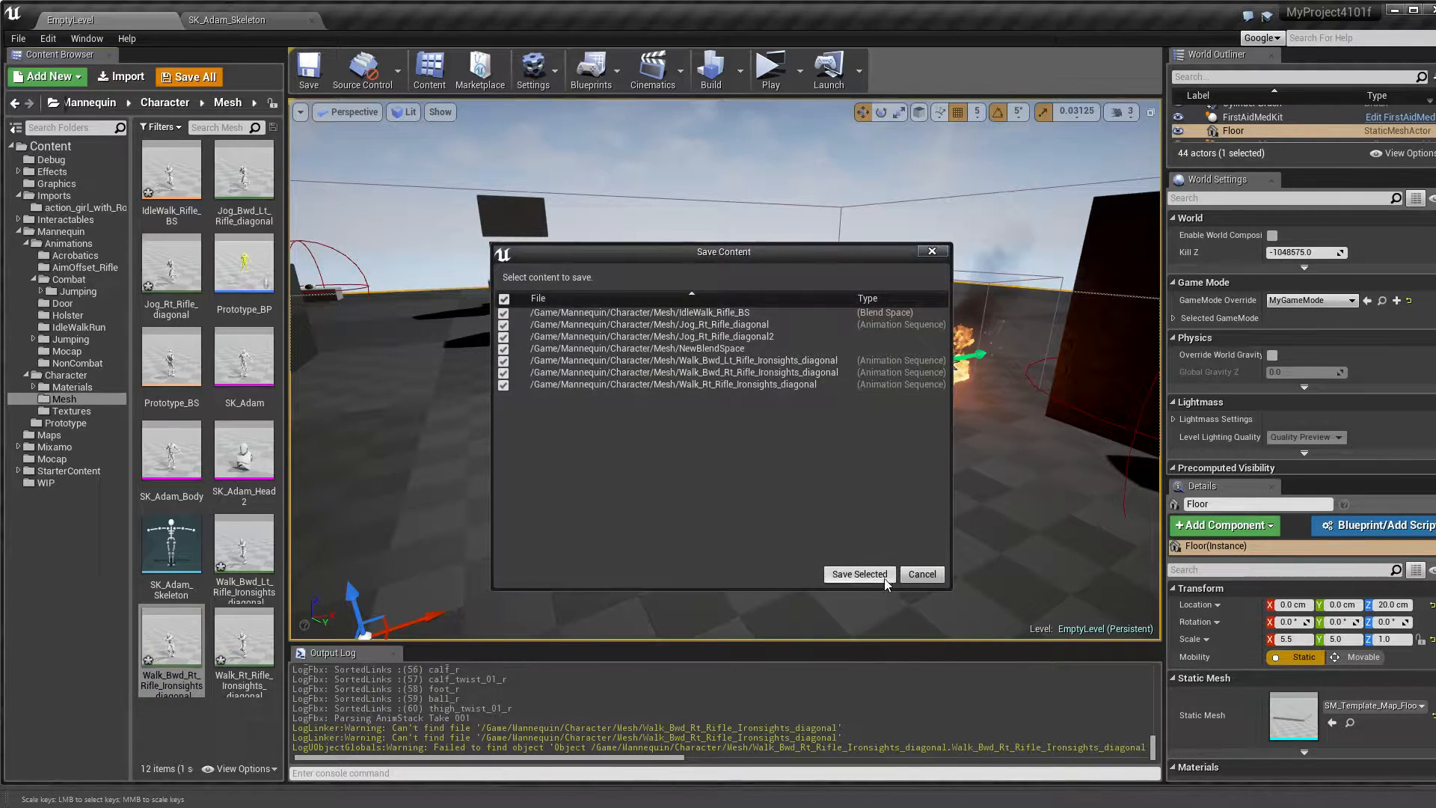
pyautogui.click(857, 575)
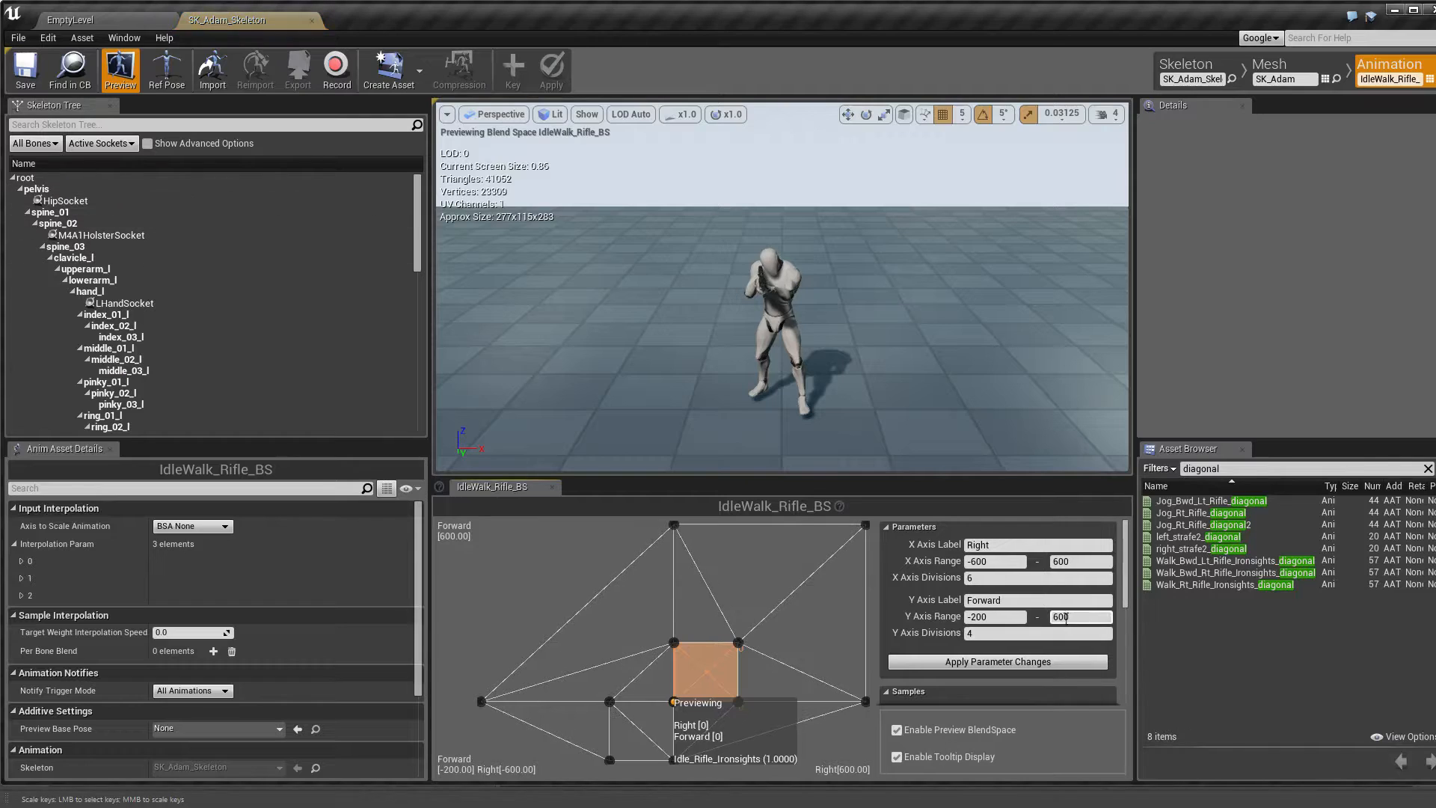
pyautogui.moveTo(1195, 583)
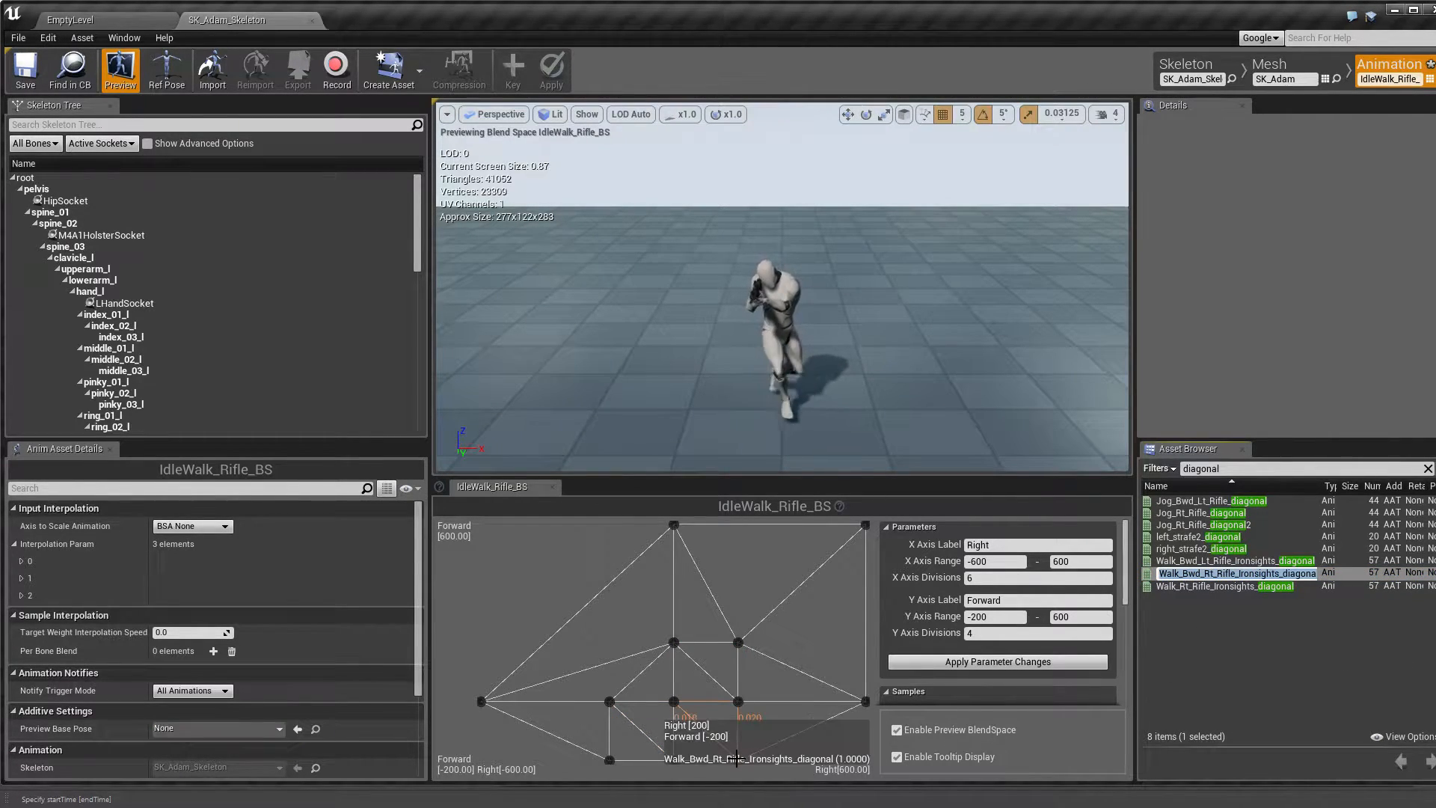
pyautogui.moveTo(673, 713)
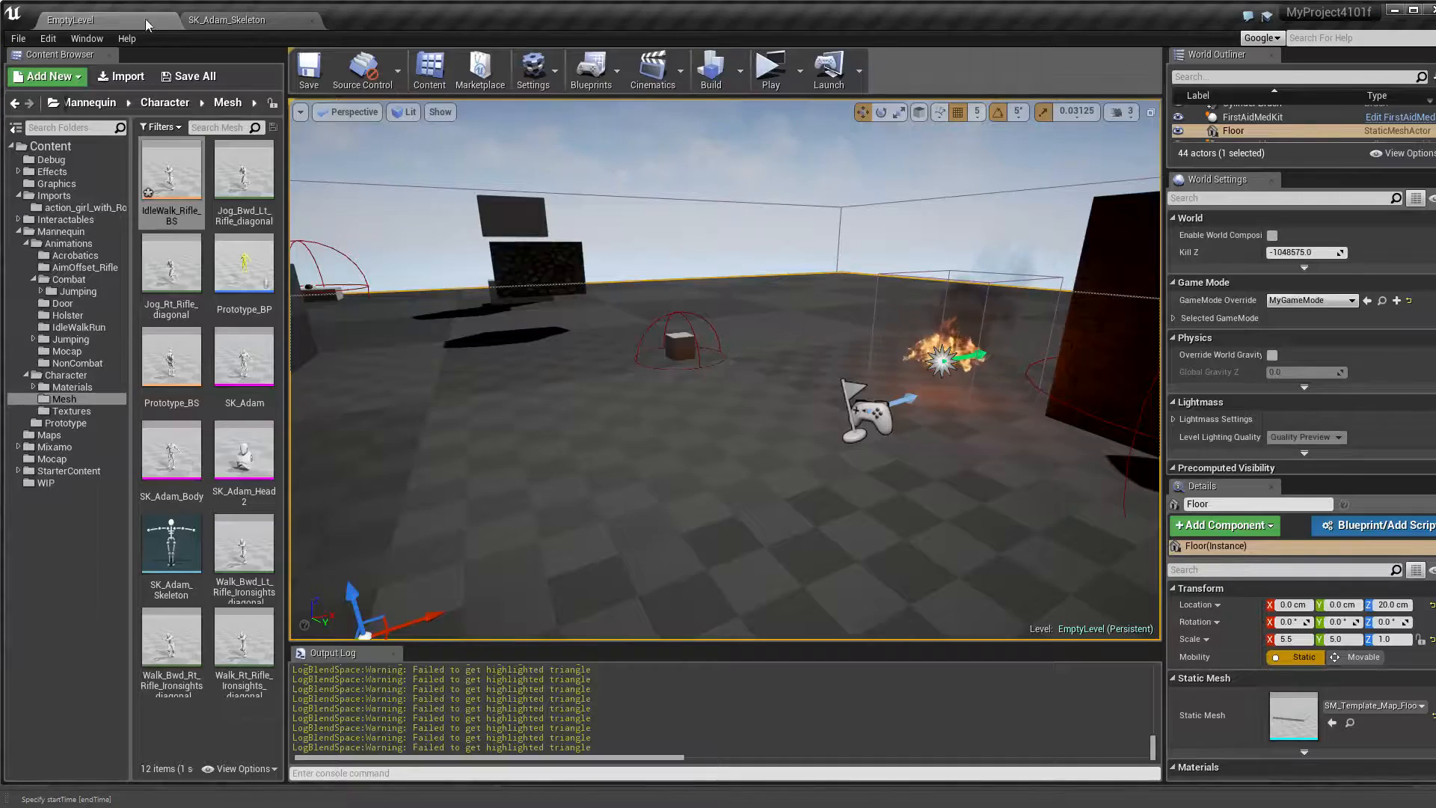
pyautogui.click(770, 70)
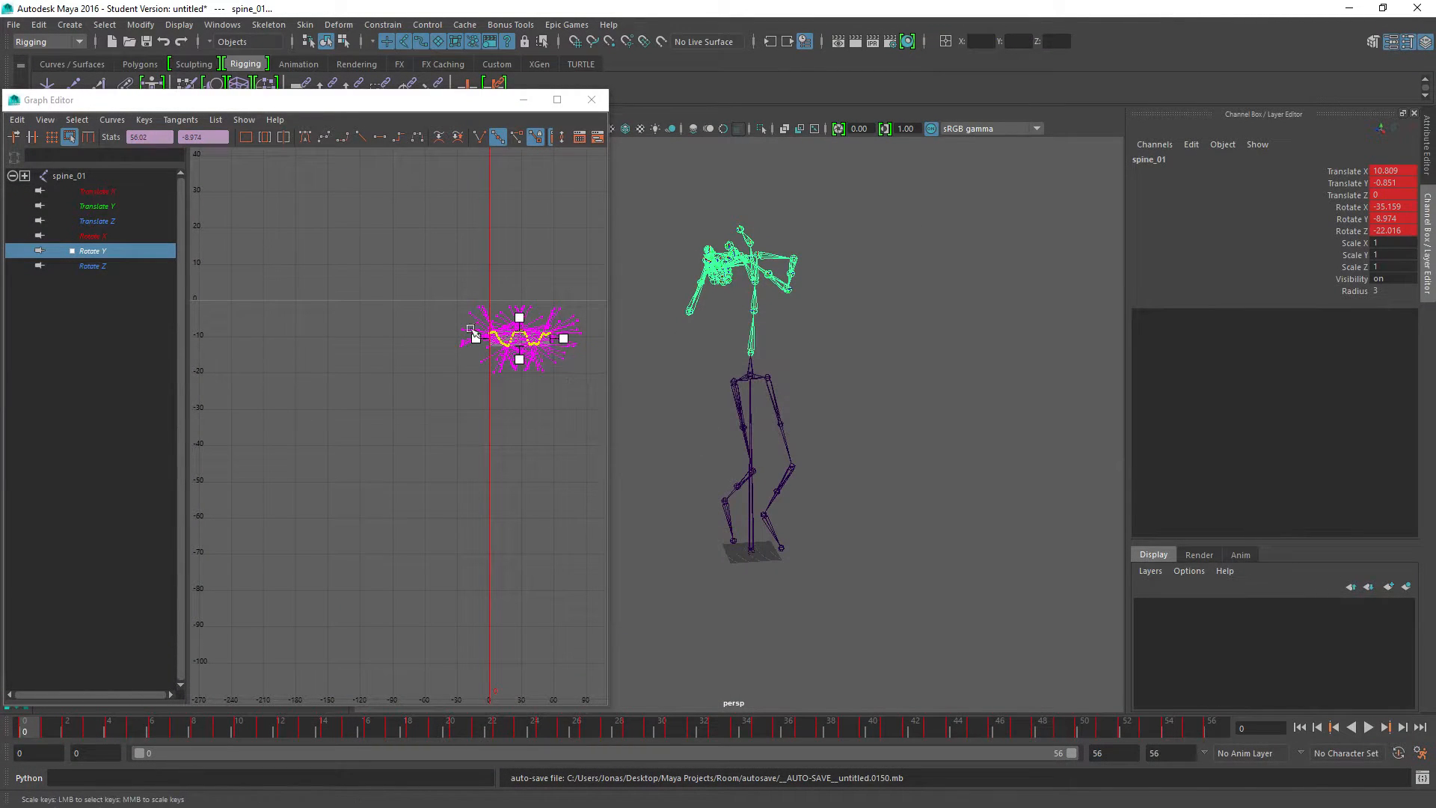
# - Edit spine_02's rotation keys, then spine_03's, bringing spine_03 Rotate X to -5.36
pyautogui.click(92, 236)
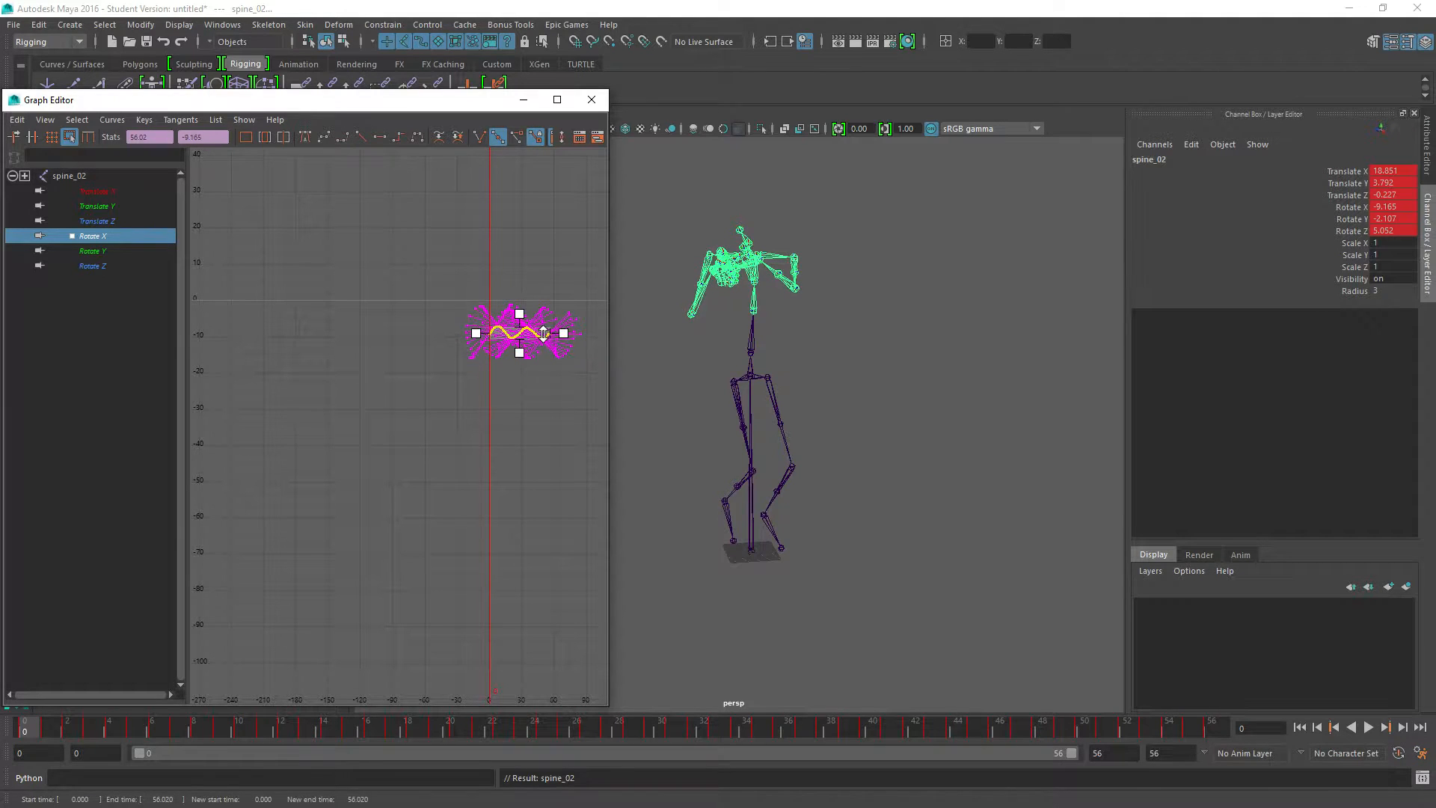
pyautogui.click(69, 175)
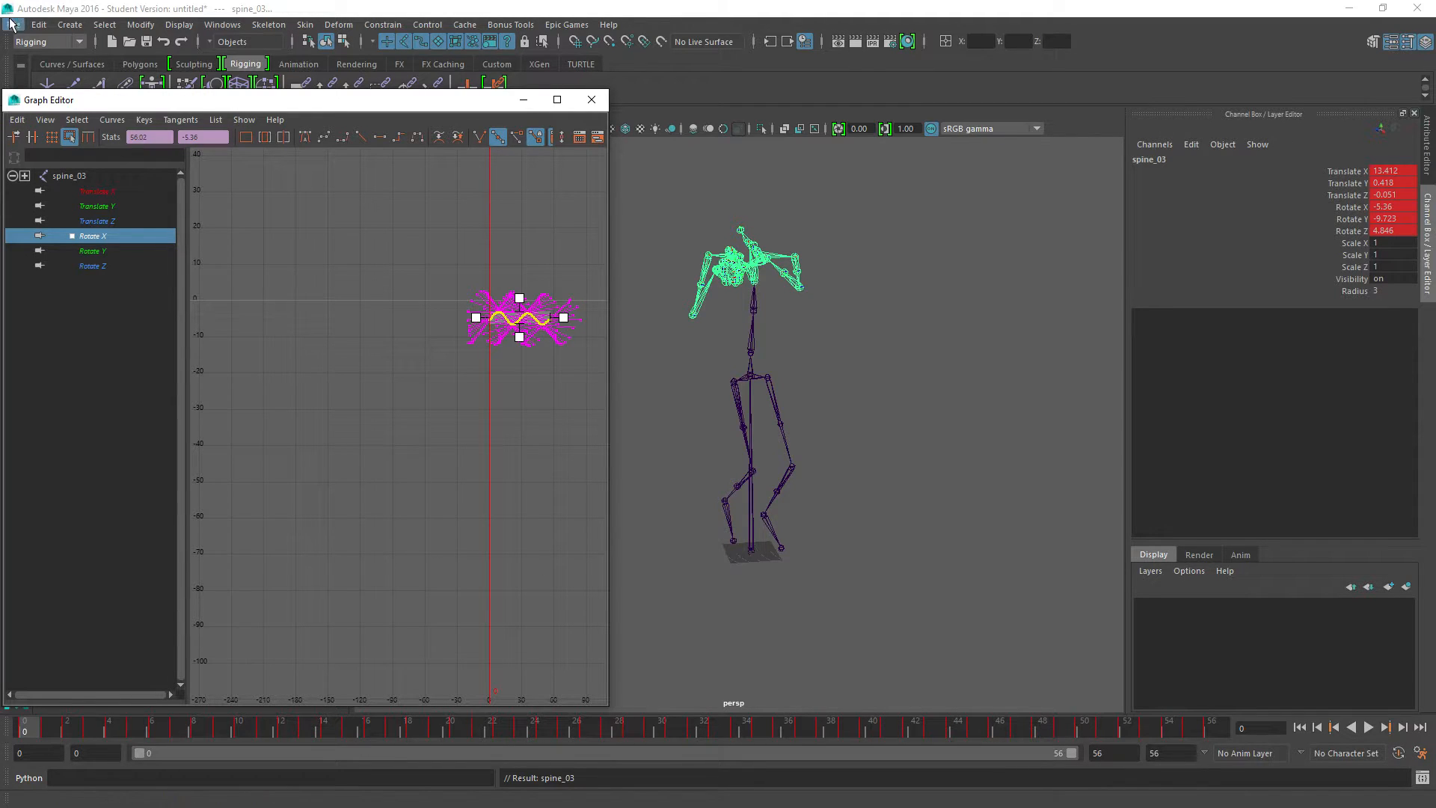
pyautogui.click(13, 24)
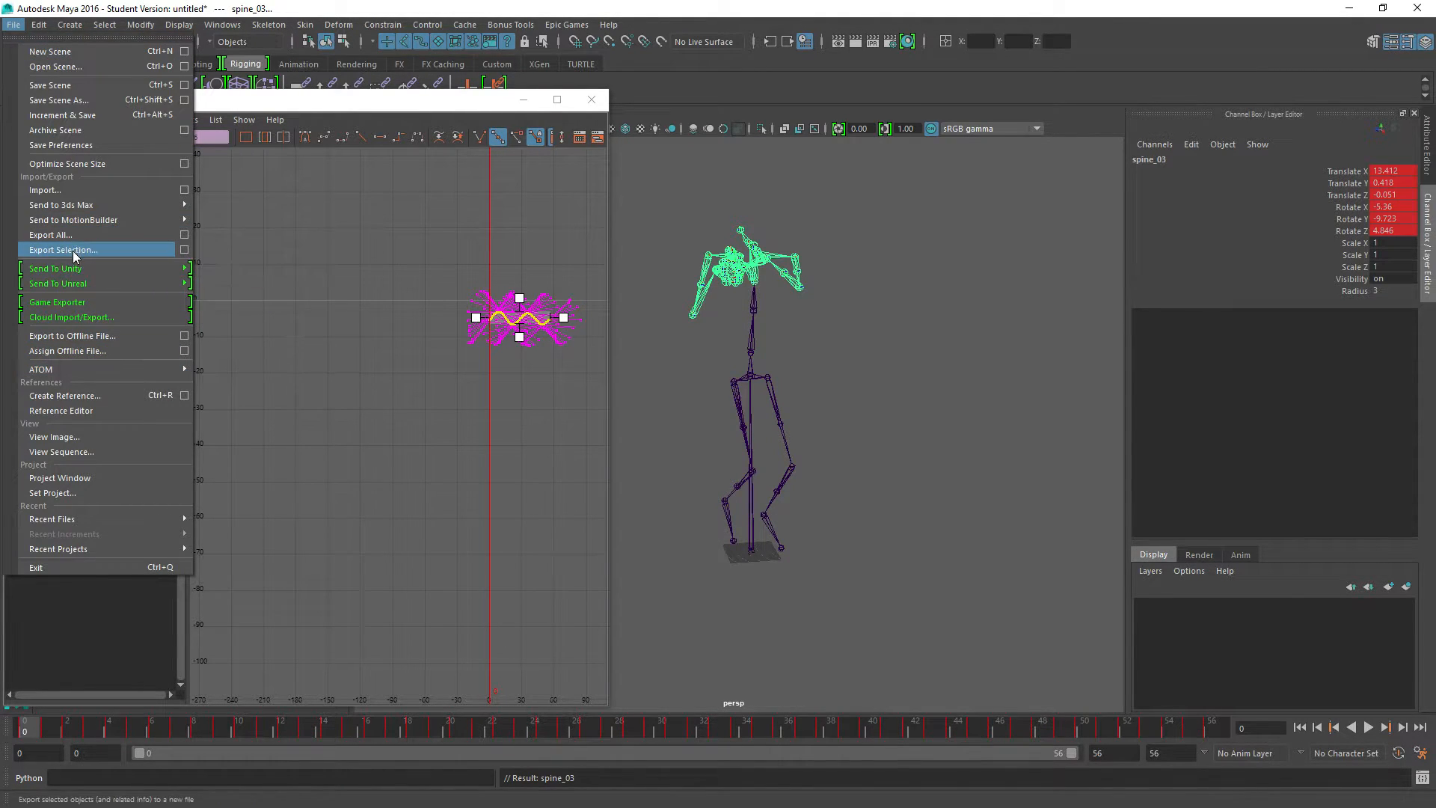
# - Overwrite Walk_Bwd_Rt_Rifle_Ironsights_diagonal.FBX on the Desktop with the re-edited scene
pyautogui.click(50, 234)
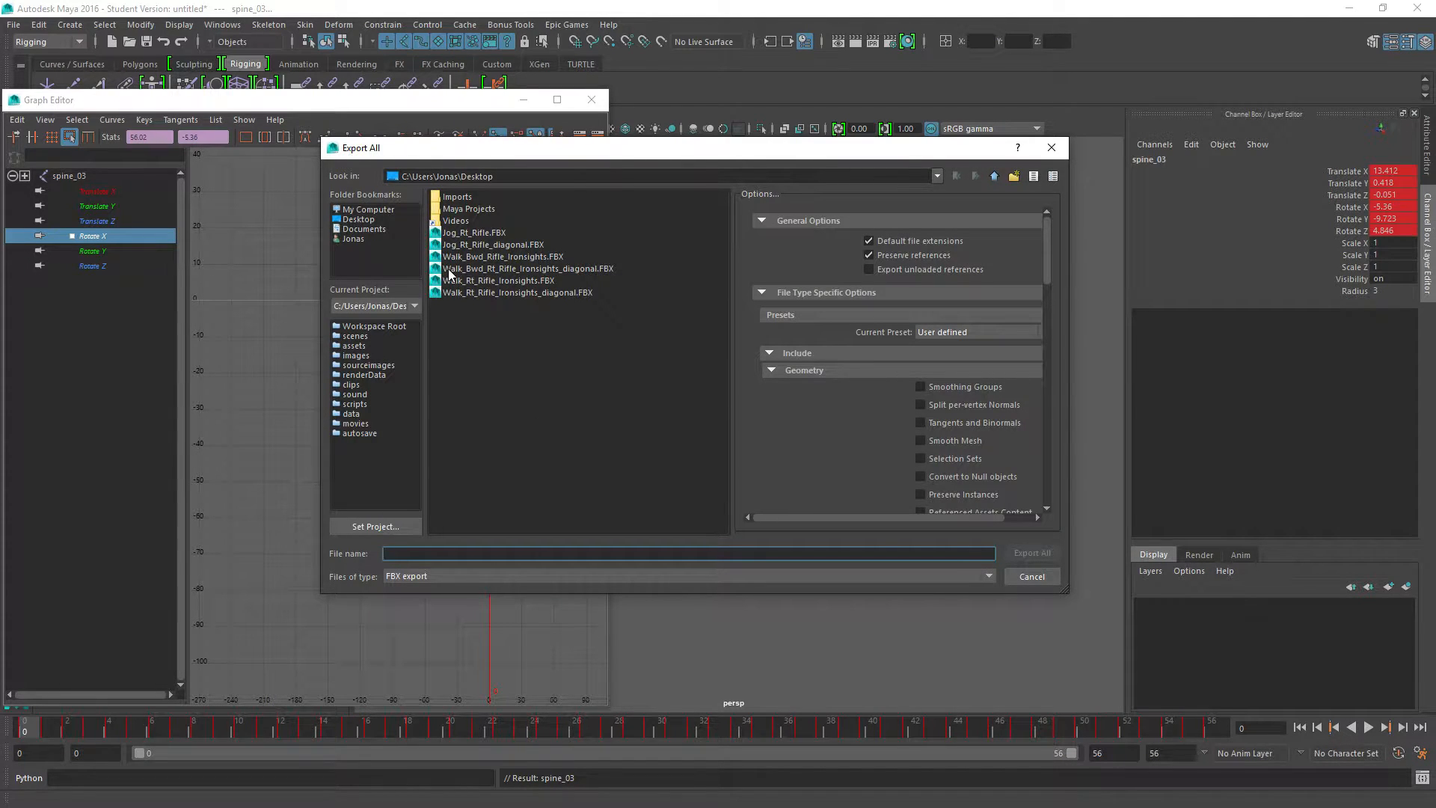
pyautogui.click(528, 269)
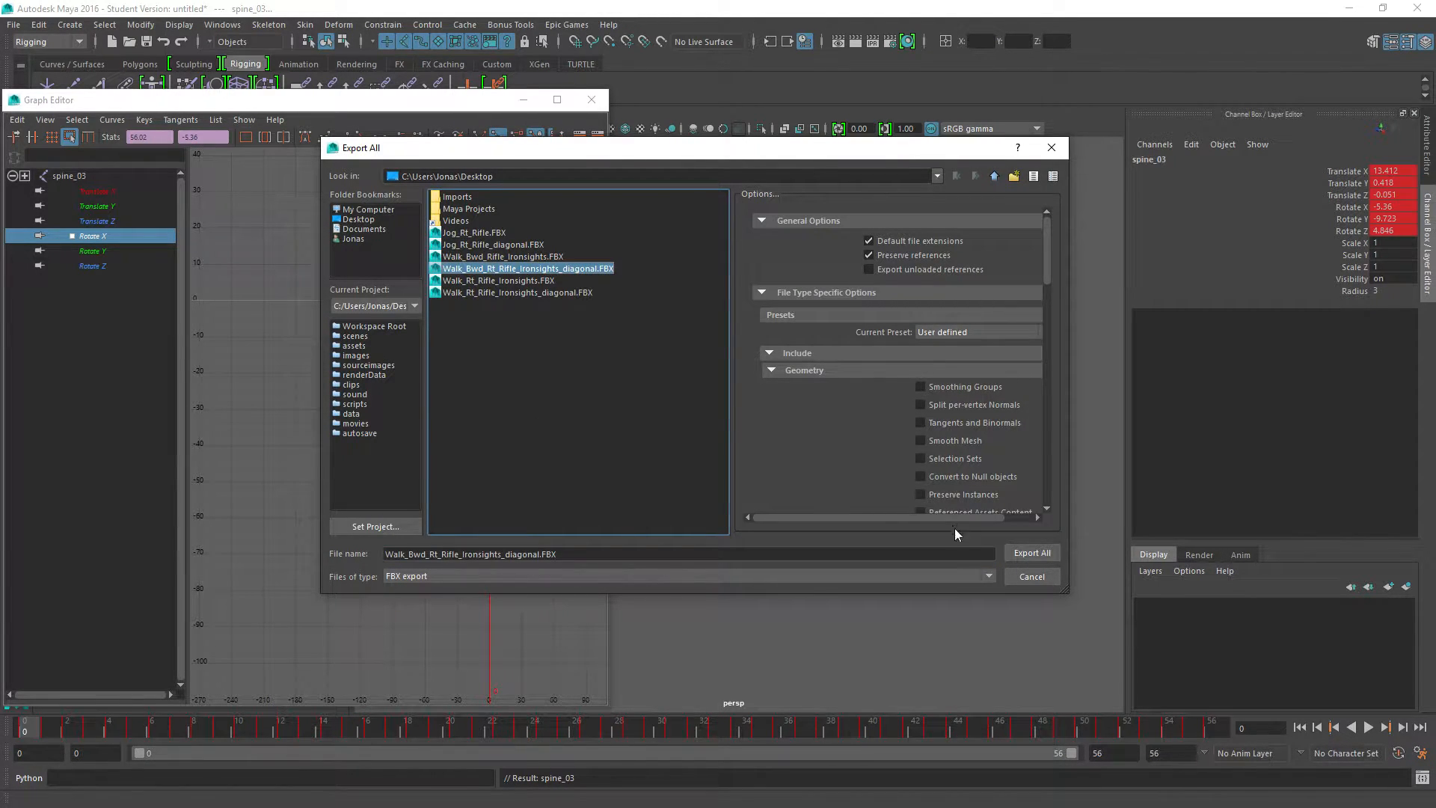
pyautogui.click(1031, 552)
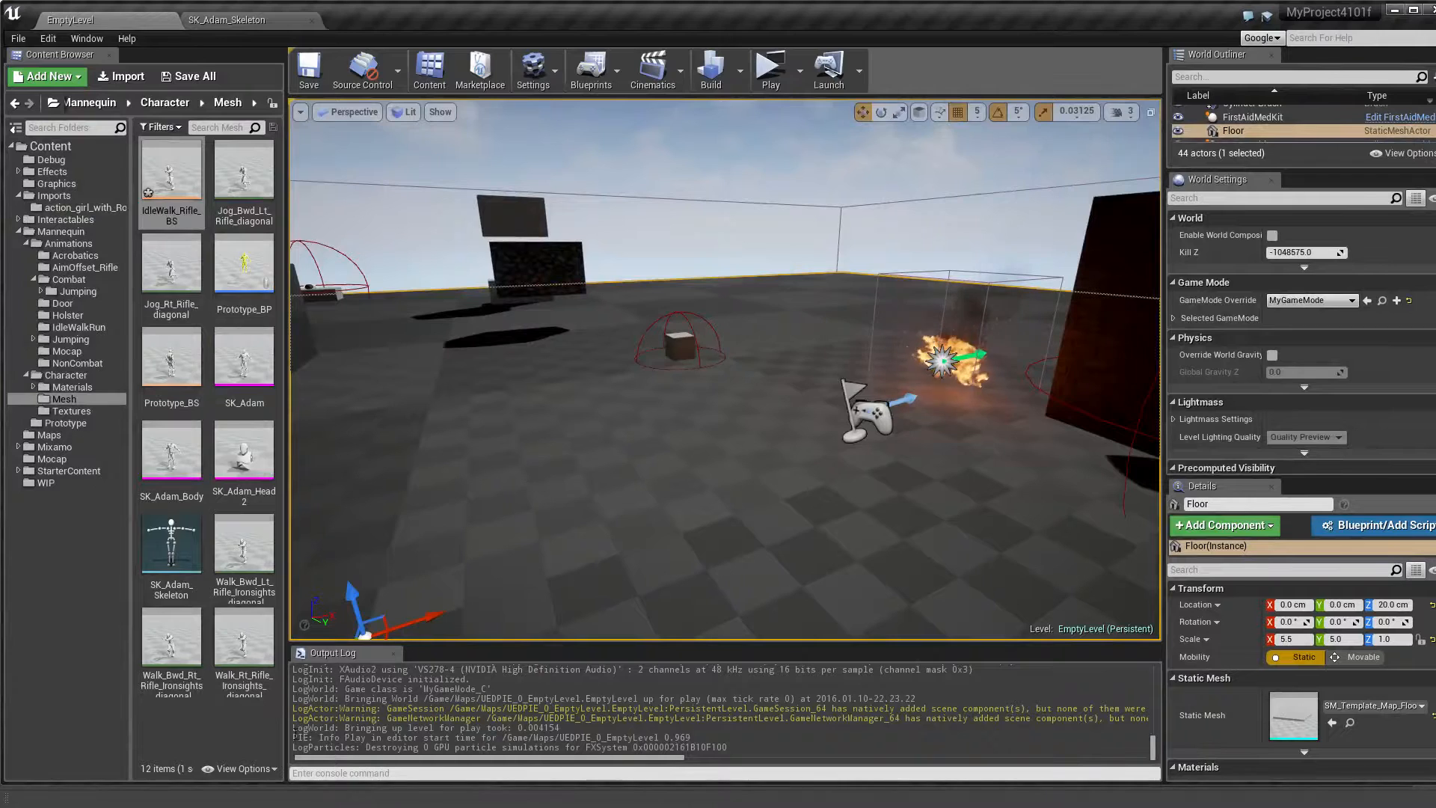
pyautogui.moveTo(243, 637)
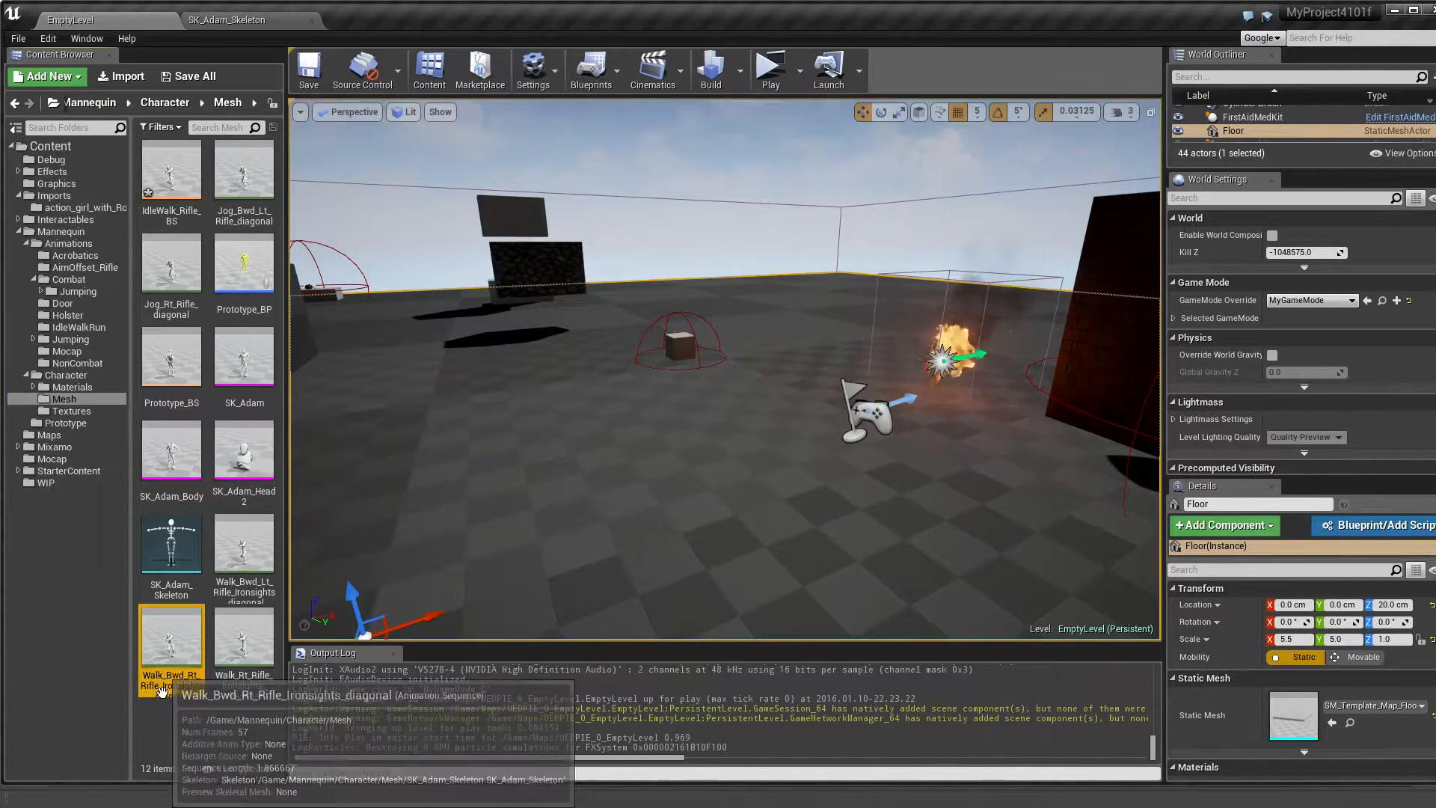
# - Open Walk_Bwd_Rt_Rifle_Ironsights_diagonal and reimport it from the updated FBX
pyautogui.doubleClick(171, 636)
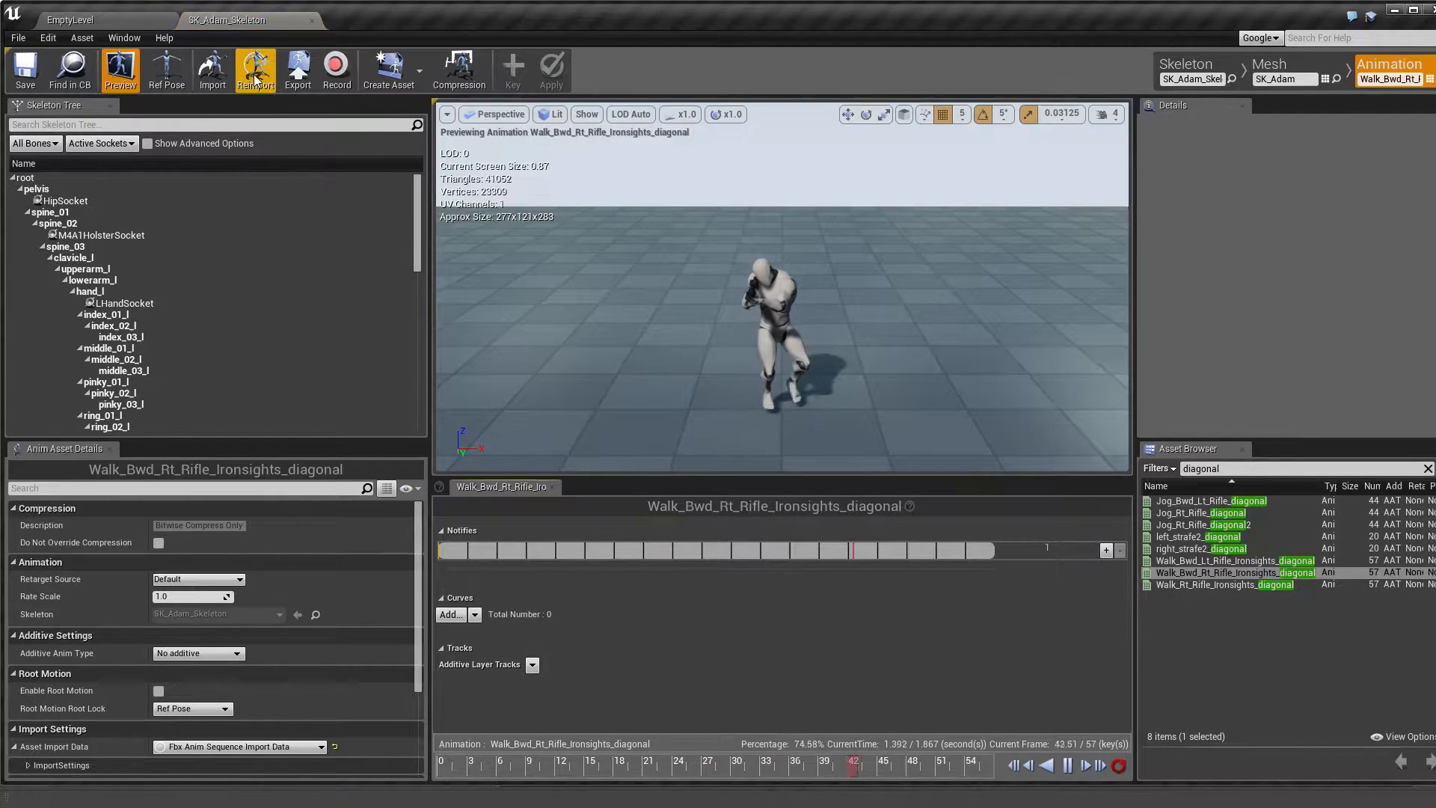
pyautogui.click(254, 70)
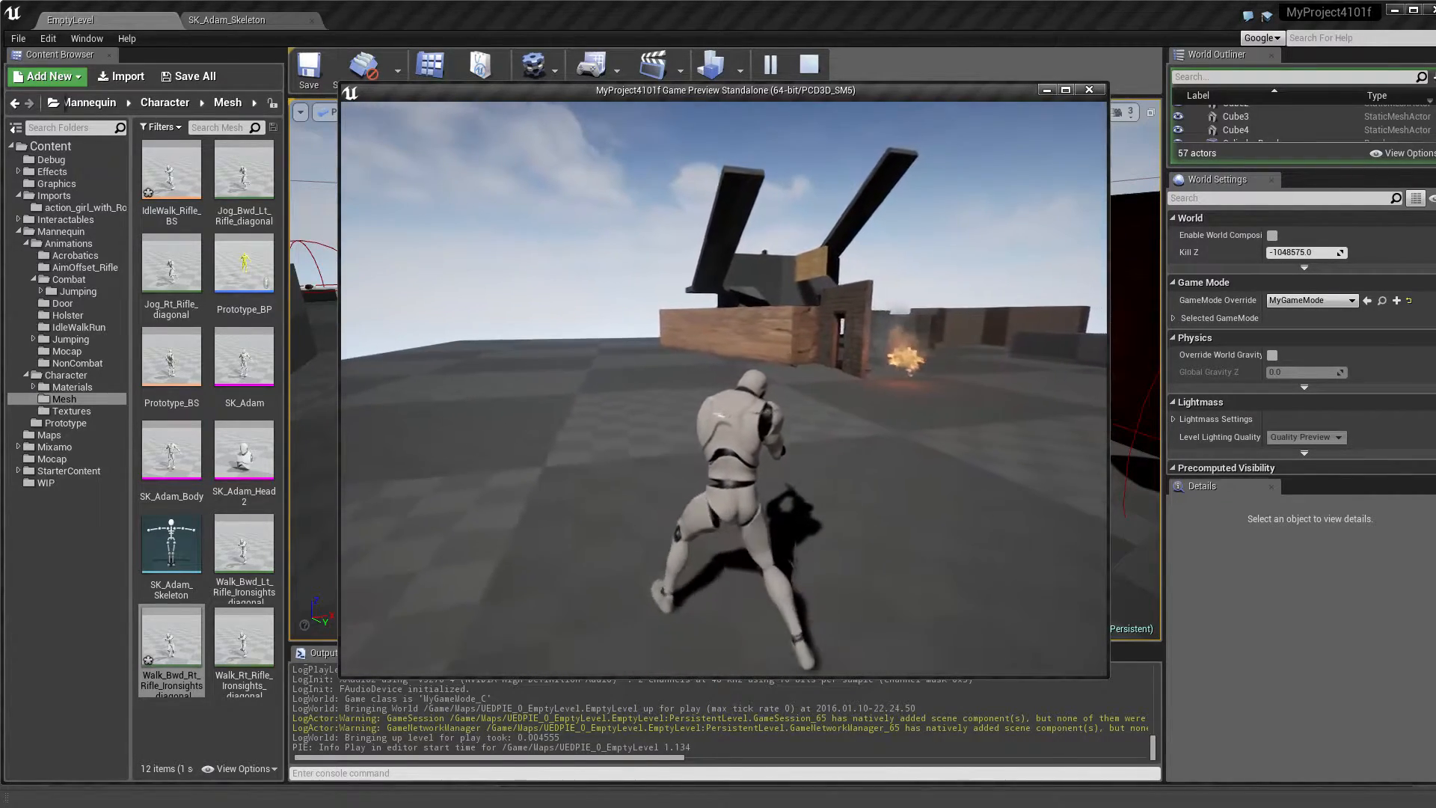
# - Stop the standalone game preview and return to the Unreal level editor
pyautogui.click(1089, 90)
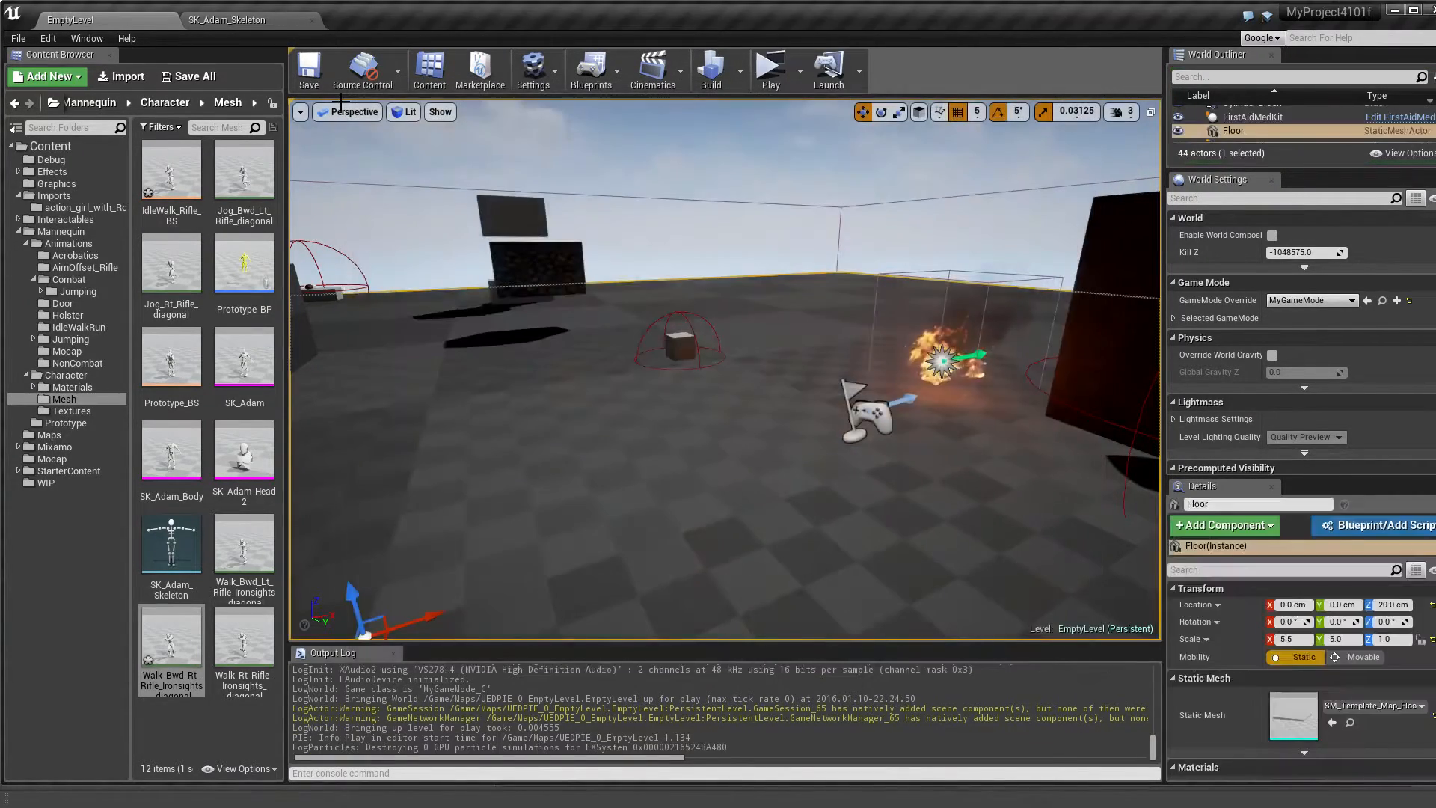
pyautogui.moveTo(170, 637)
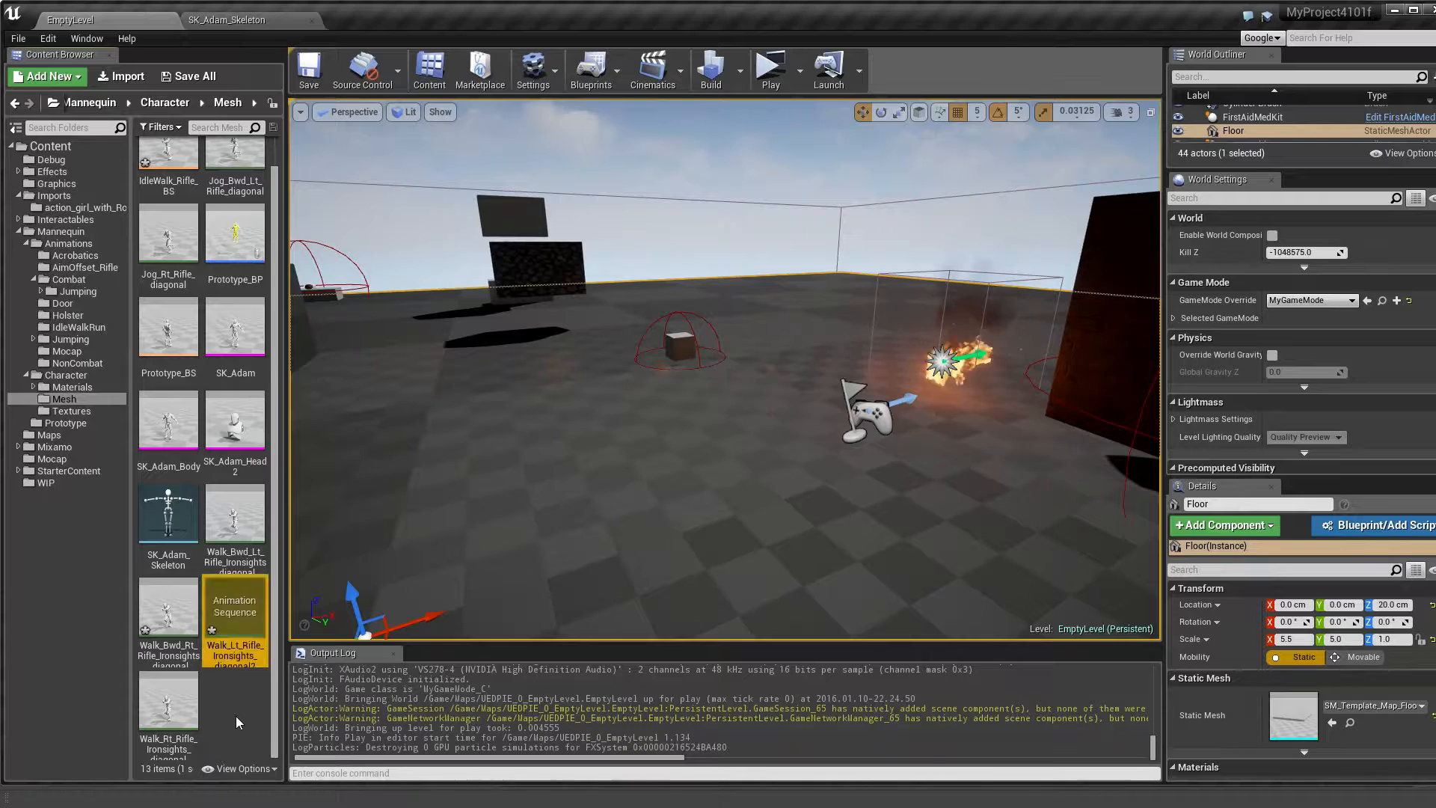
pyautogui.moveTo(234, 609)
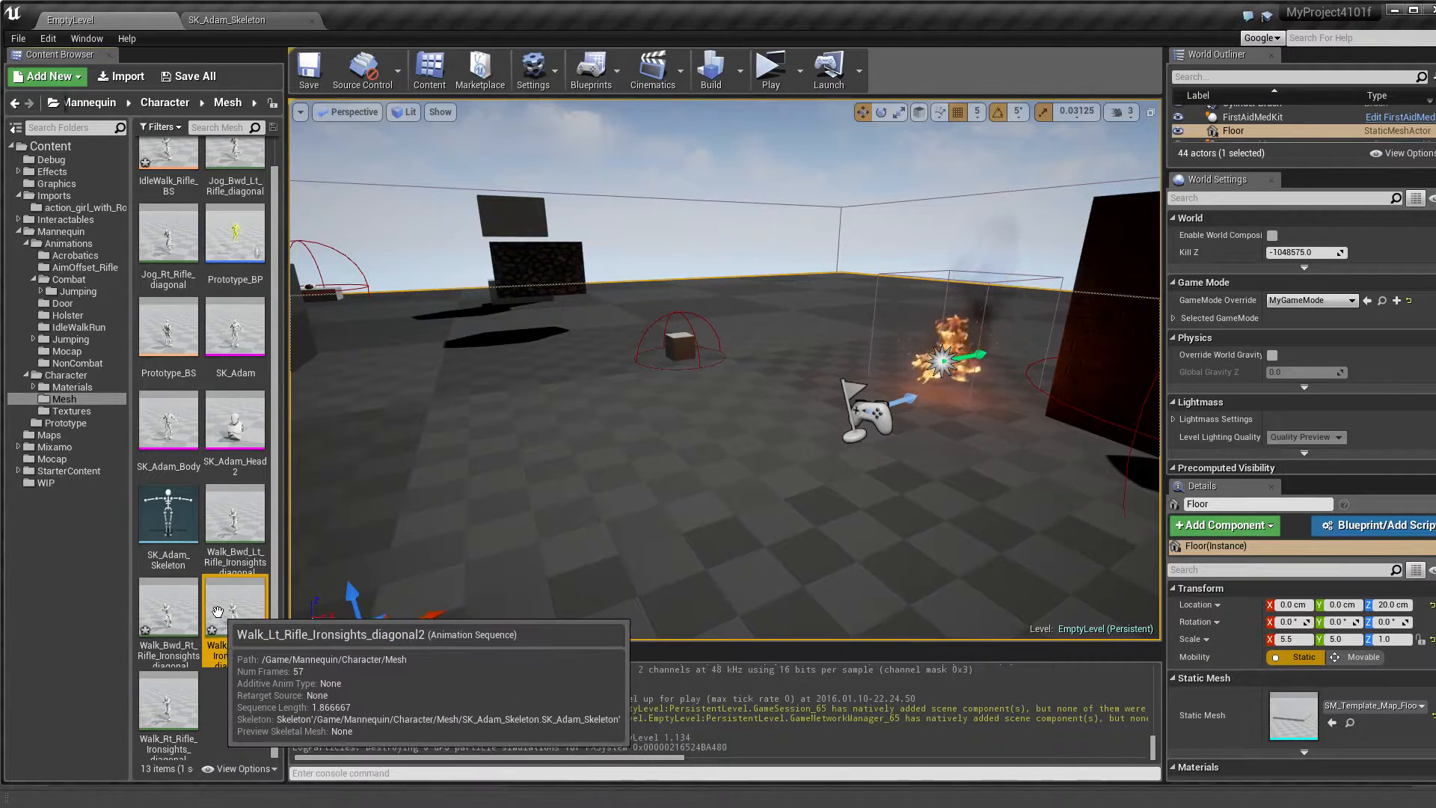
# - Preview Walk_Lt_Rifle_Ironsights_diagonal2, then bring up the IdleWalk_Rifle_BS blend space
pyautogui.doubleClick(234, 609)
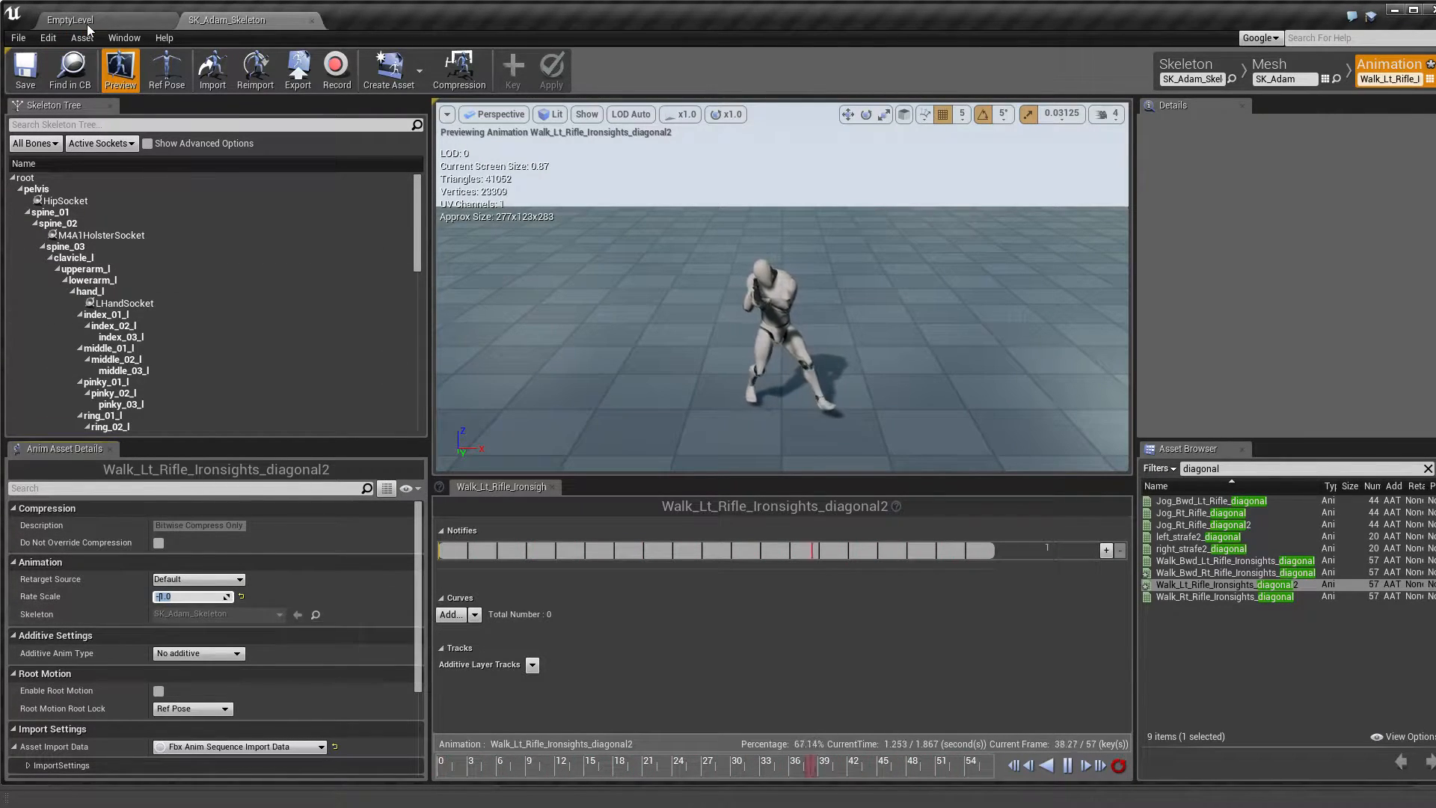
pyautogui.click(69, 19)
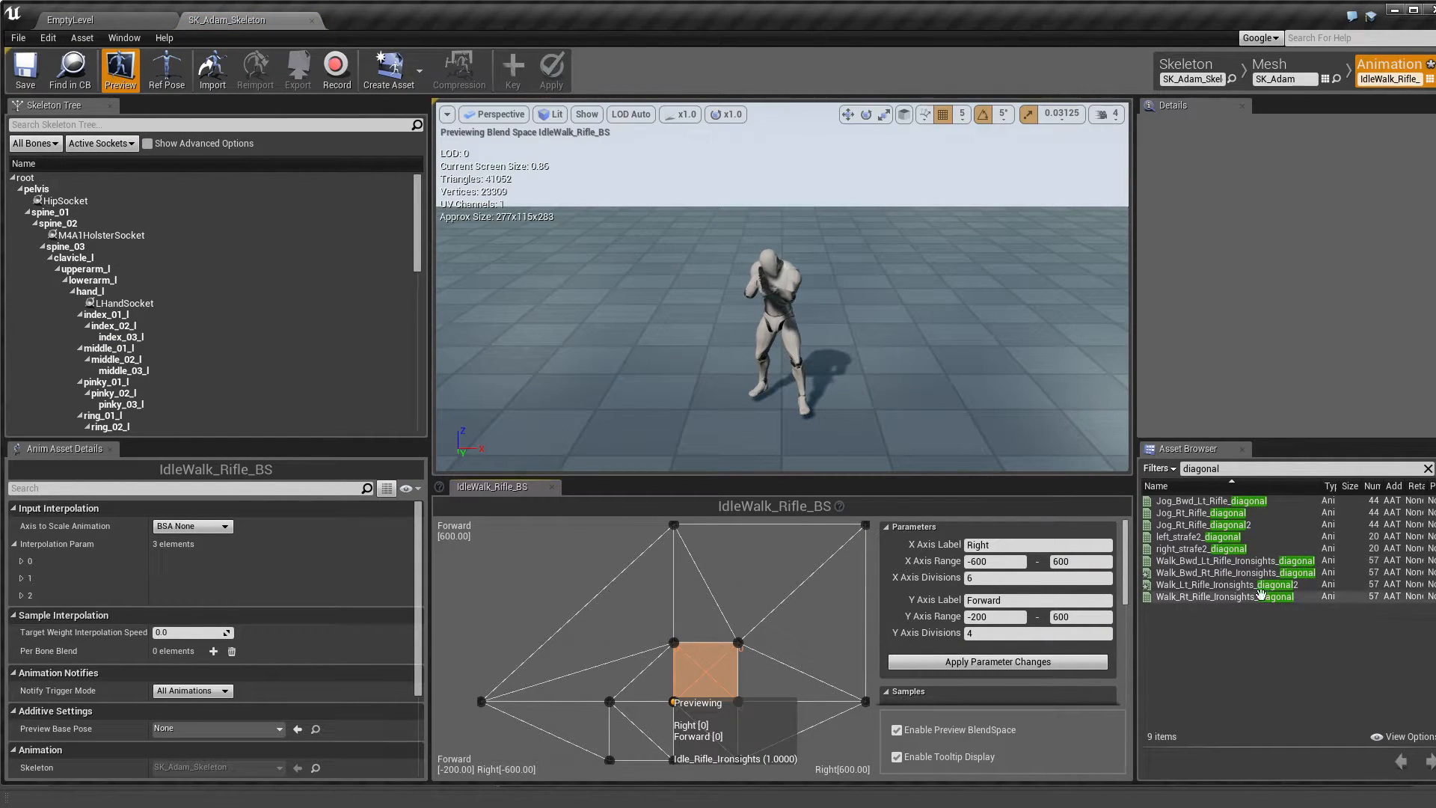
pyautogui.moveTo(1207, 596)
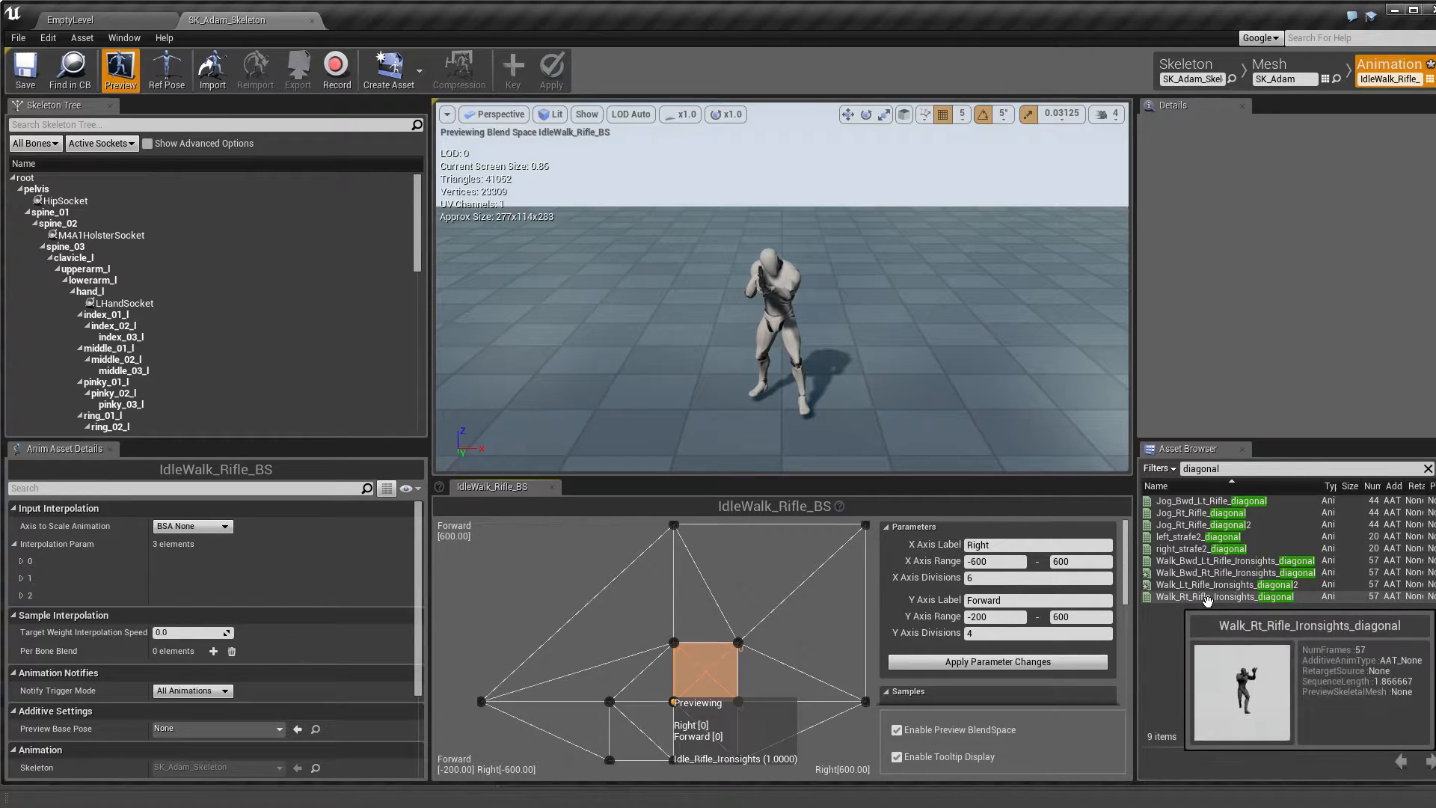
# - Preview IdleWalk_Rifle_BS toward the right-side jog samples, near Right 581, Forward 37, then return to the level
pyautogui.click(1227, 584)
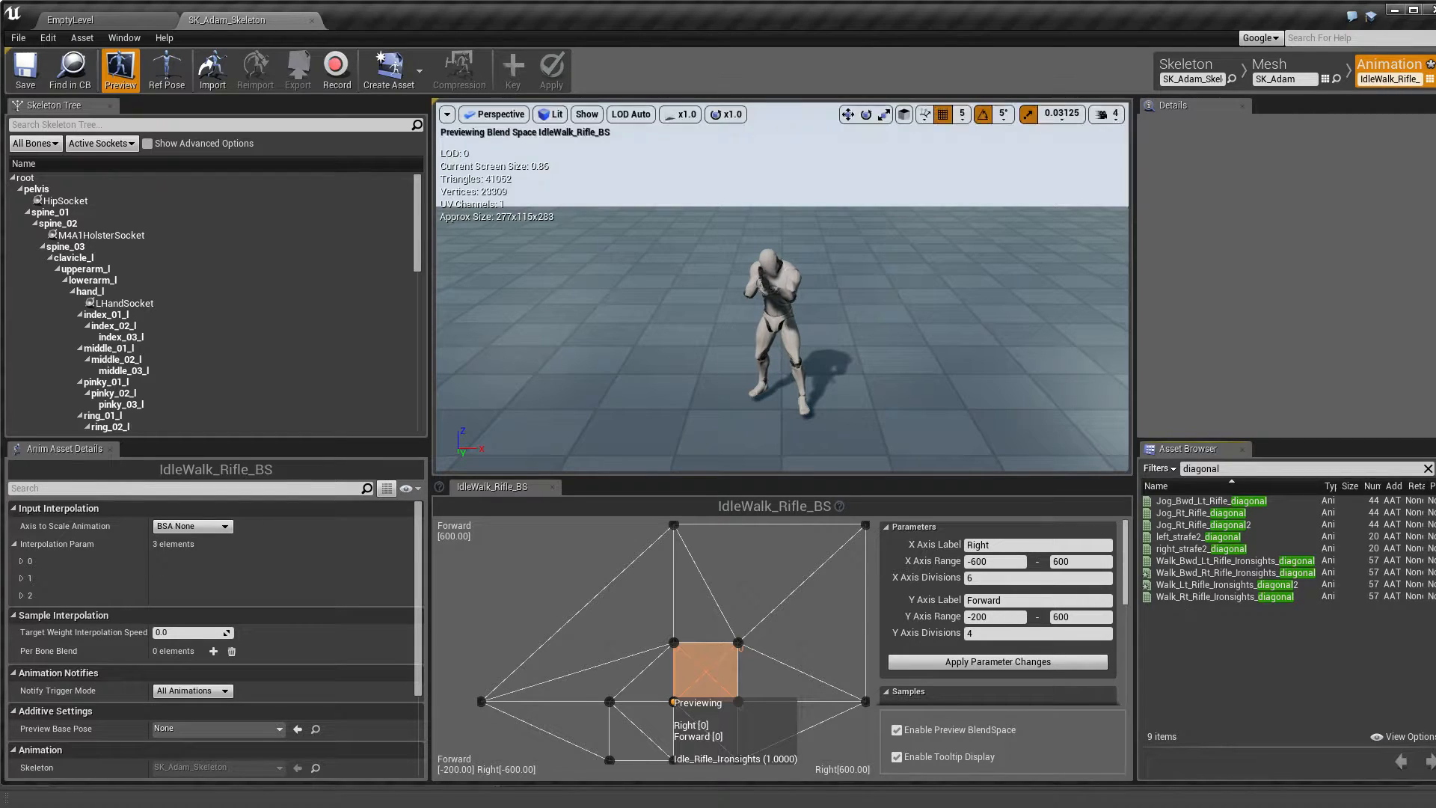
pyautogui.click(69, 20)
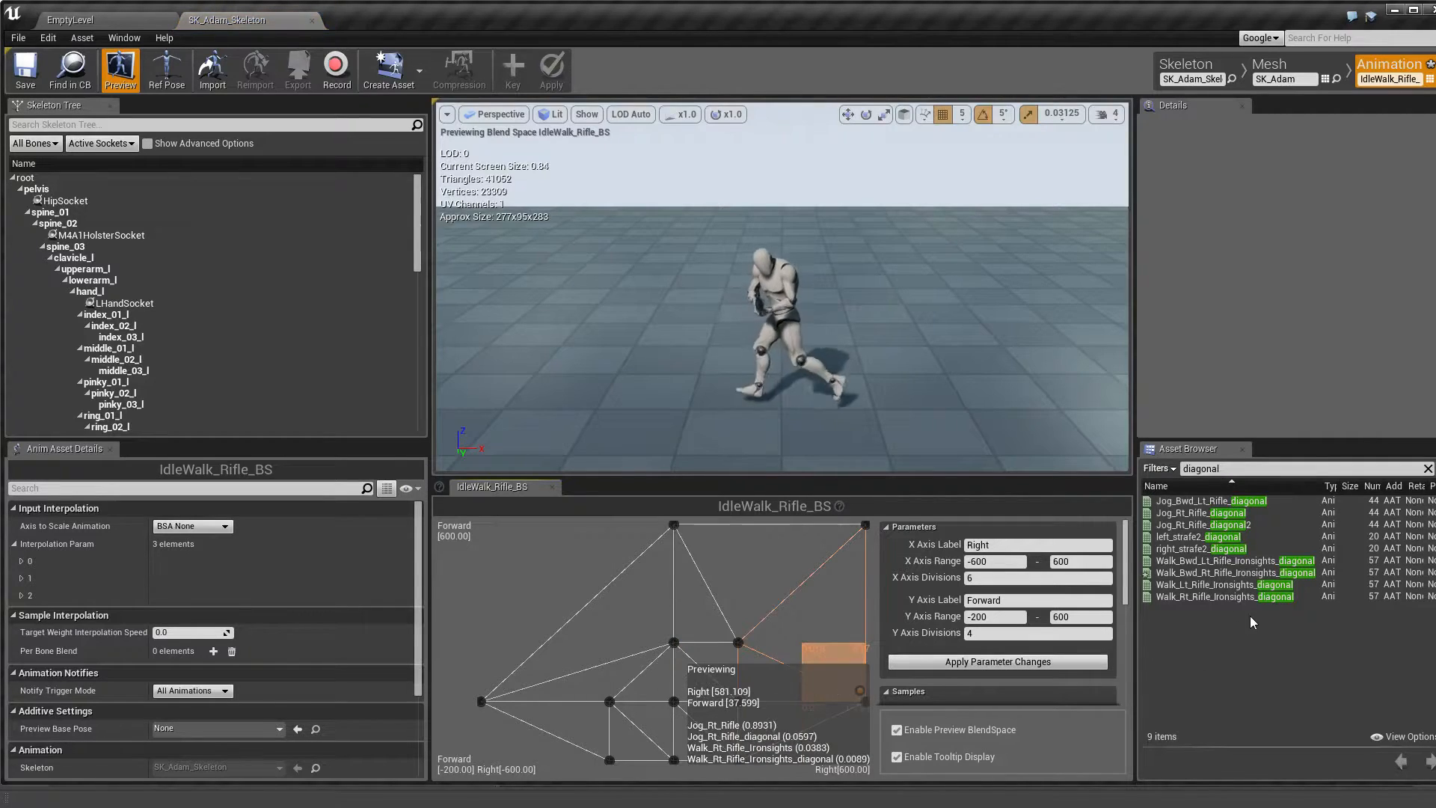
pyautogui.moveTo(1223, 584)
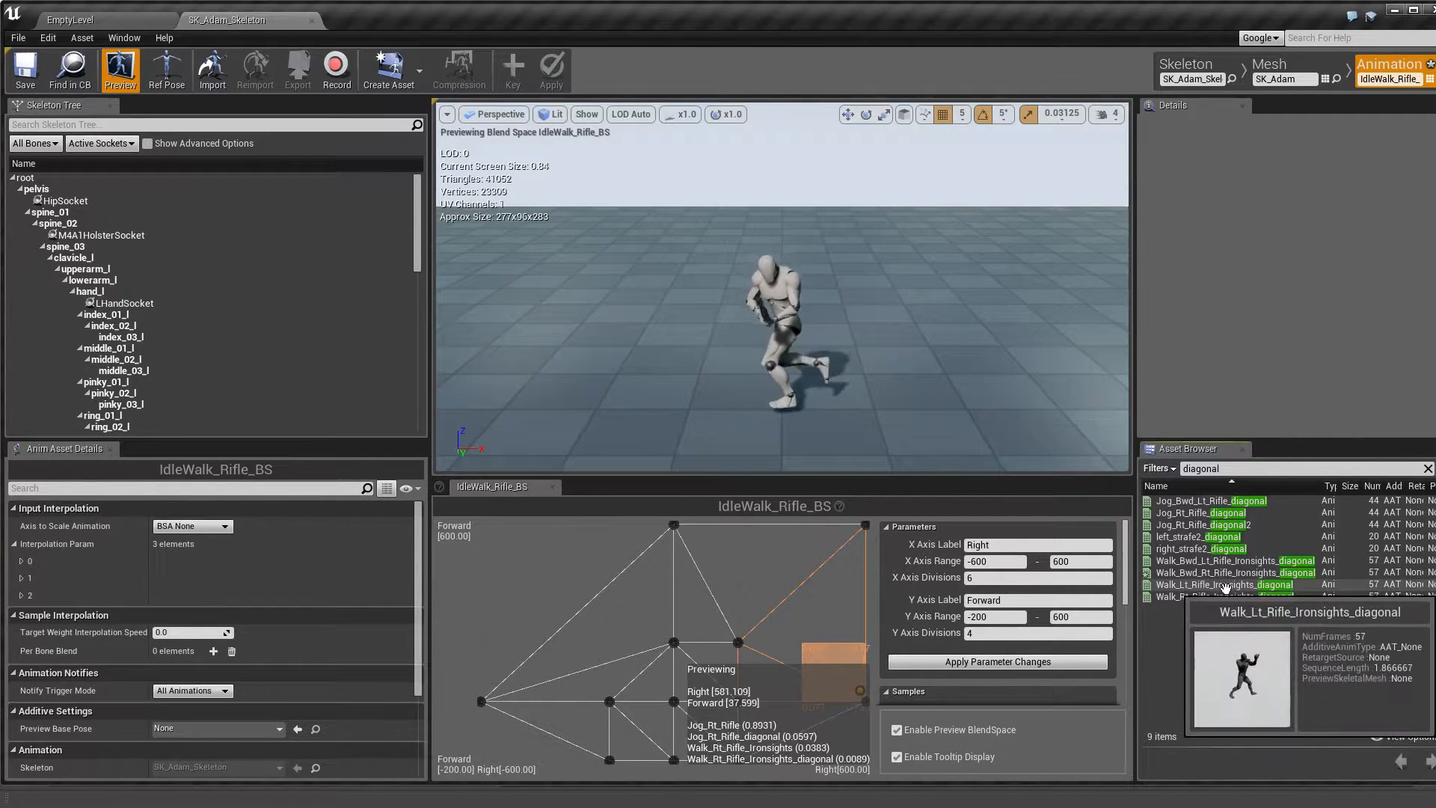
pyautogui.click(1227, 584)
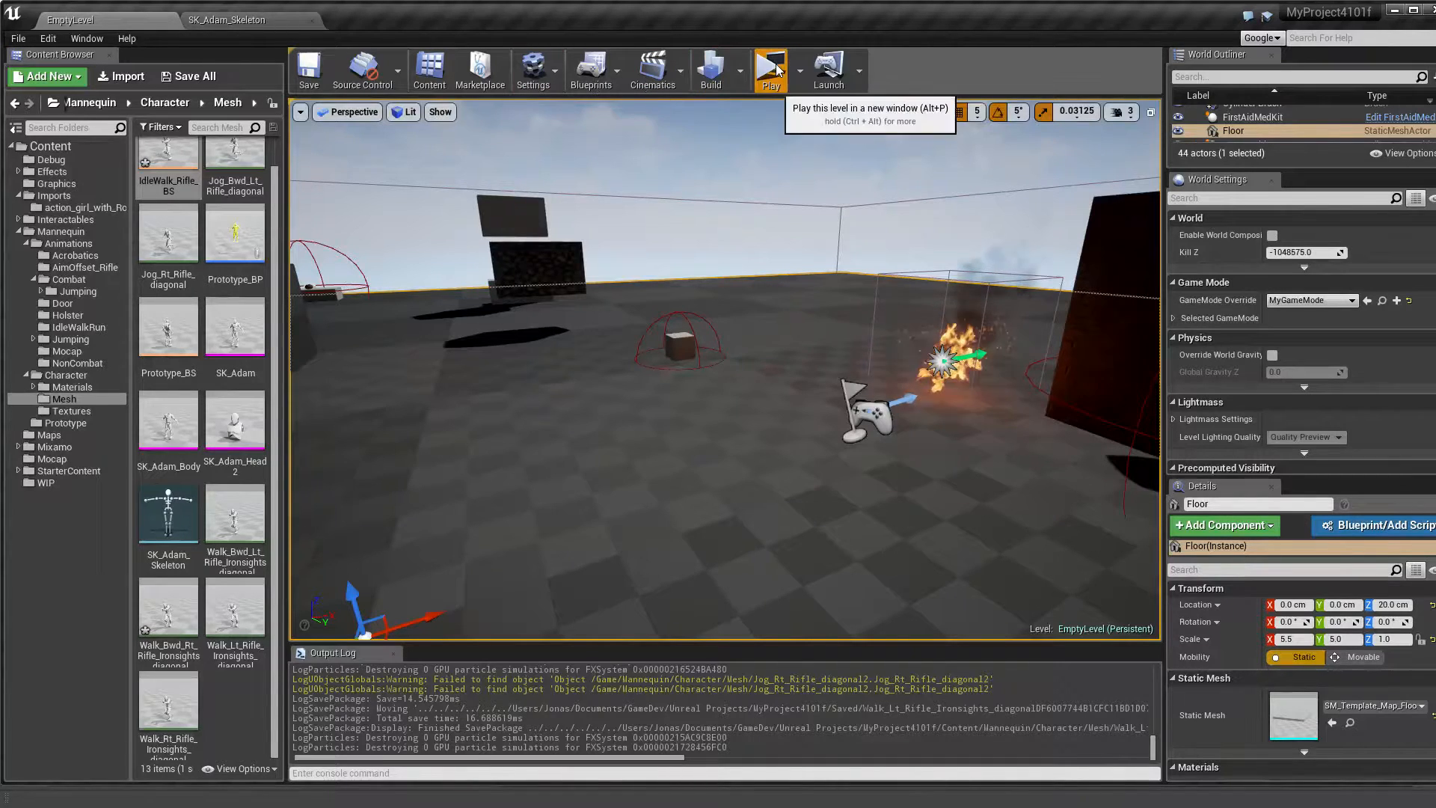
# - Run EmptyLevel in a play-in-editor session, then stop it
pyautogui.click(770, 65)
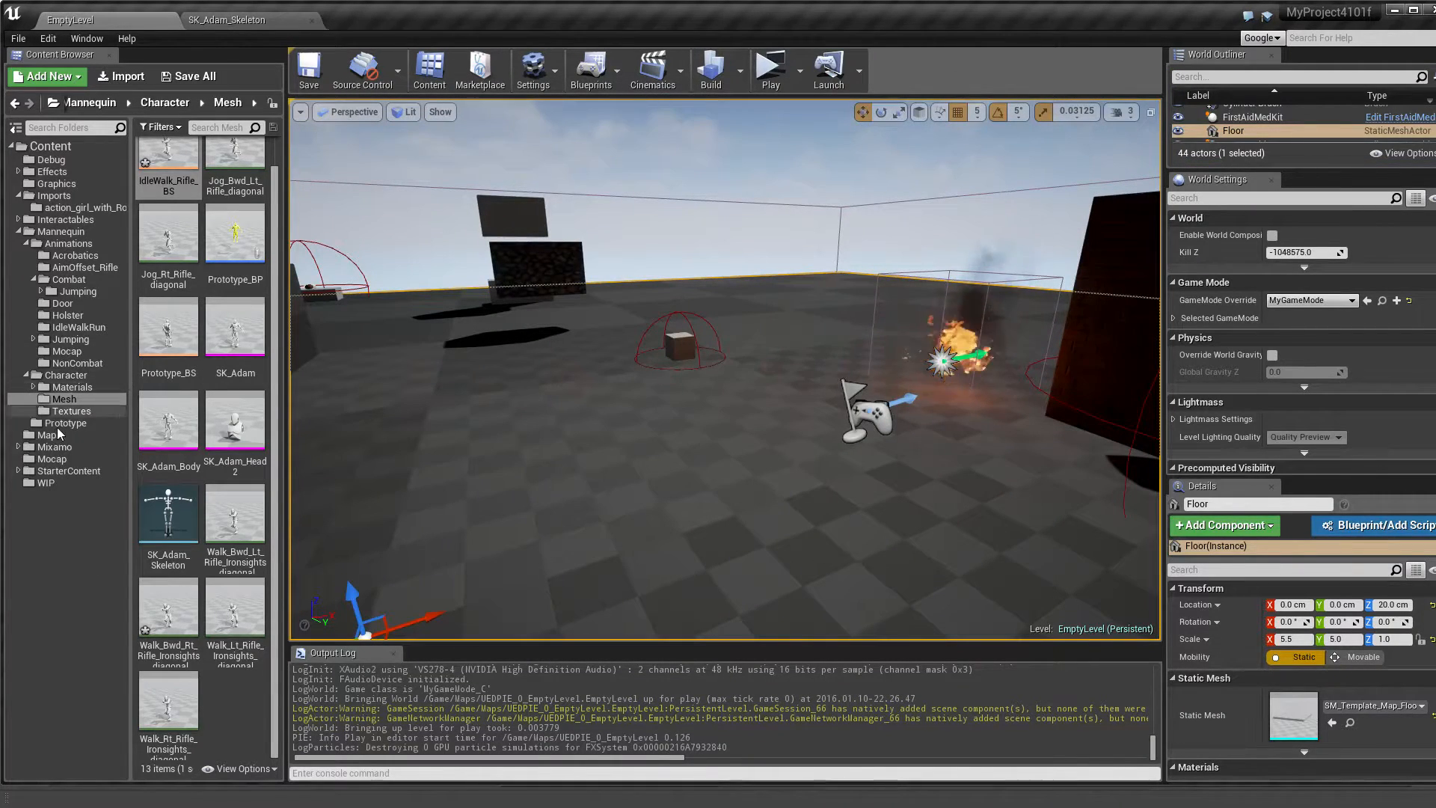
pyautogui.moveTo(73, 256)
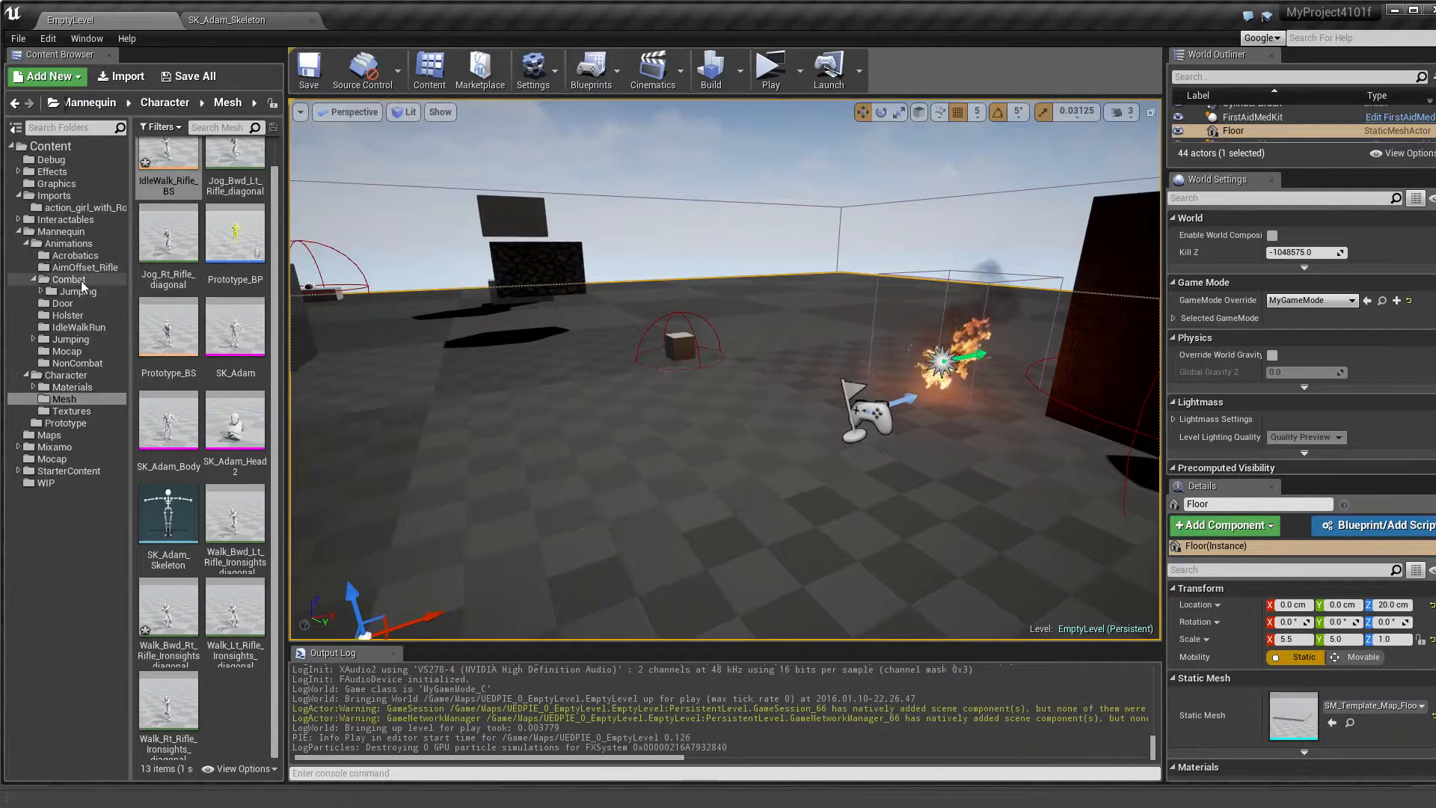
# - Search the Combat animations folder for 'jog' and open Jog_Bwd_Rifle
pyautogui.click(68, 279)
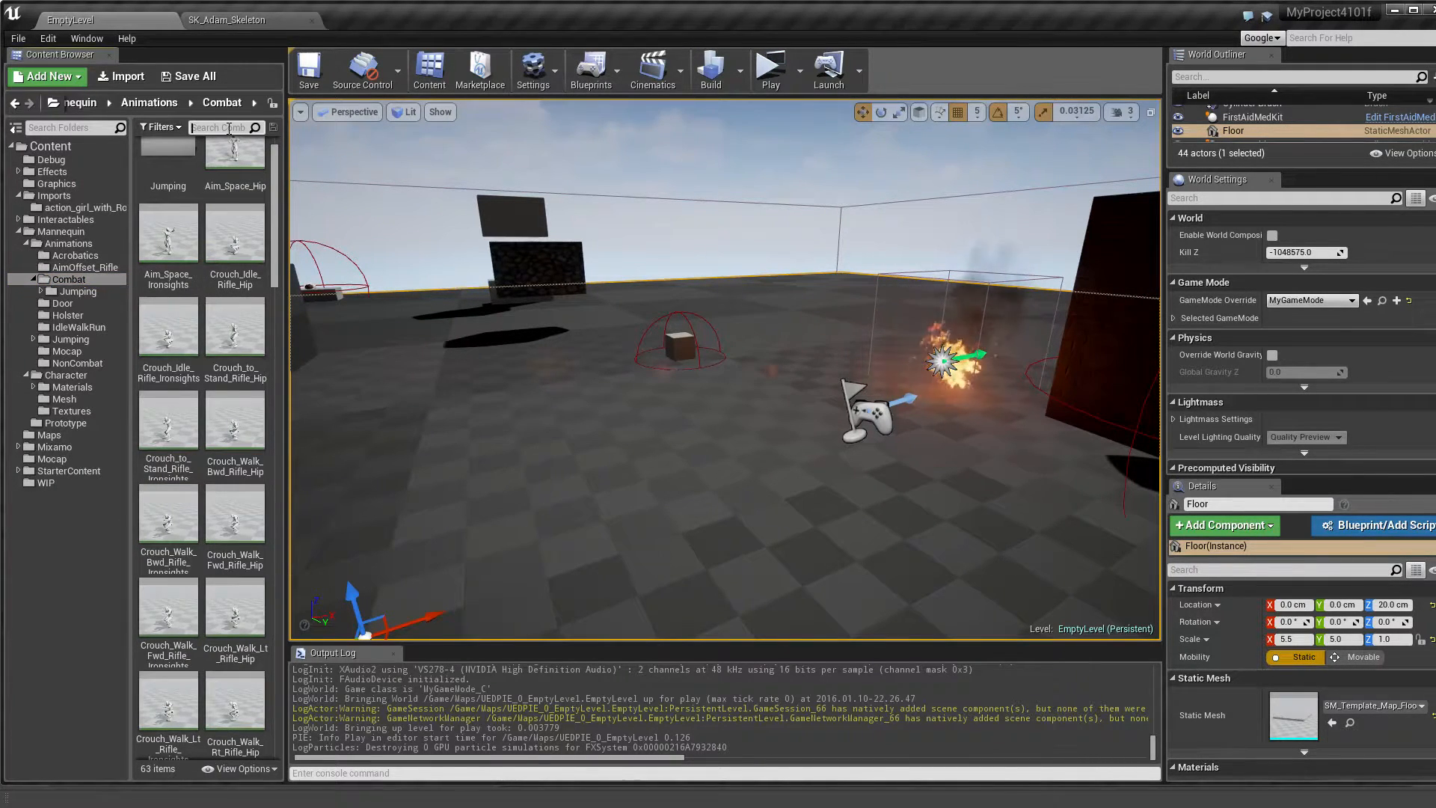
pyautogui.scroll(3)
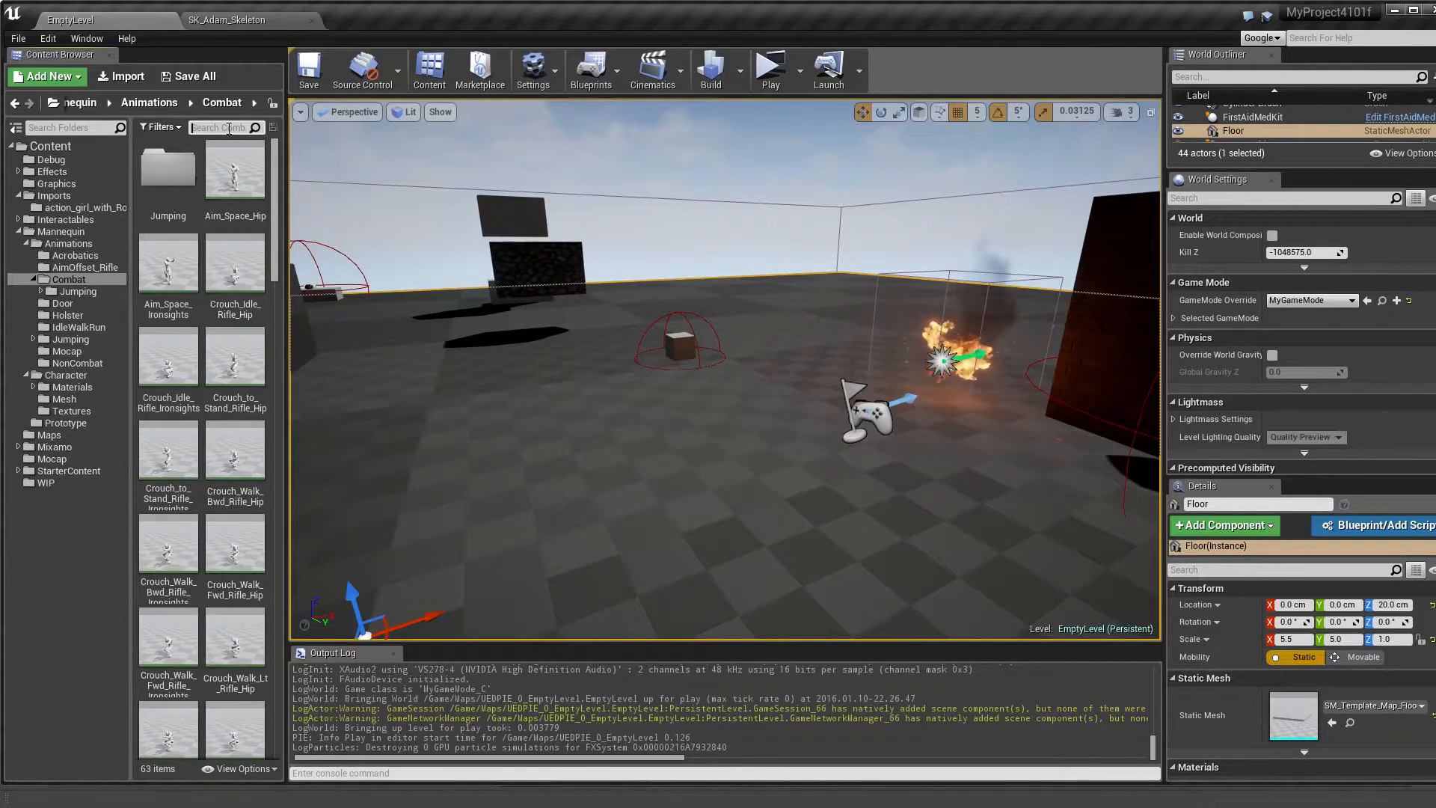
pyautogui.write('jog')
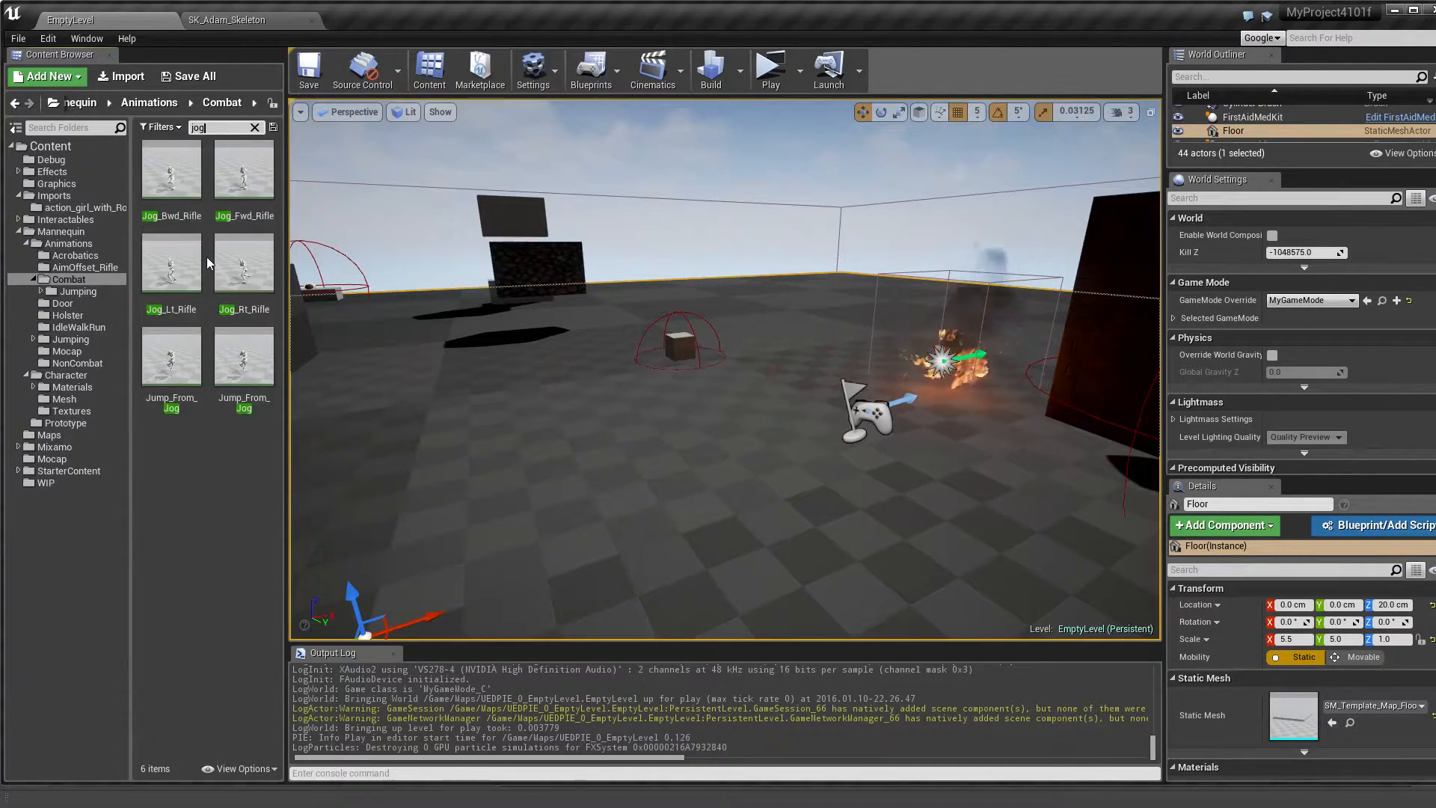
pyautogui.click(170, 170)
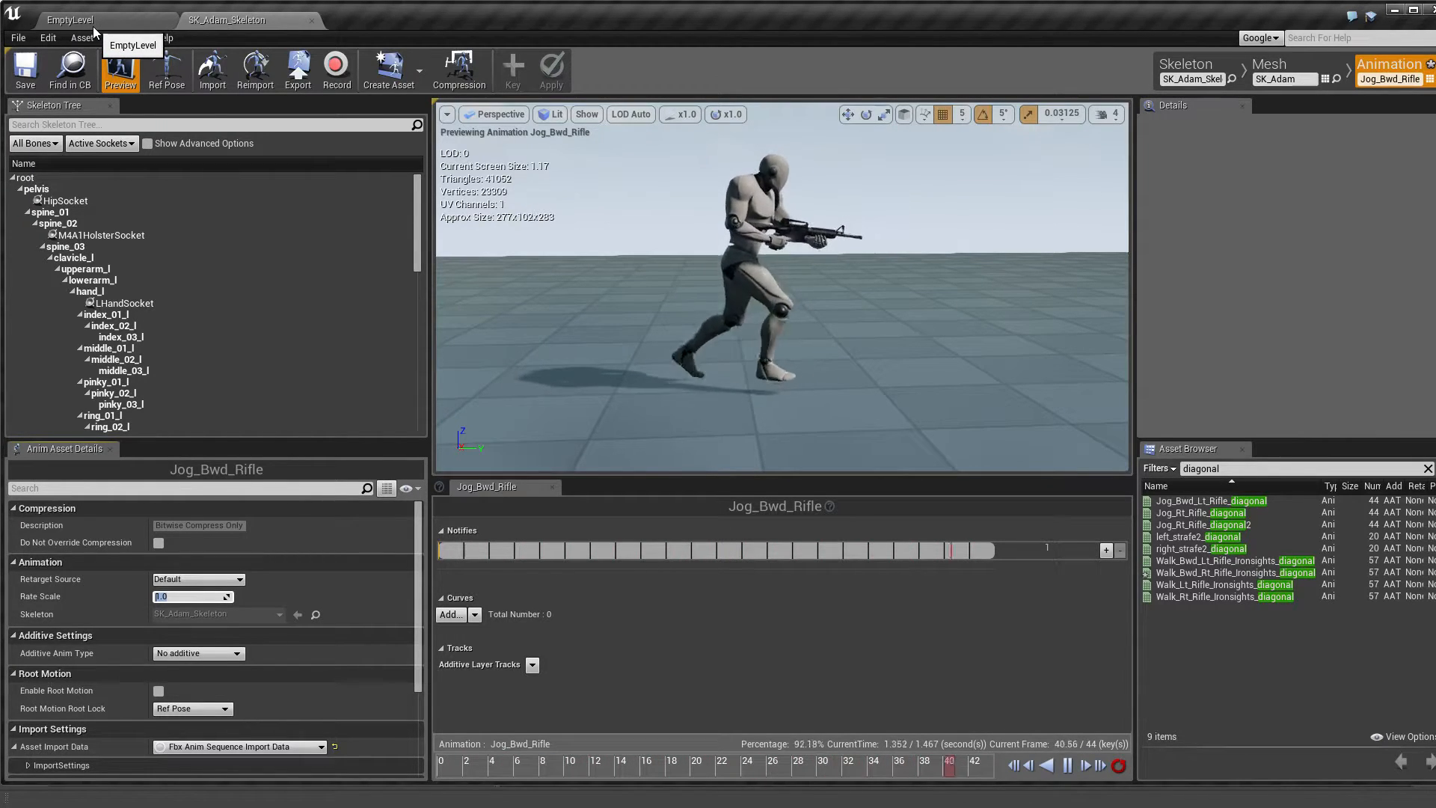
# - Export Jog_Fwd_Rifle from the level editor as an FBX to the Desktop
pyautogui.click(69, 19)
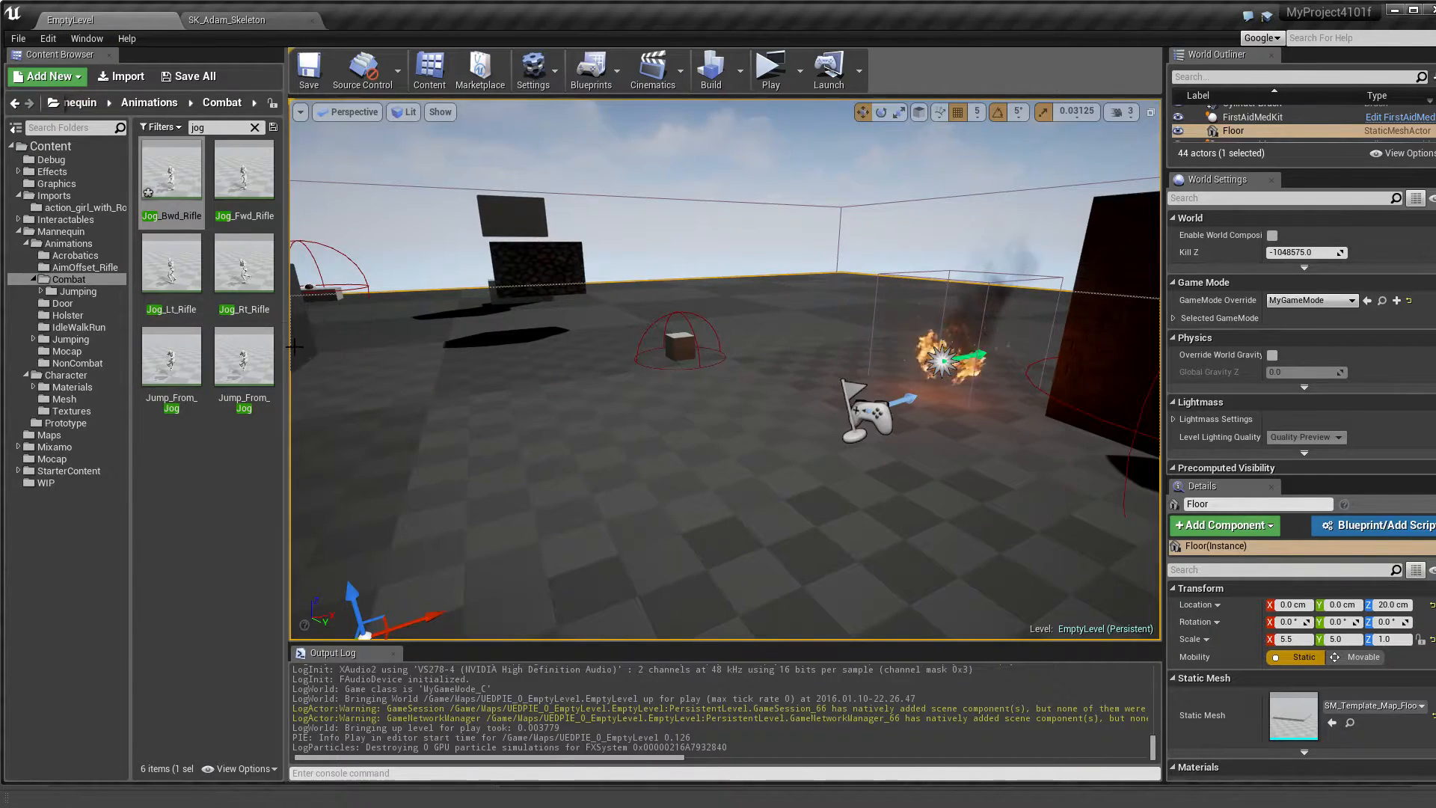
pyautogui.click(244, 169)
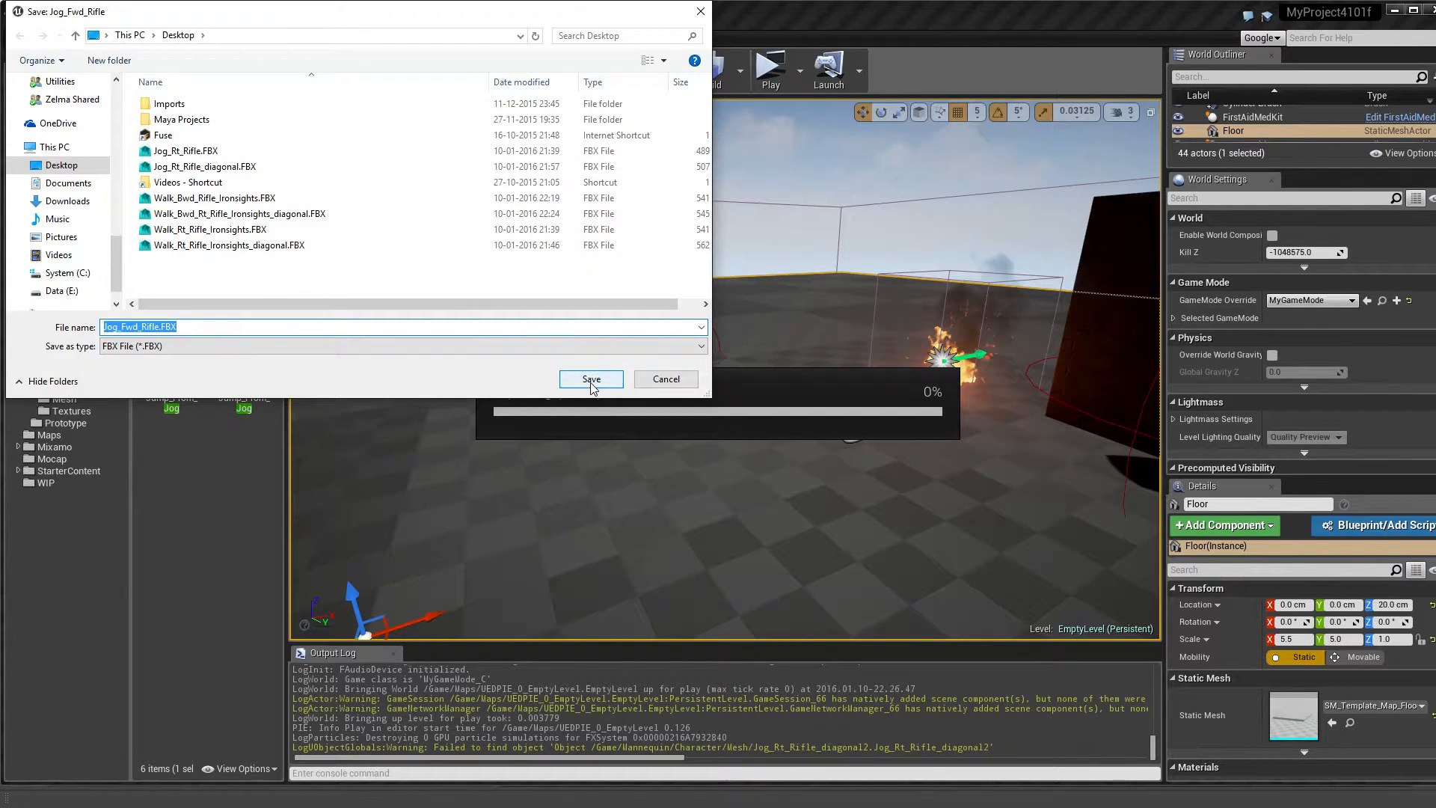
pyautogui.click(590, 379)
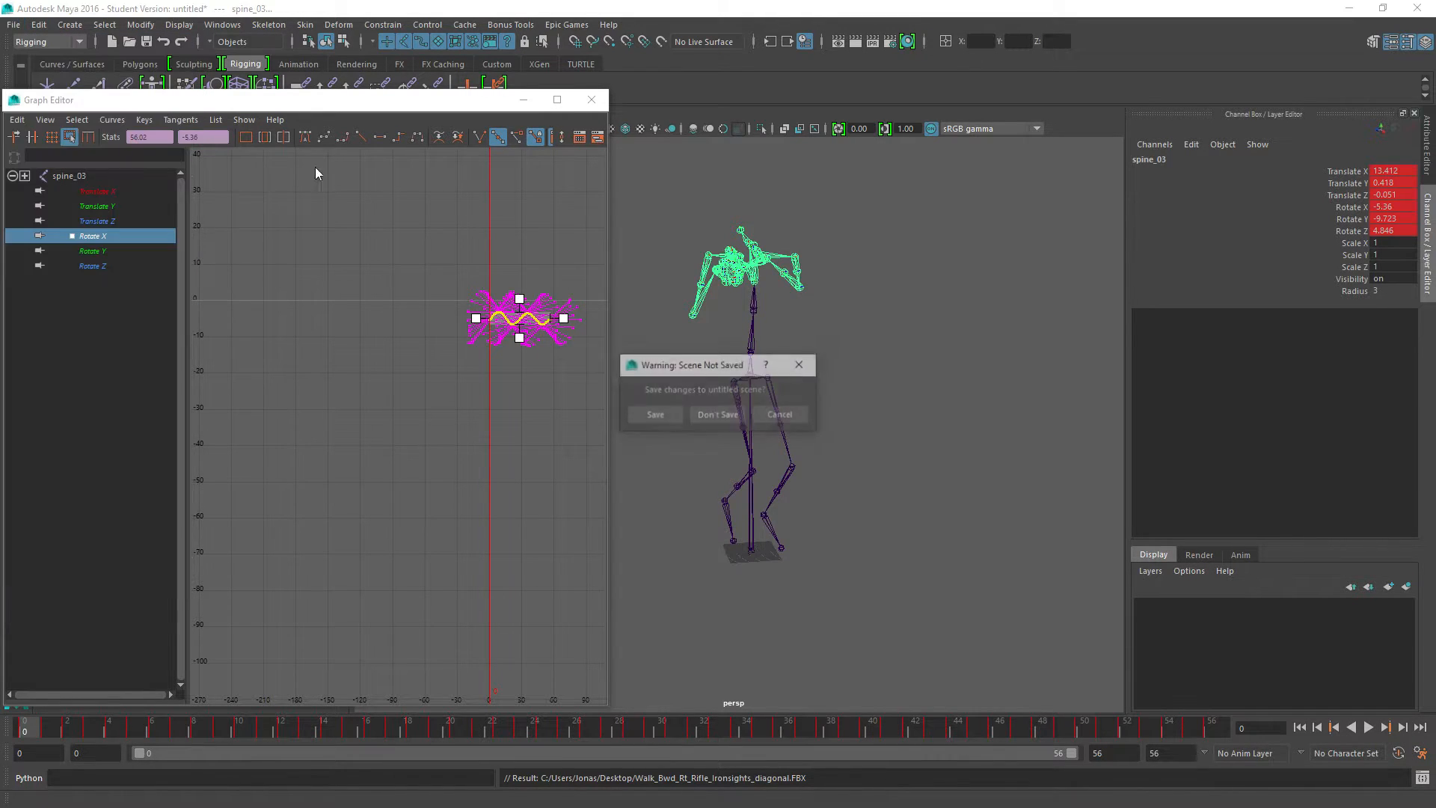
# - Discard the old Maya scene, import Jog_Fwd_Rifle.FBX, and select its root joint
pyautogui.click(717, 414)
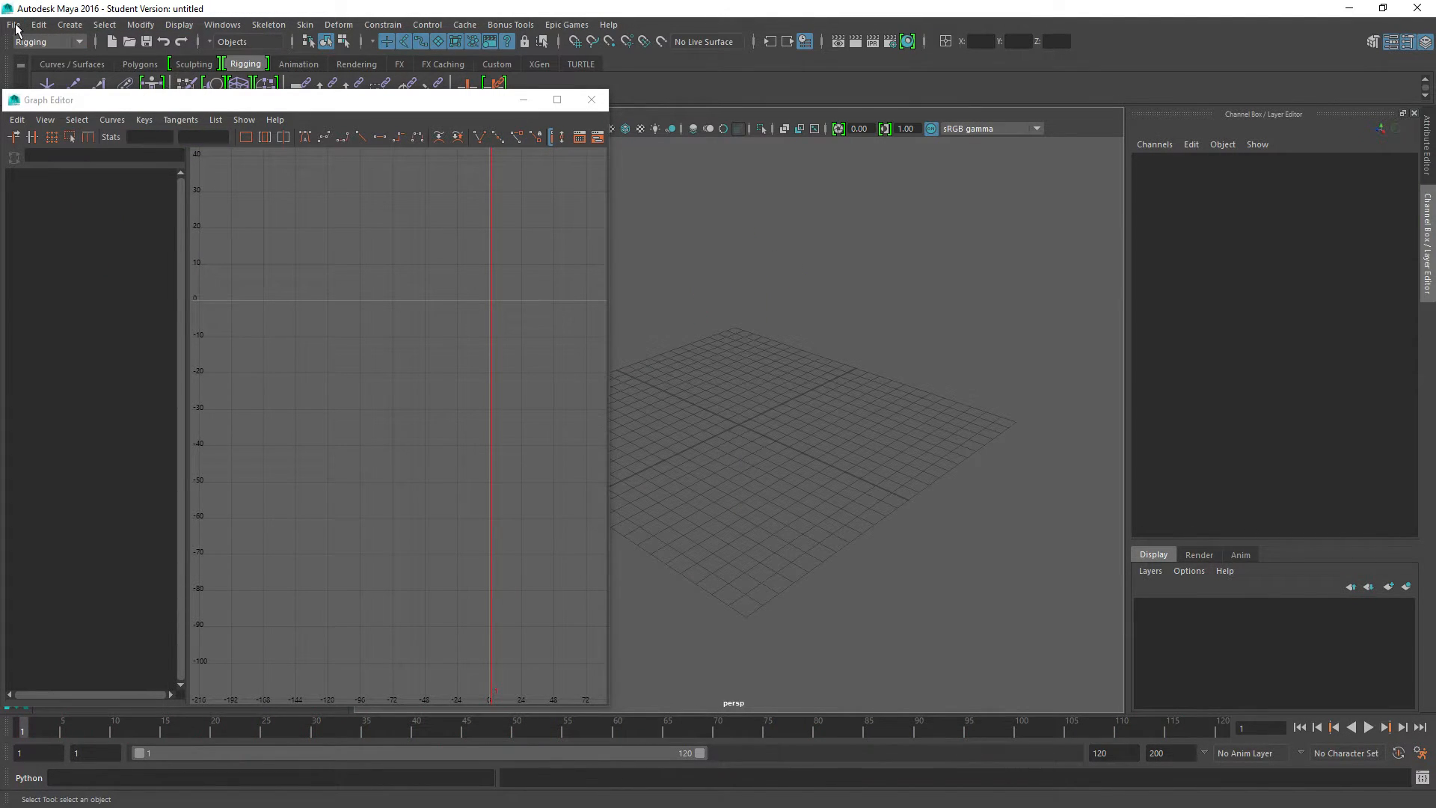
pyautogui.click(12, 24)
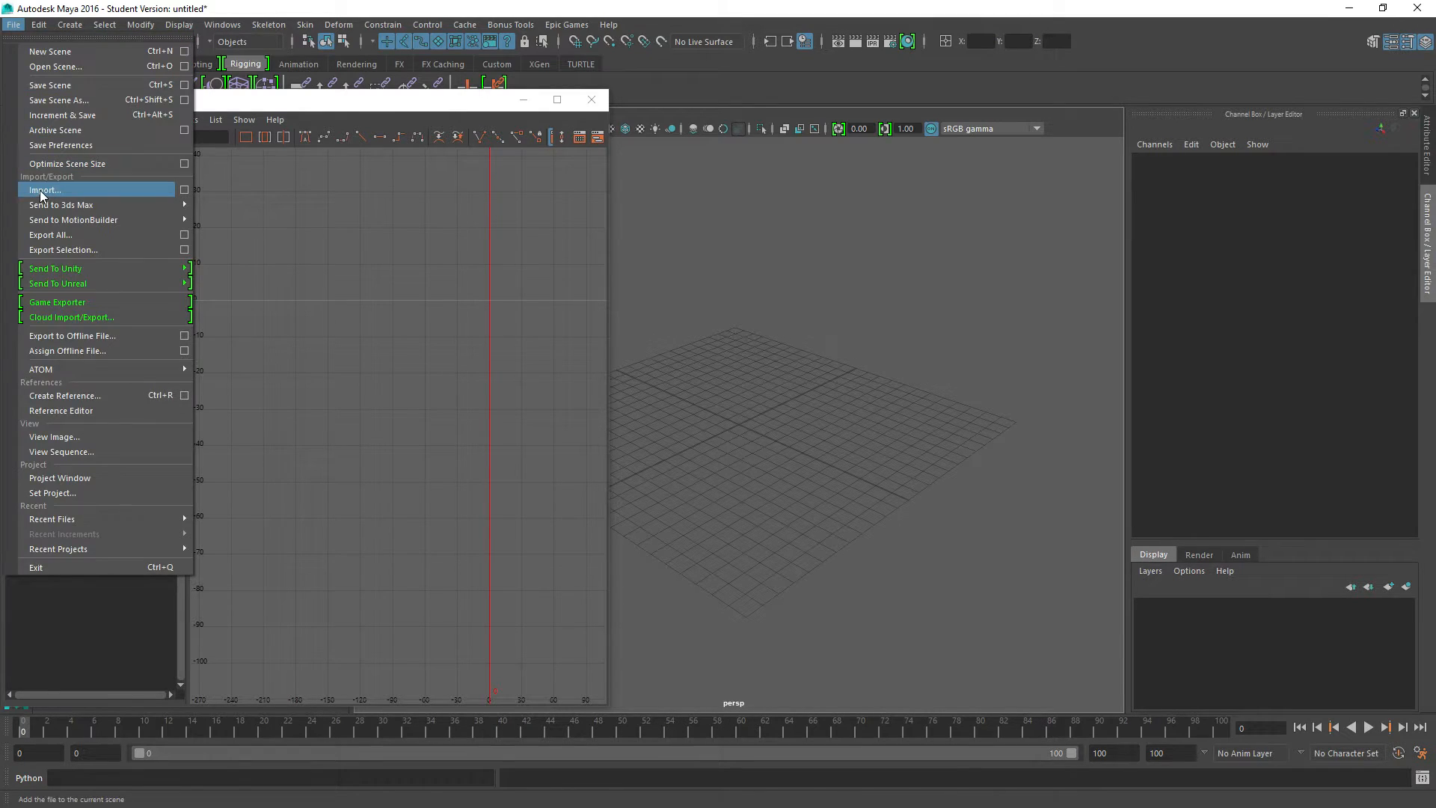
pyautogui.click(44, 189)
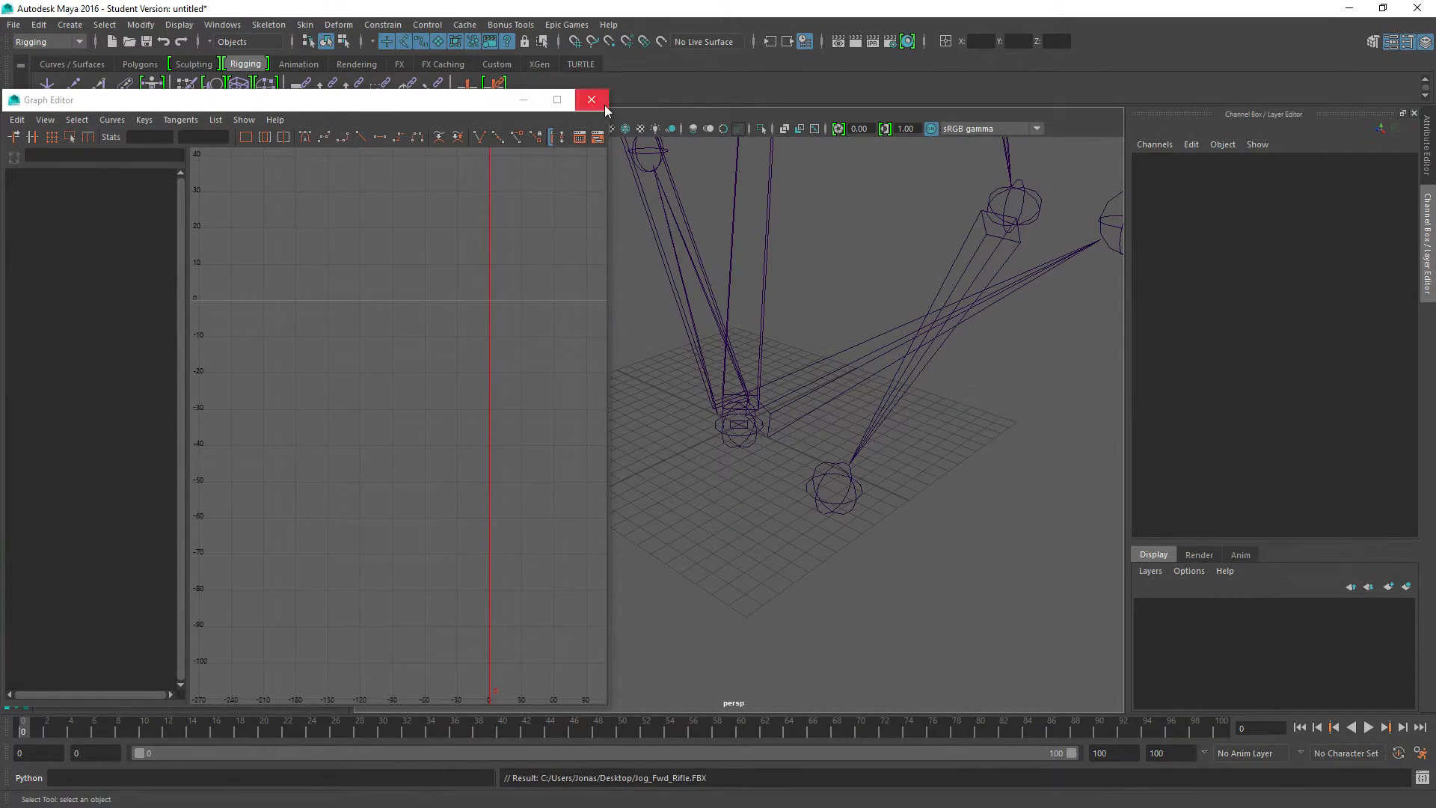
pyautogui.click(591, 99)
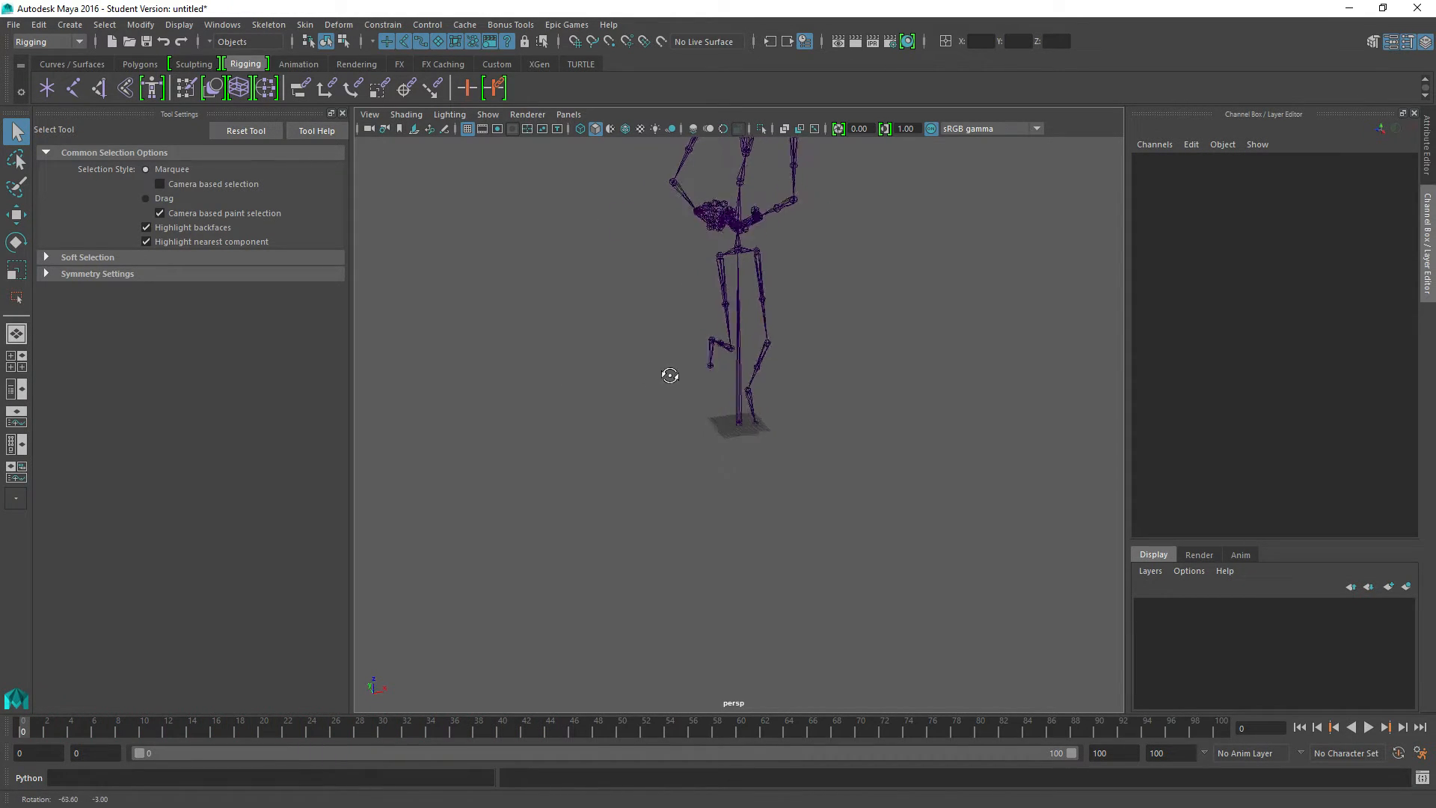
pyautogui.click(740, 412)
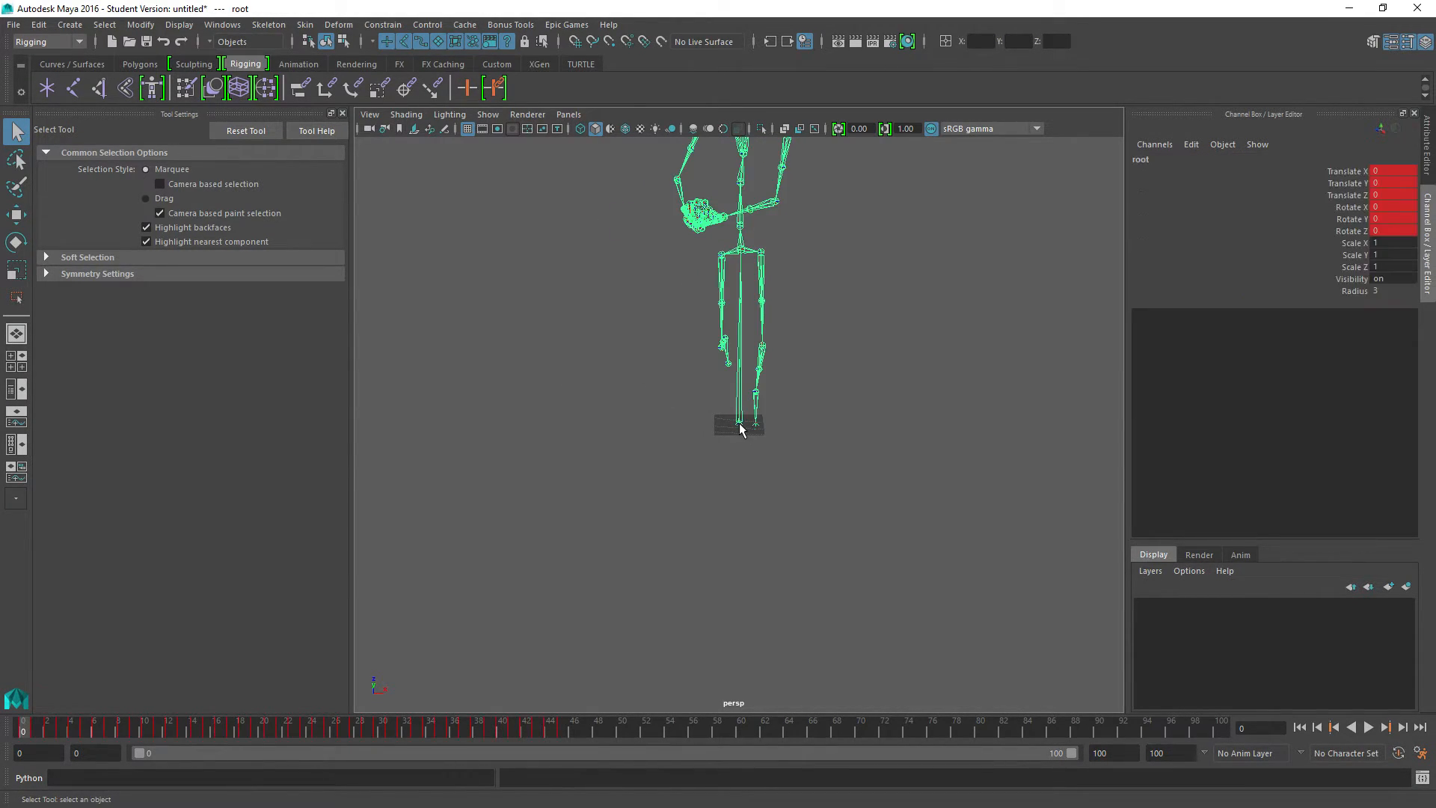
pyautogui.moveTo(559, 735)
pyautogui.write('44')
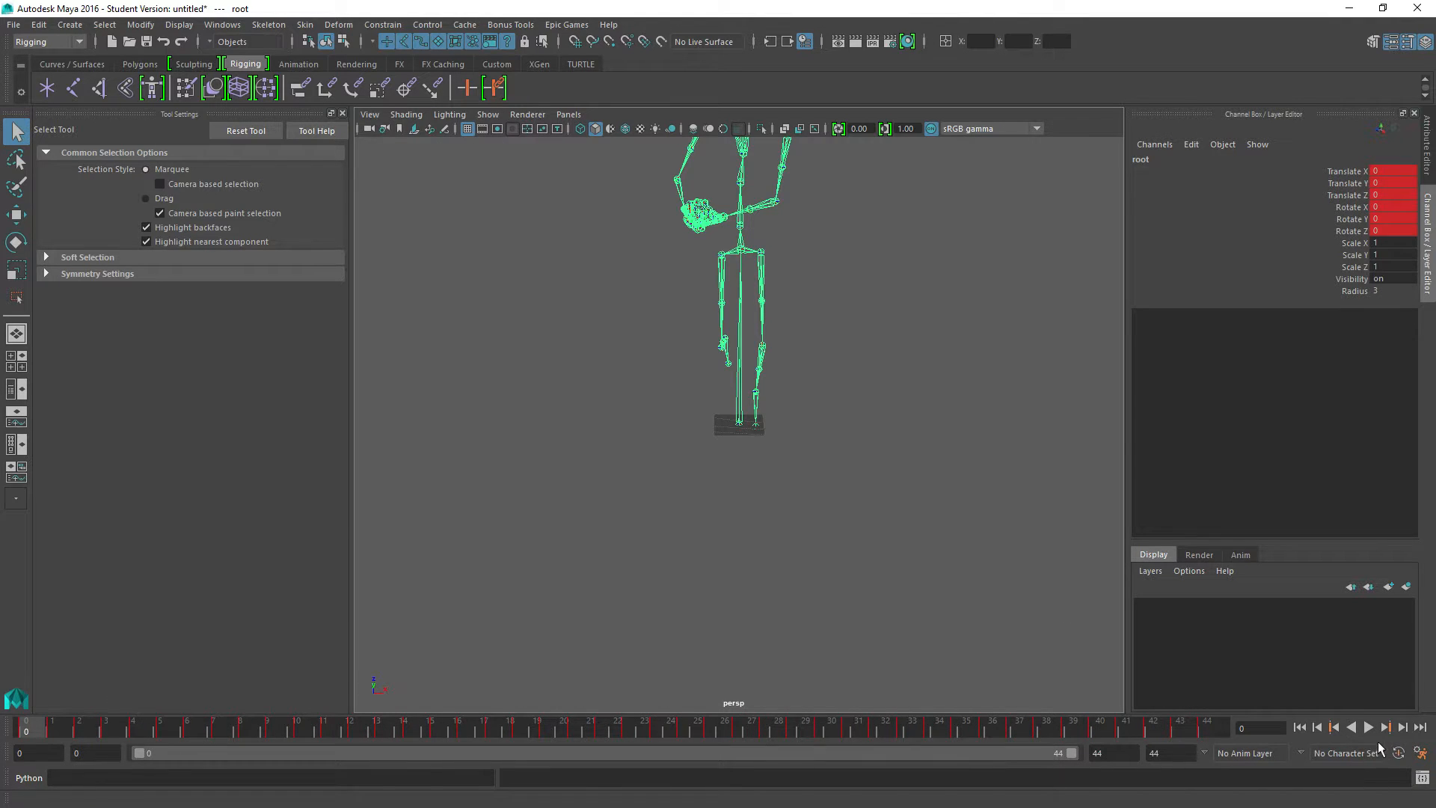
# - Play the 44-frame jog animation and stop it at frame 23
pyautogui.click(1368, 726)
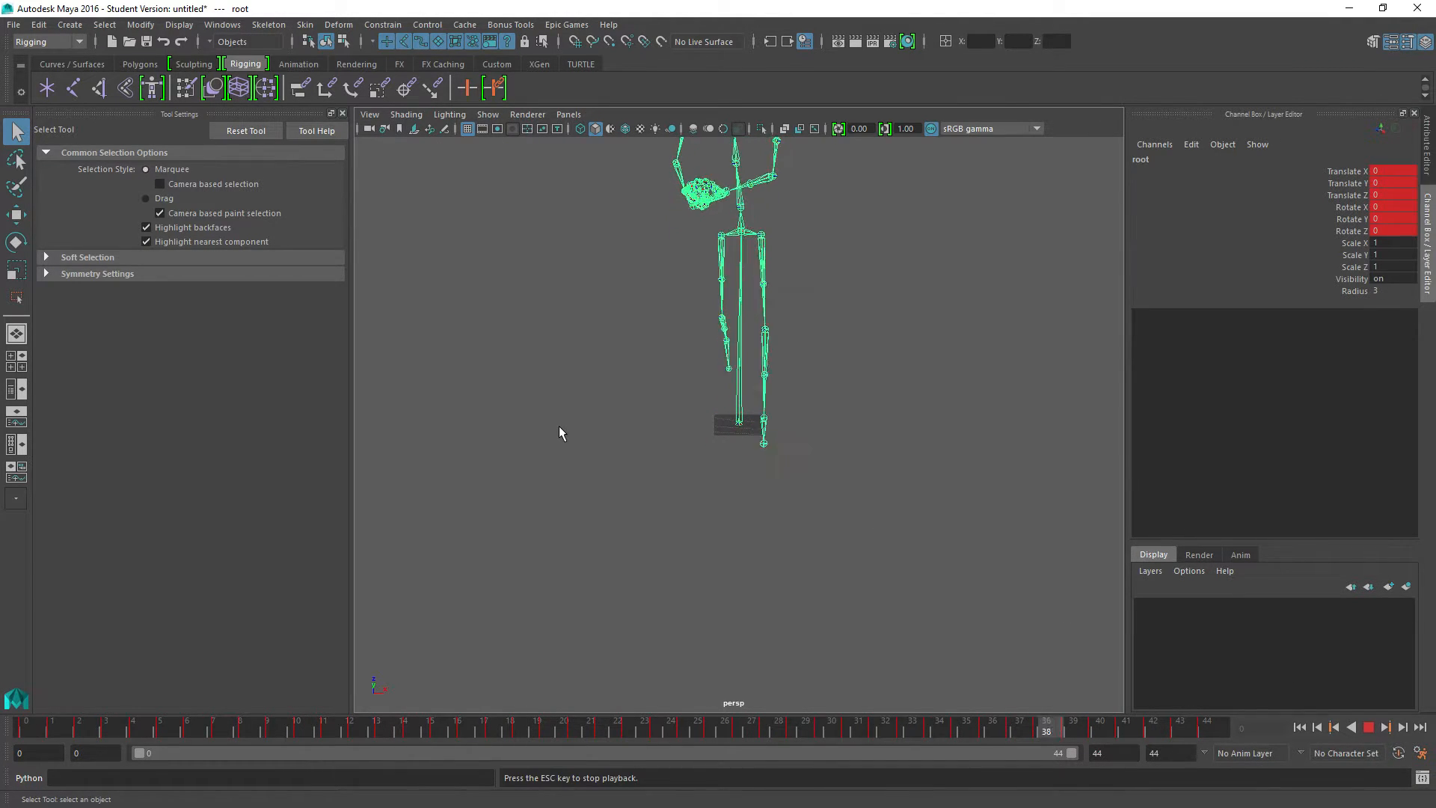
pyautogui.click(1384, 726)
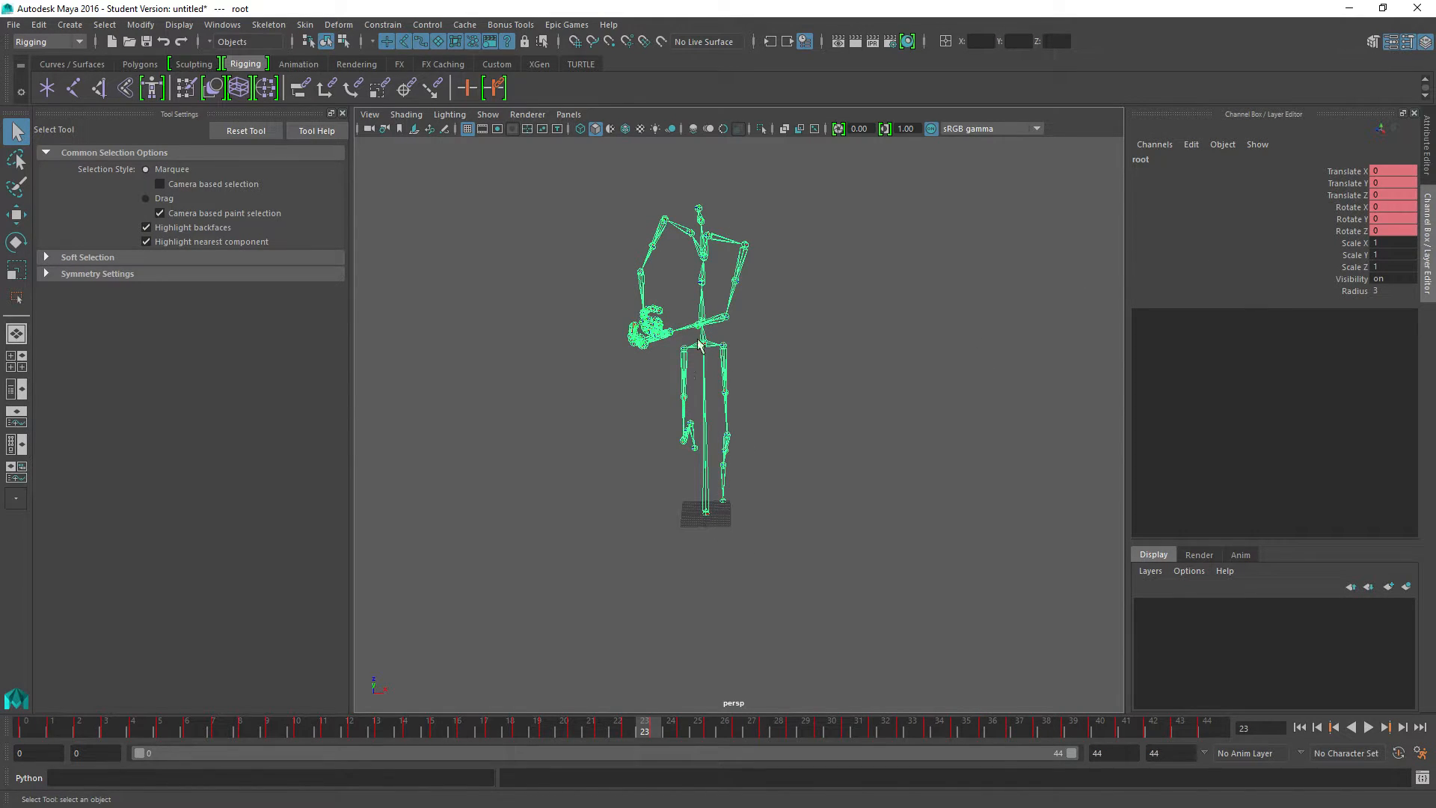
pyautogui.click(222, 25)
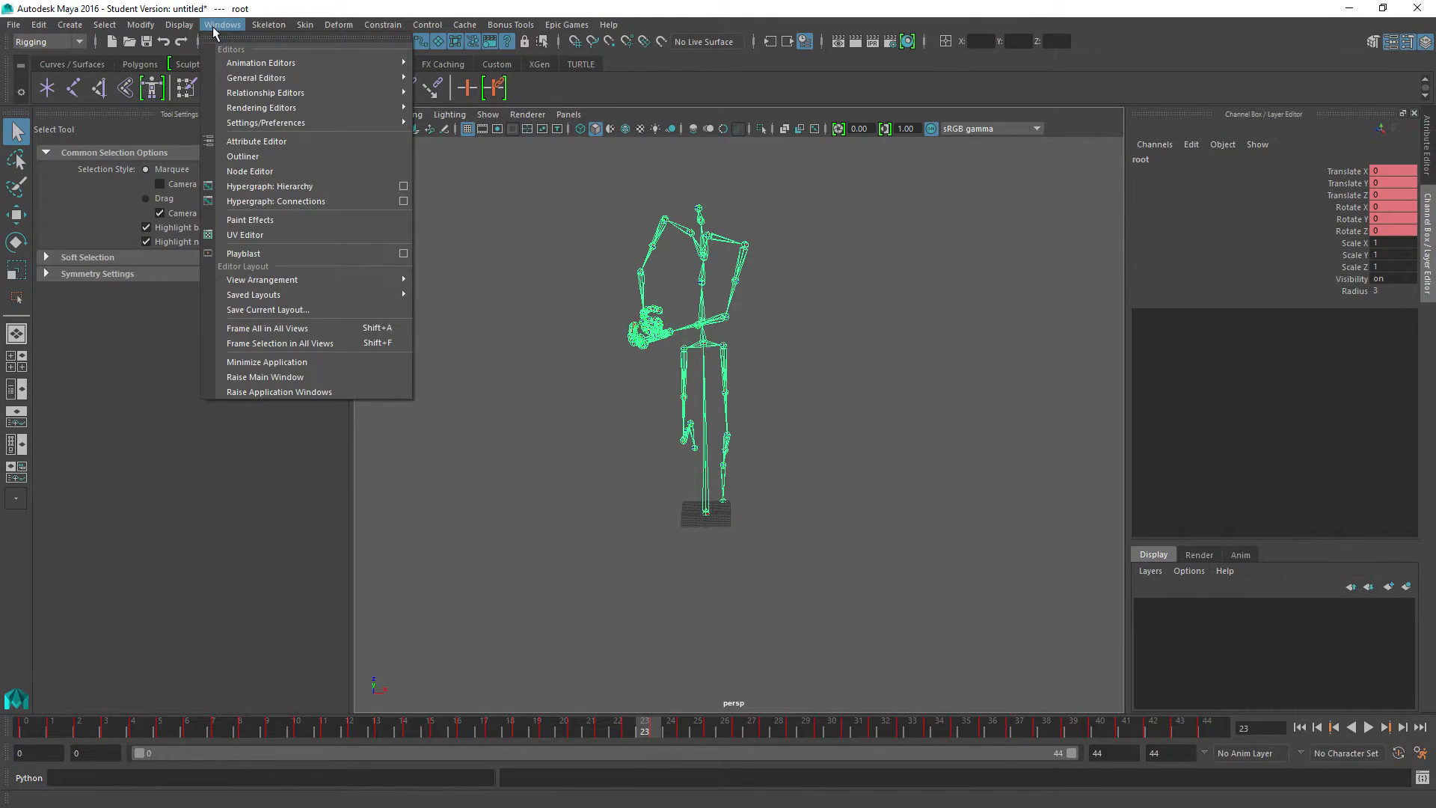
pyautogui.moveTo(261, 62)
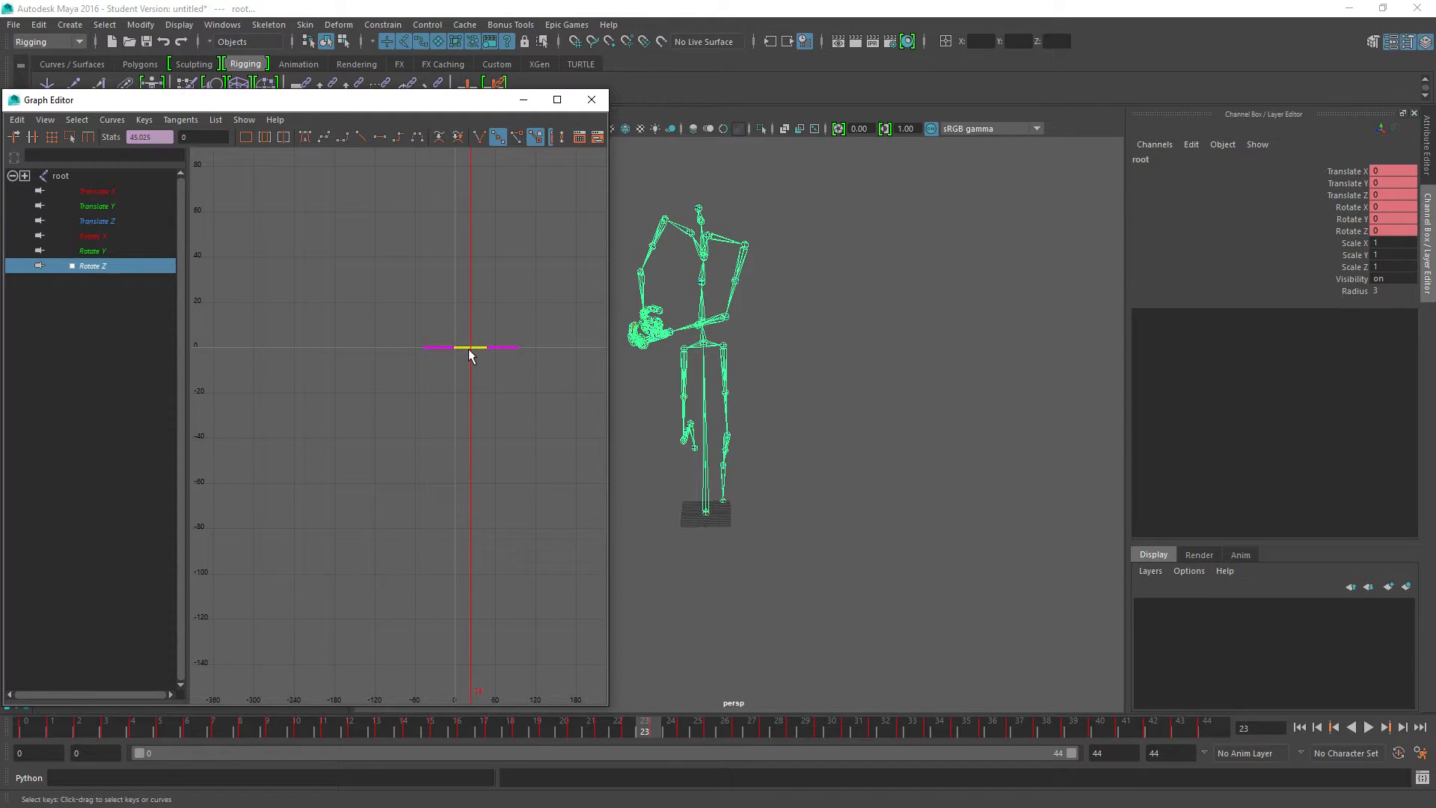
# - Move all of the root joint's Rotate Z keys to 45 in the Graph Editor
pyautogui.click(70, 137)
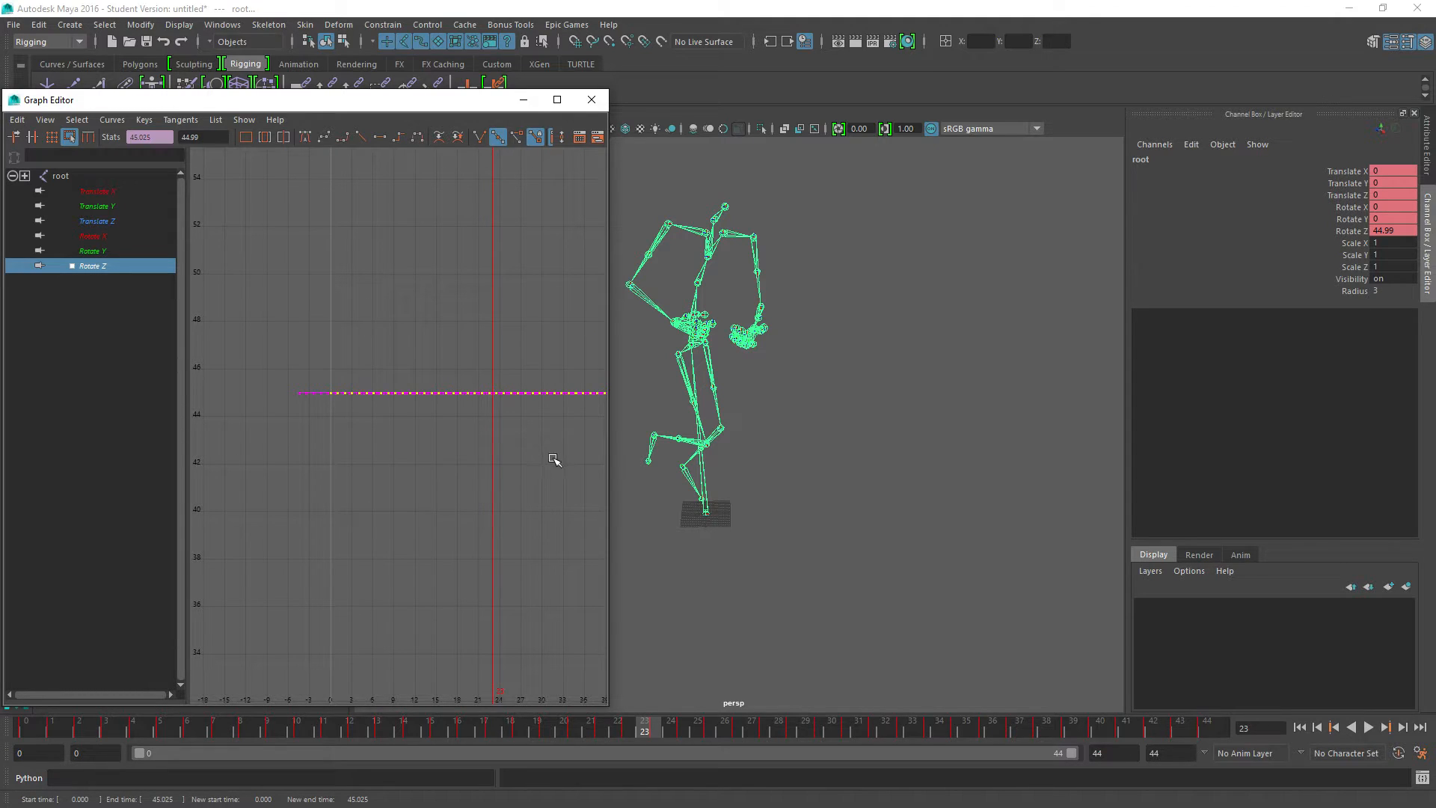
pyautogui.moveTo(722, 452)
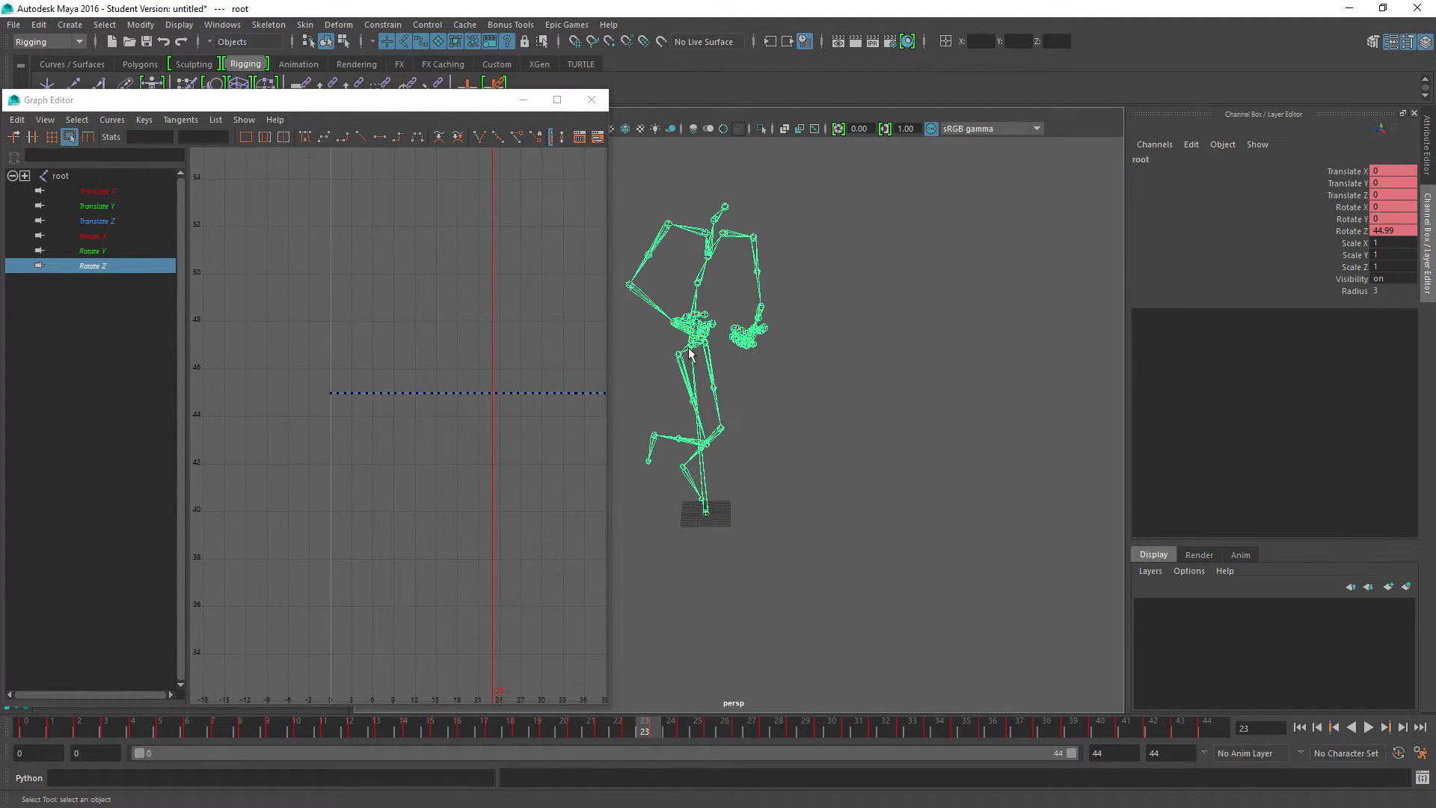
pyautogui.click(701, 380)
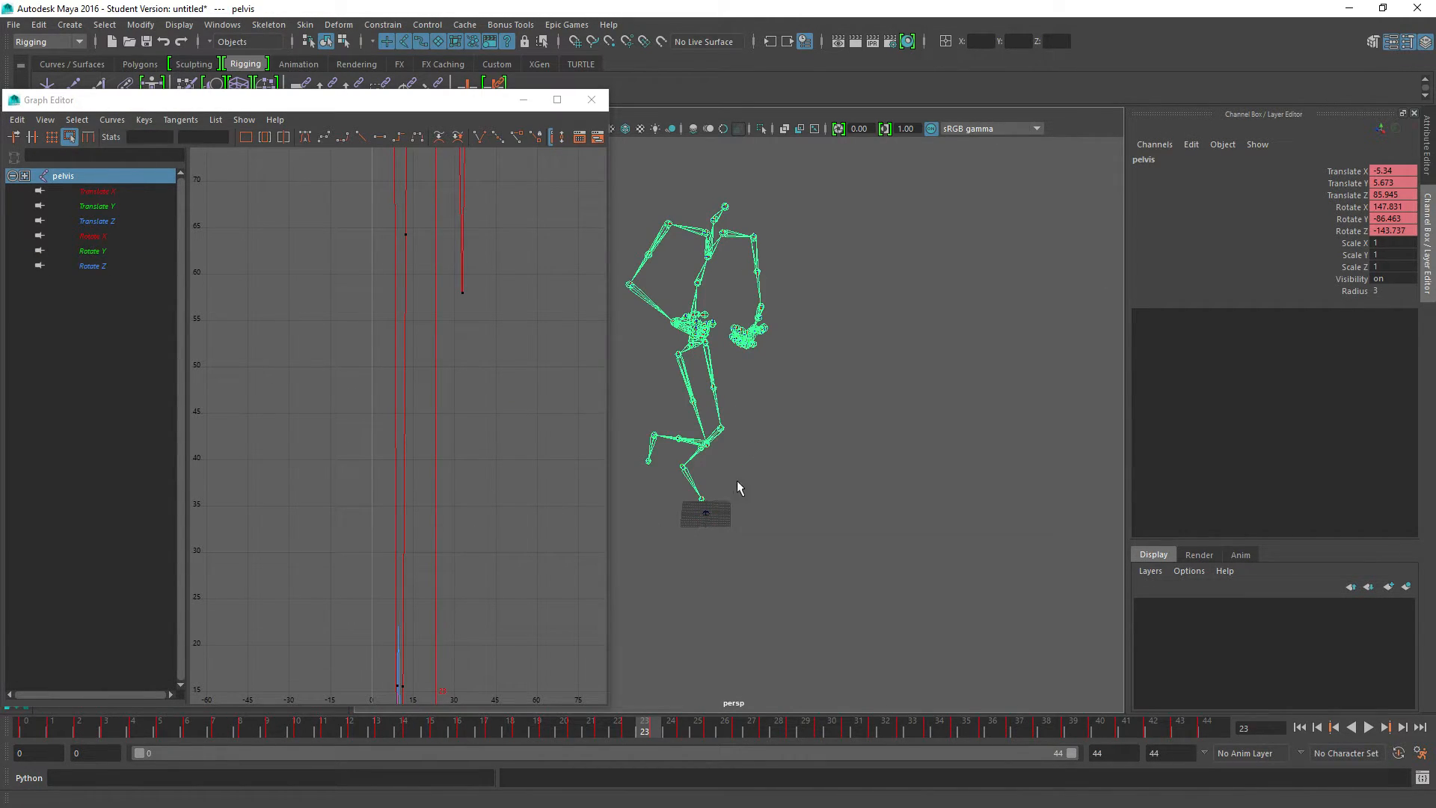
pyautogui.click(705, 511)
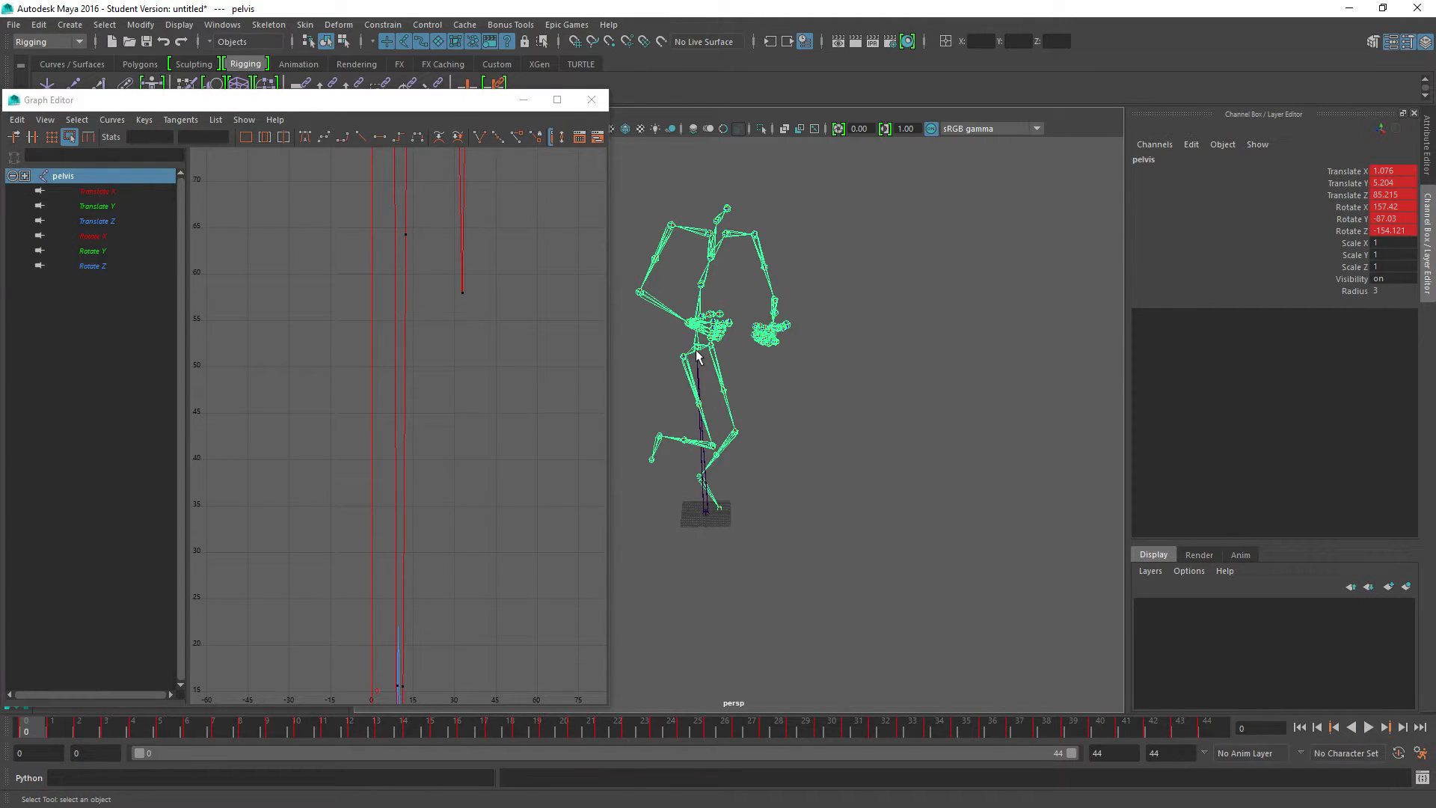
pyautogui.moveTo(678, 352)
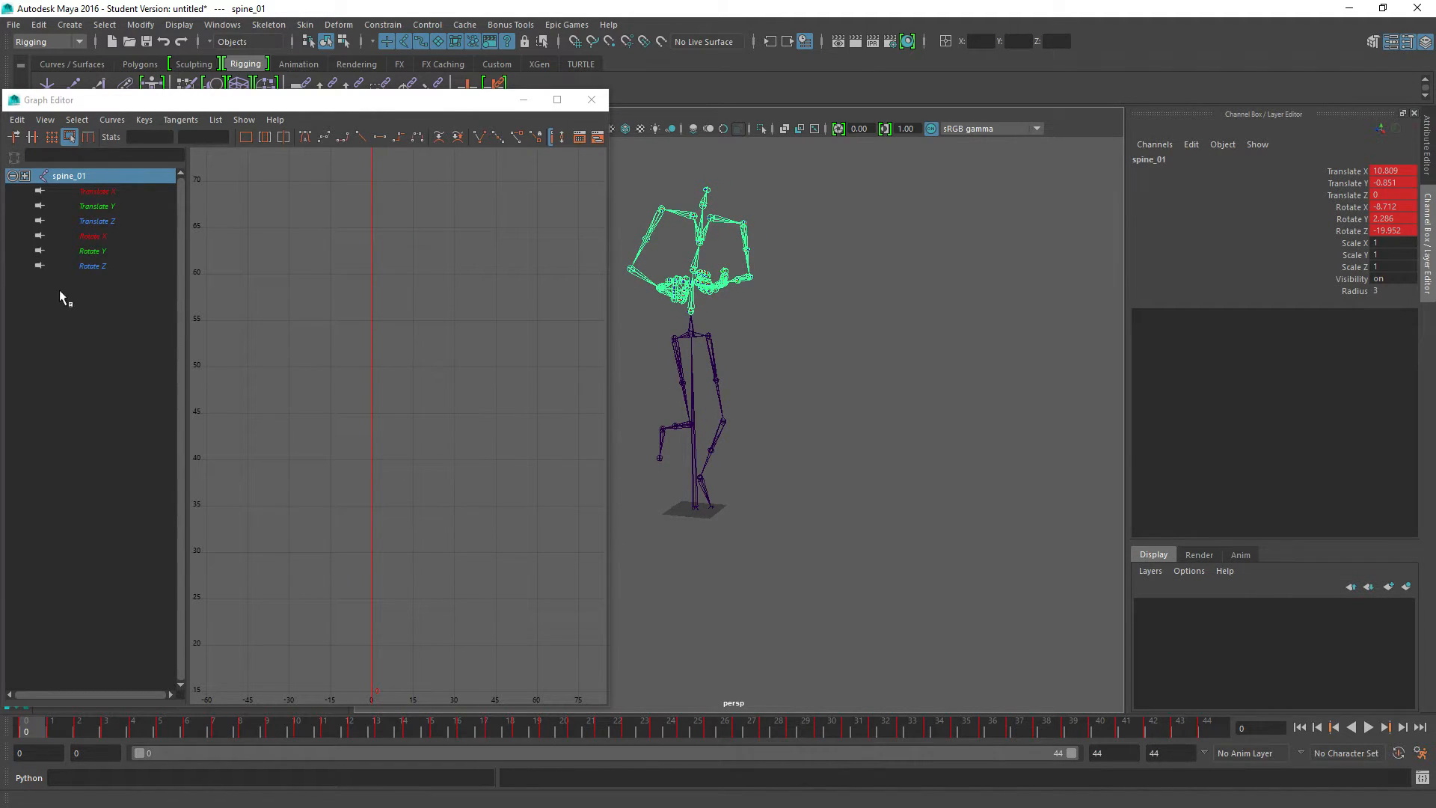
# - Select spine_03 and isolate its Rotate Y curve, offsetting it to about -15.6
pyautogui.click(93, 235)
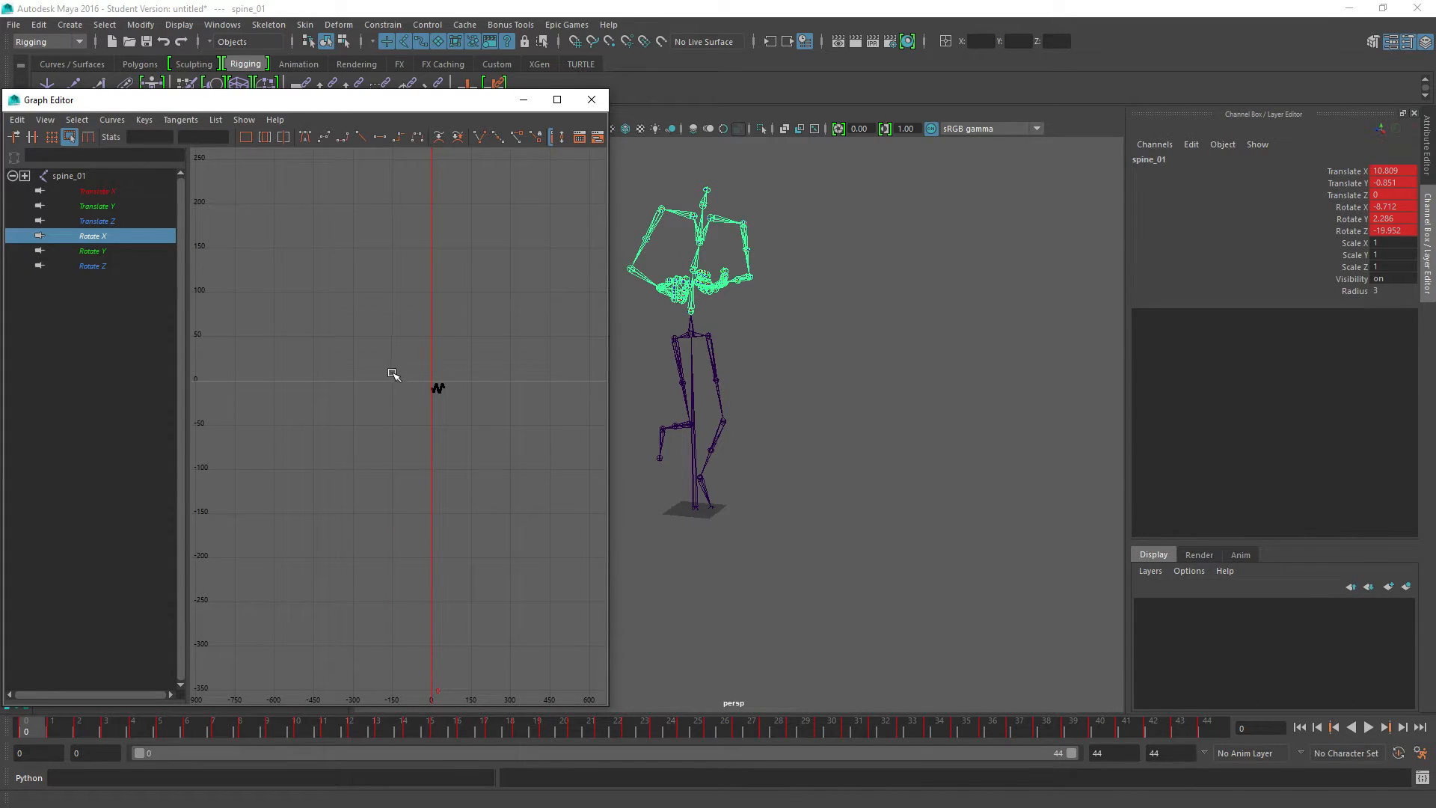
pyautogui.click(808, 534)
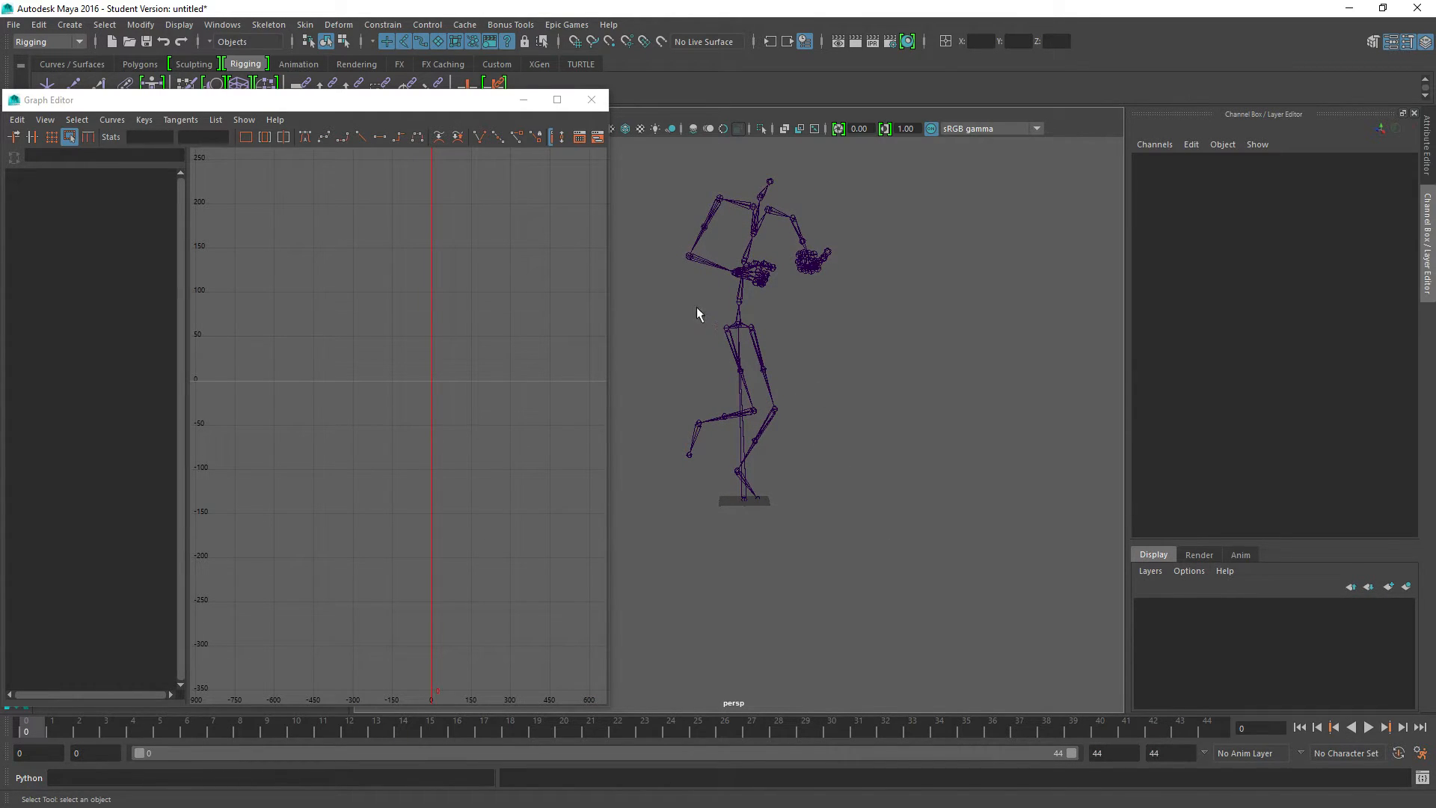
pyautogui.moveTo(792, 391)
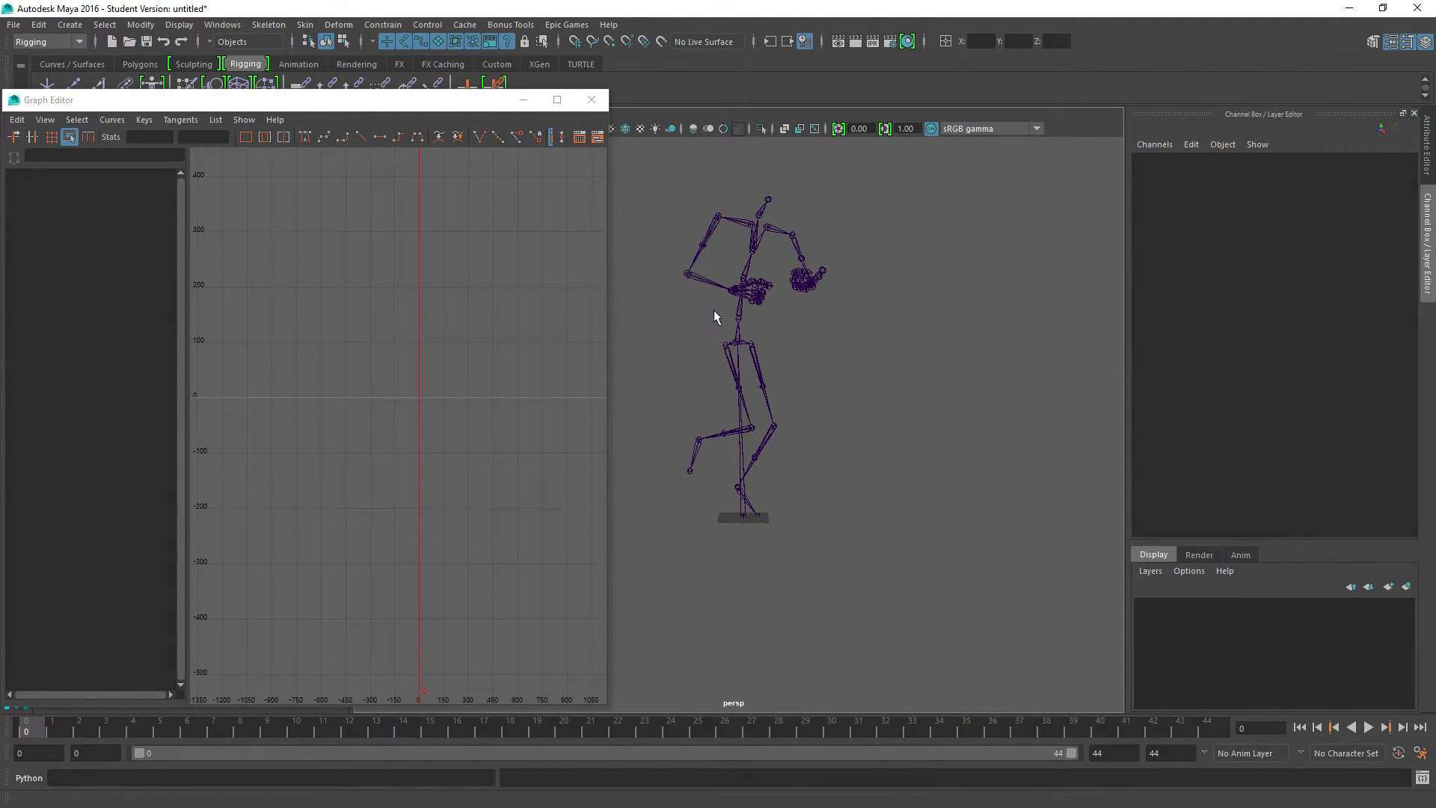
pyautogui.click(742, 293)
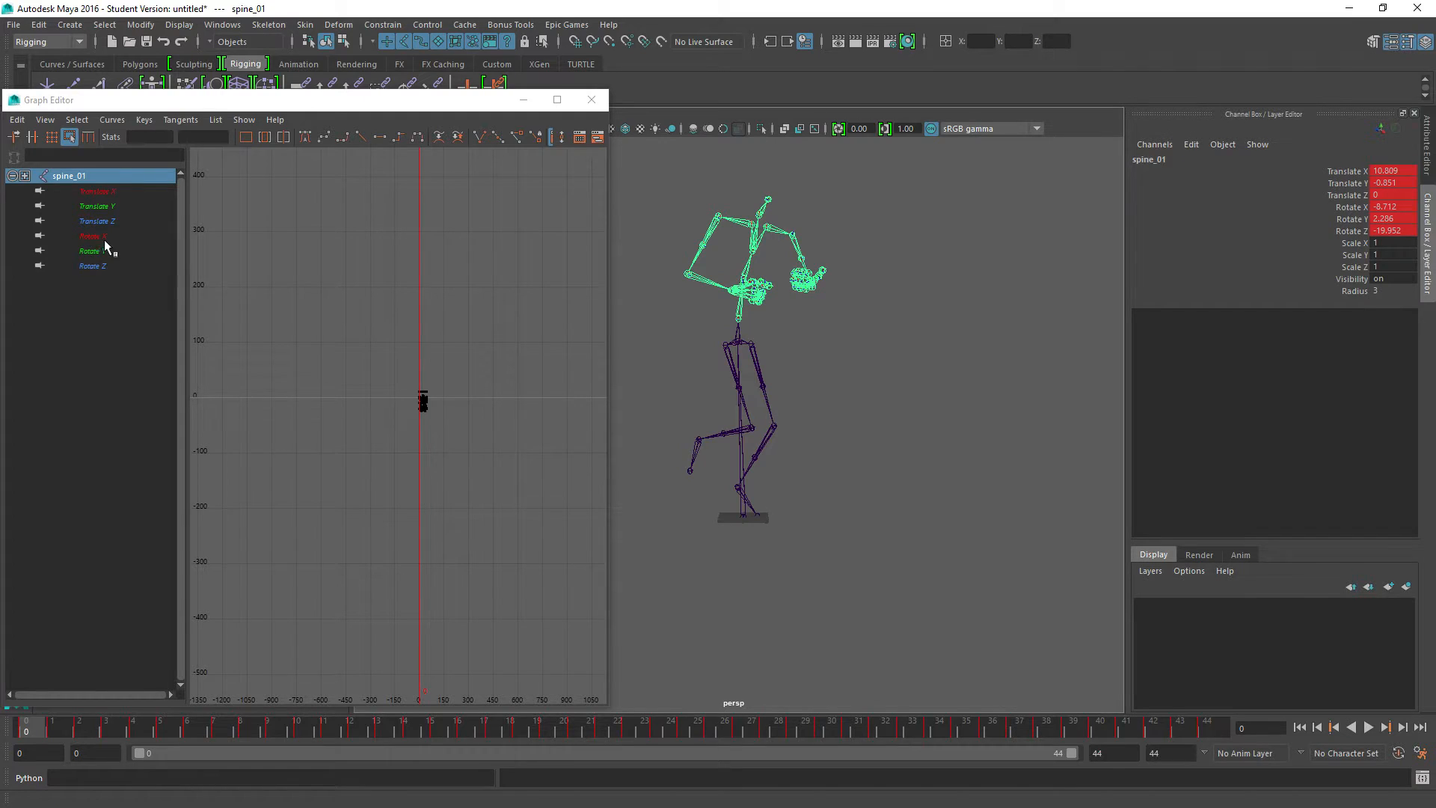
pyautogui.click(93, 236)
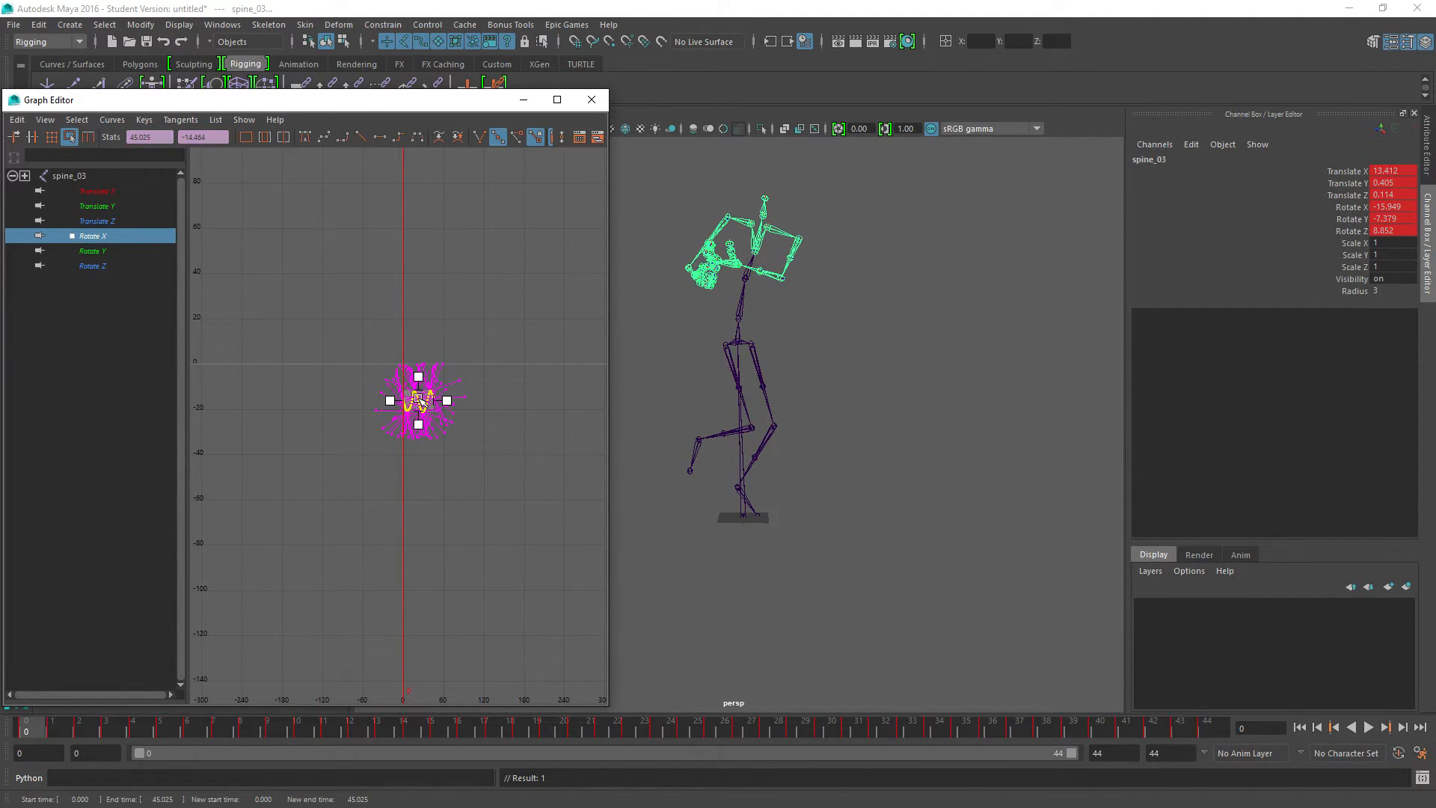
pyautogui.click(92, 251)
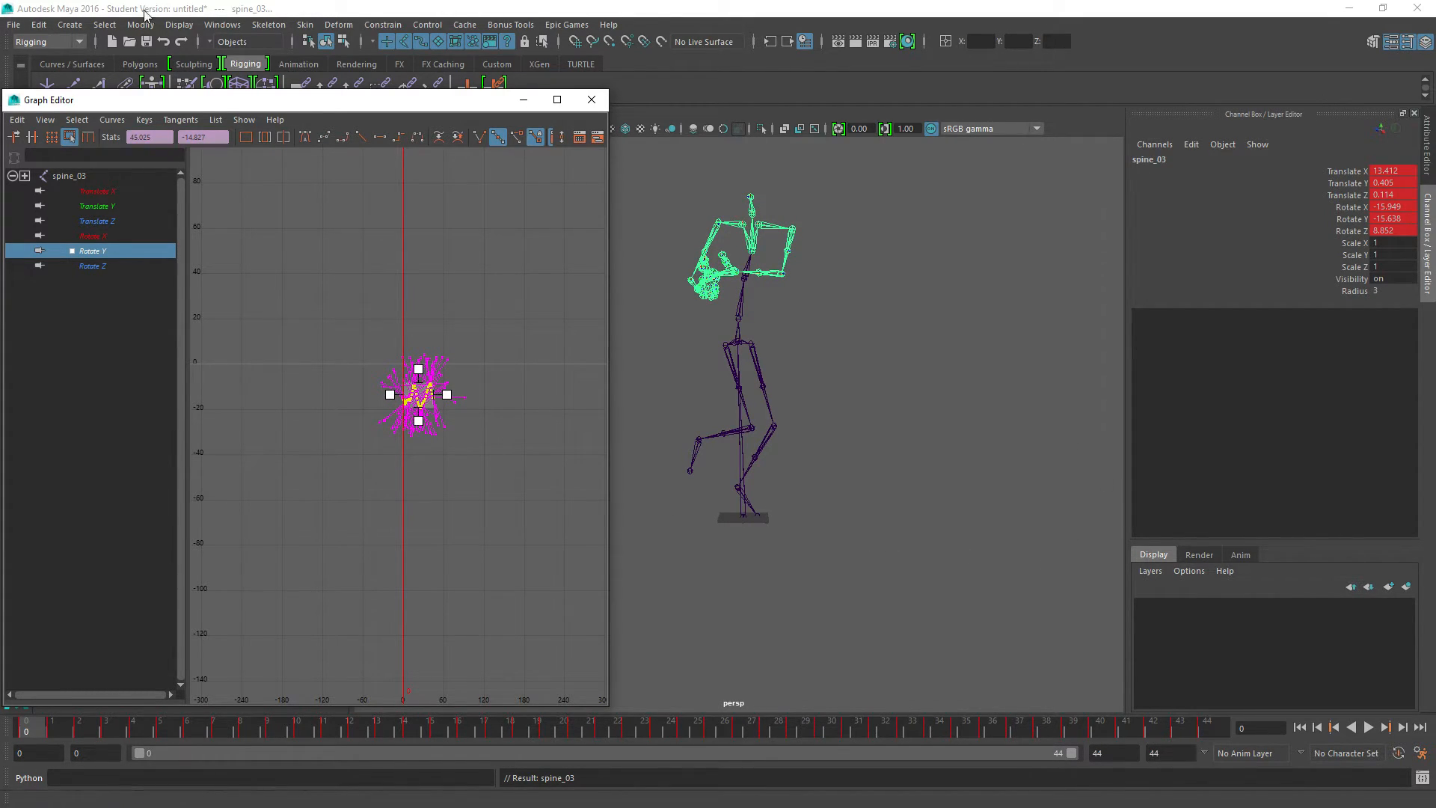
# - Export the selected joints as Jog_Lt_Rifle_diagonal.FBX to the Desktop, dismissing the warnings
pyautogui.click(13, 24)
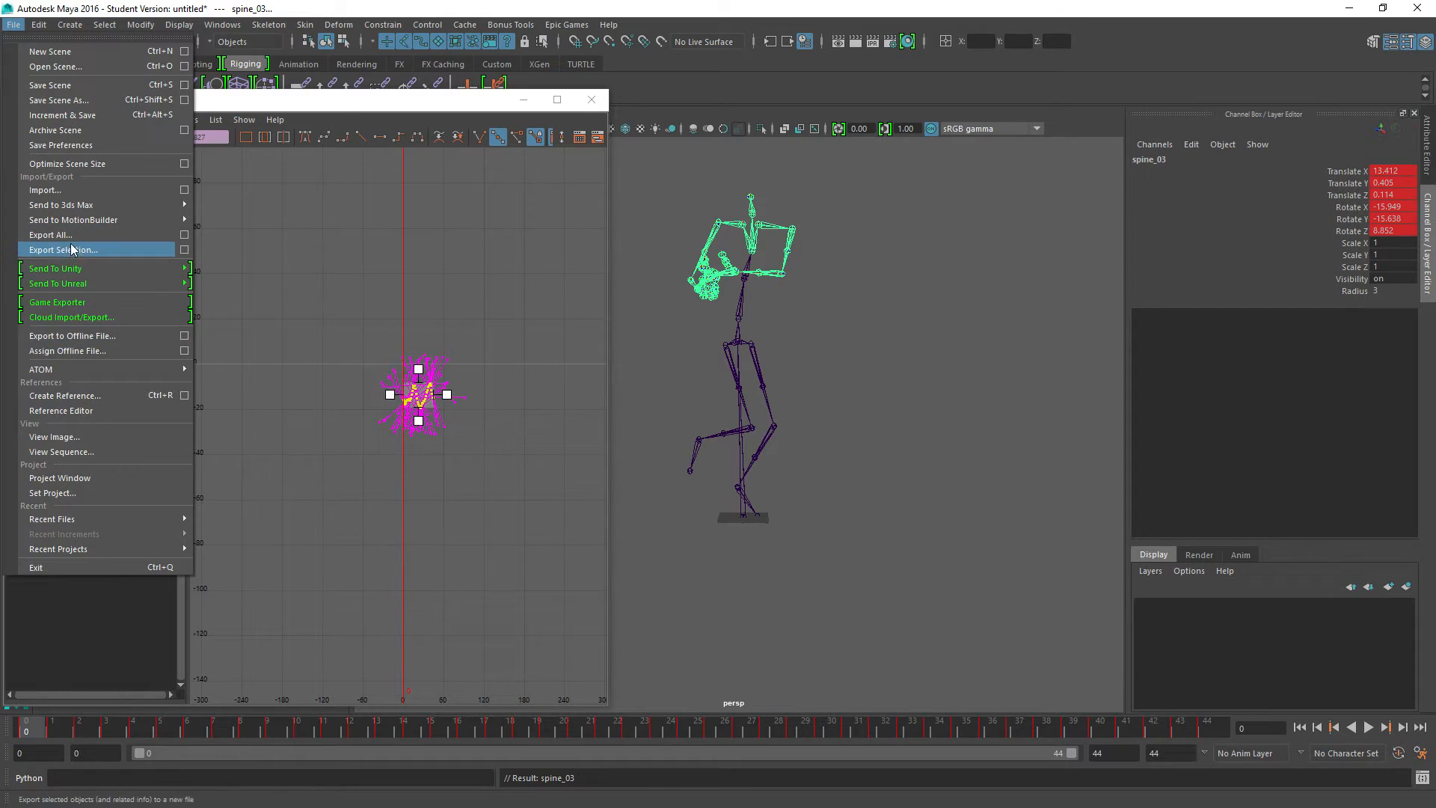
pyautogui.click(49, 234)
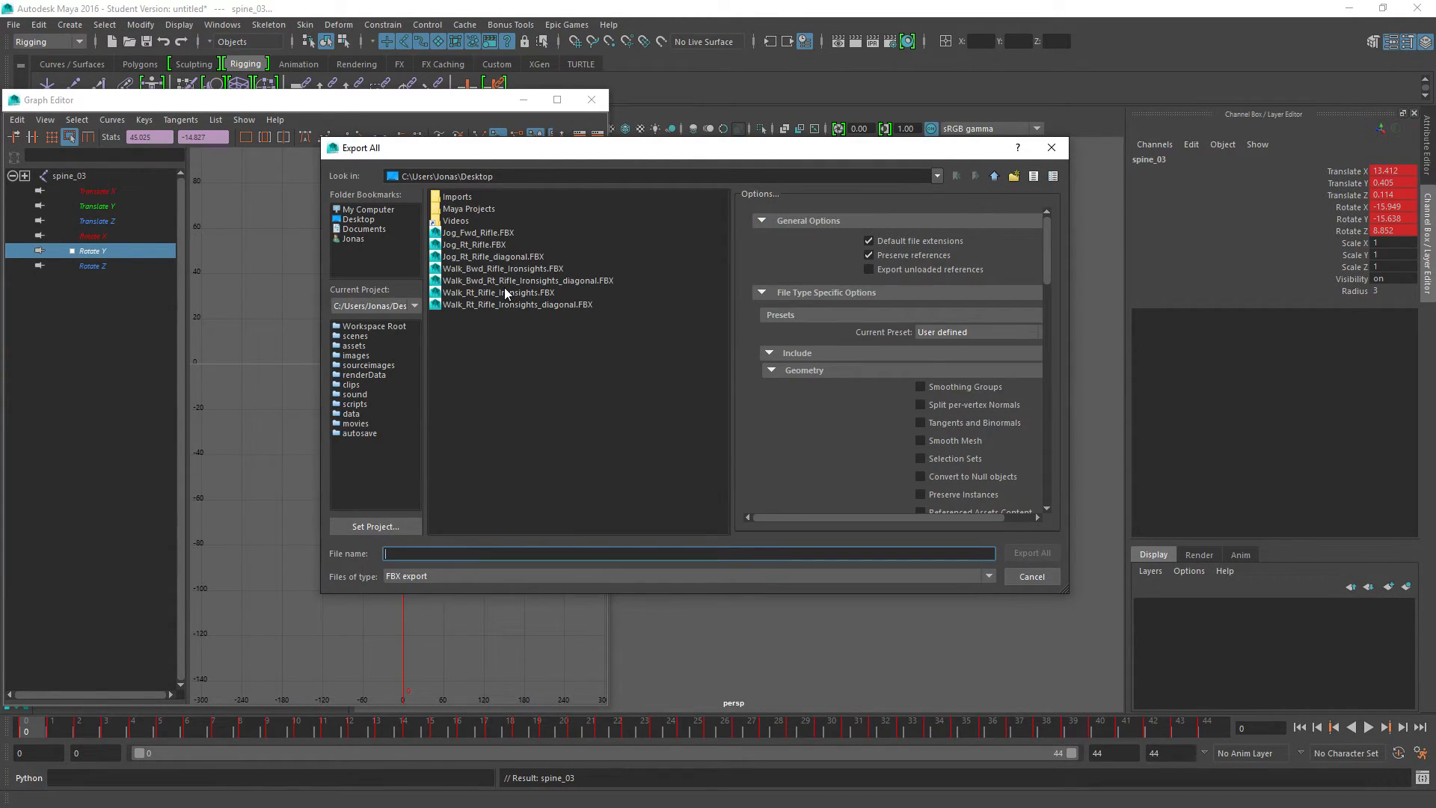
pyautogui.moveTo(465, 238)
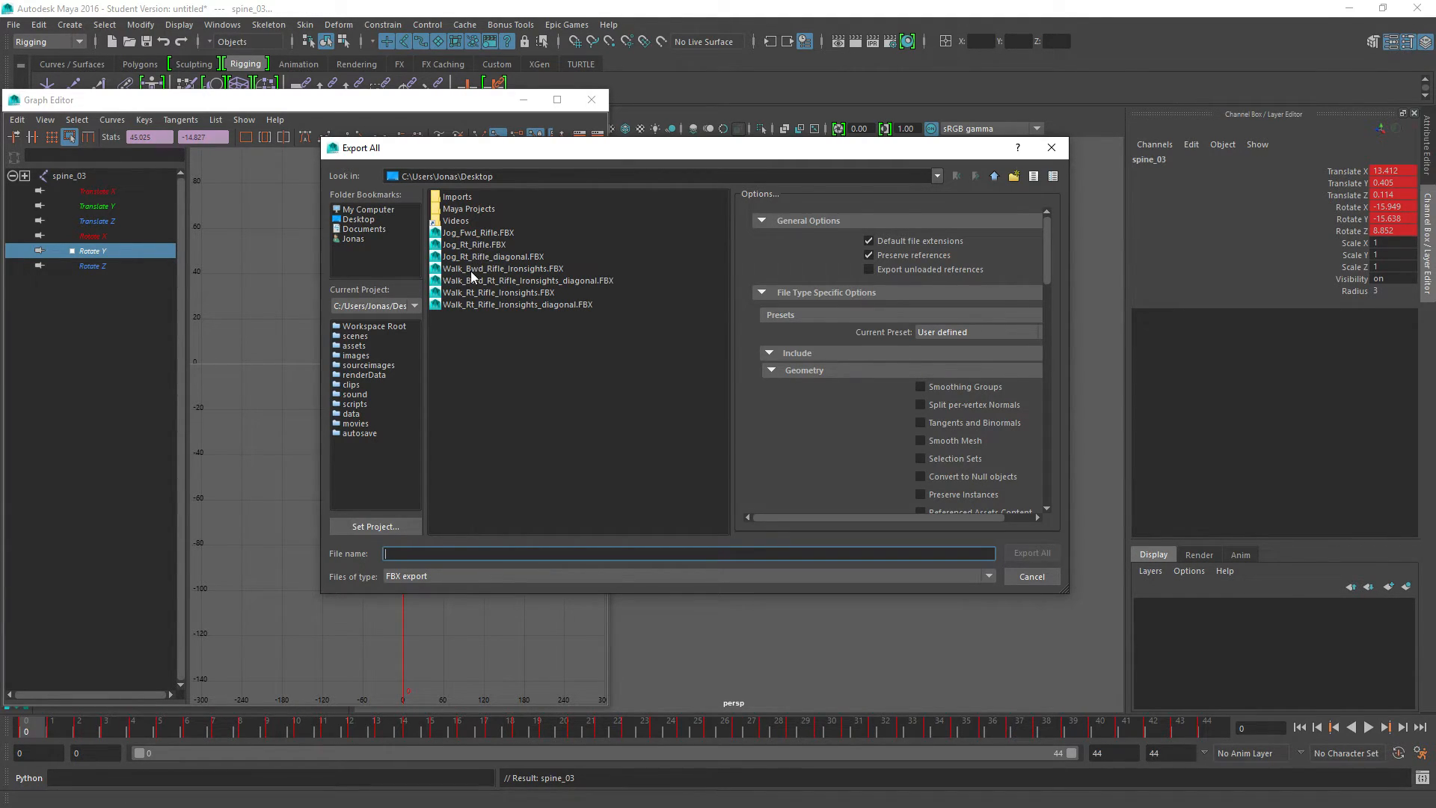
pyautogui.click(492, 257)
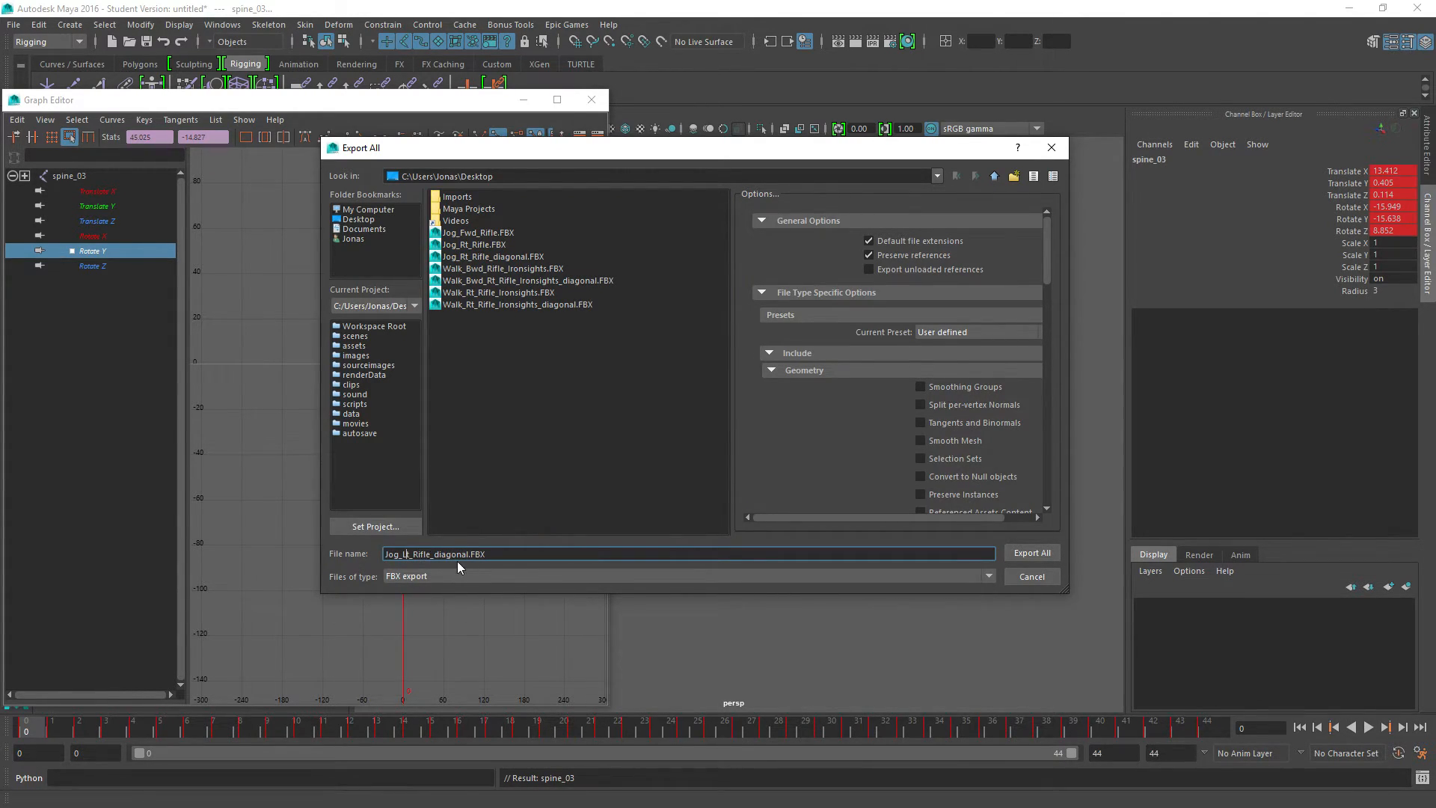
pyautogui.click(1031, 551)
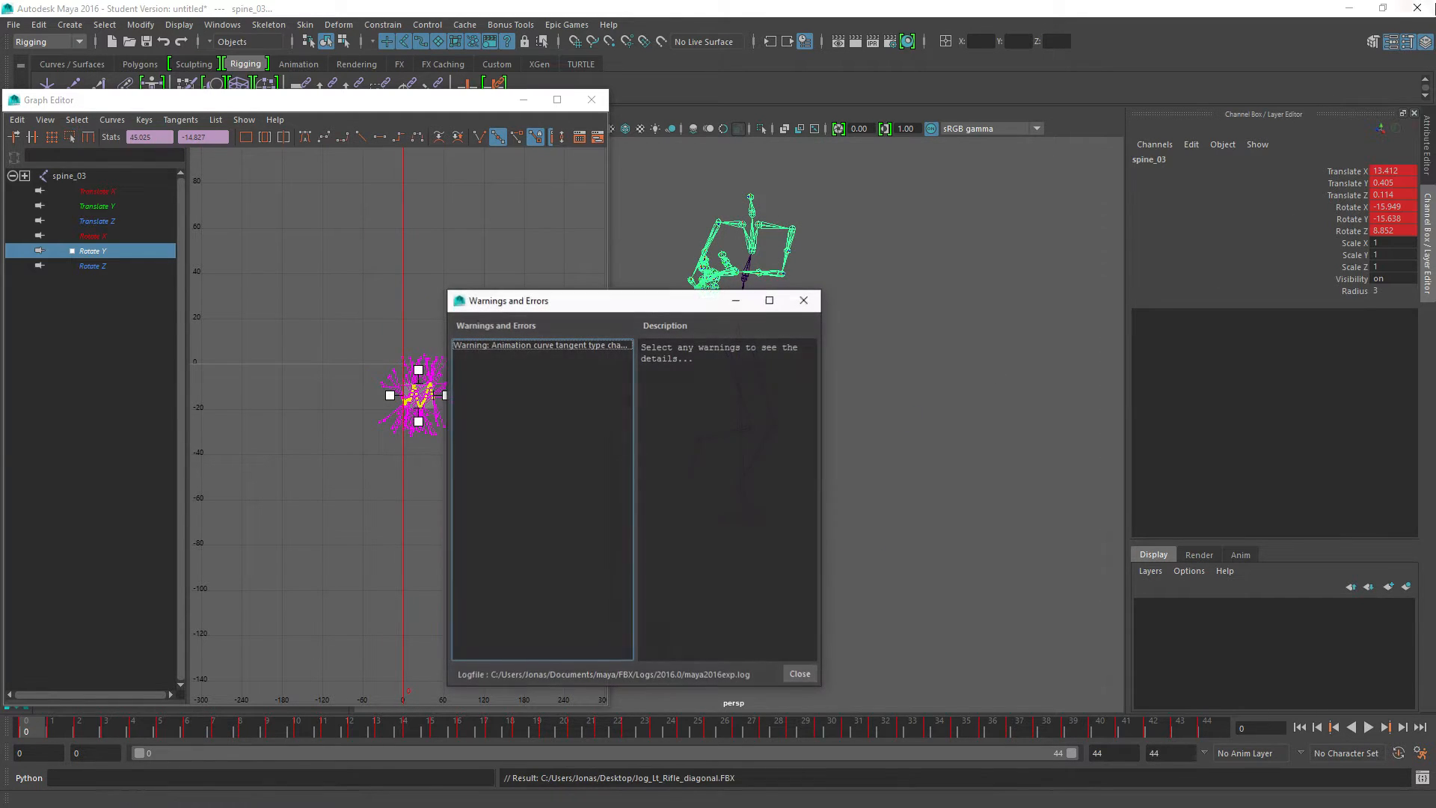
pyautogui.click(798, 673)
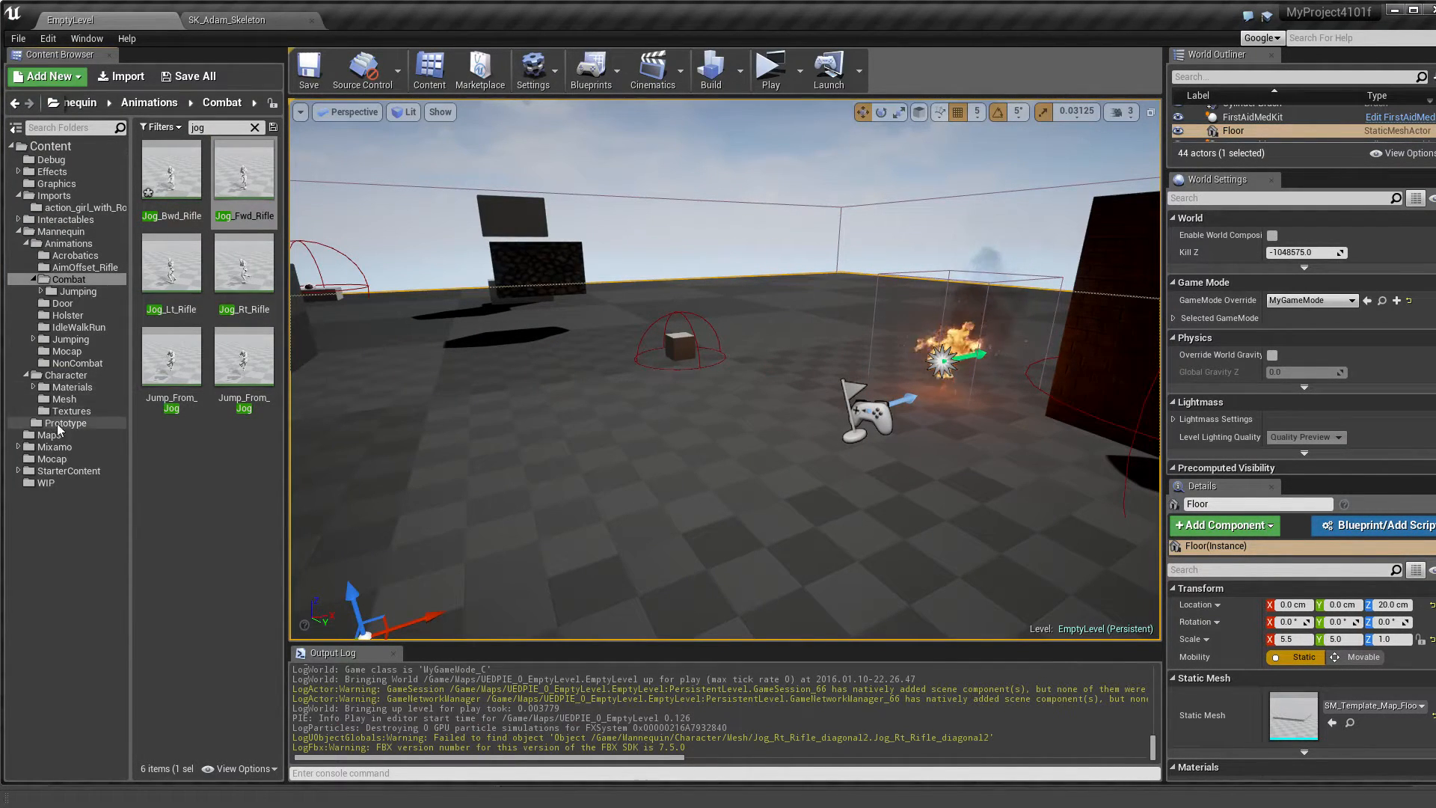
# - Import Jog_Lt_Rifle_diagonal.FBX into the Character/Mesh folder
pyautogui.click(64, 398)
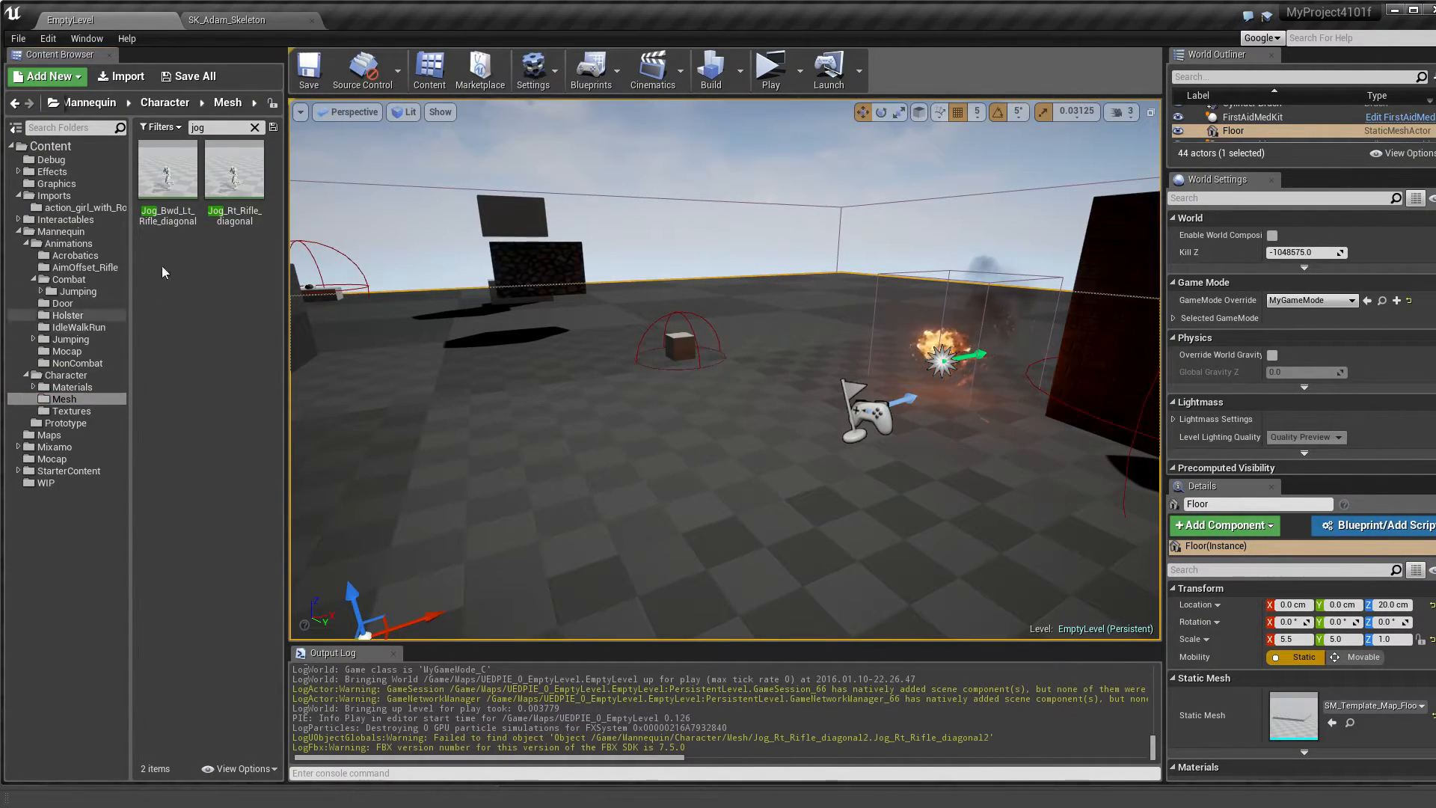
pyautogui.click(120, 76)
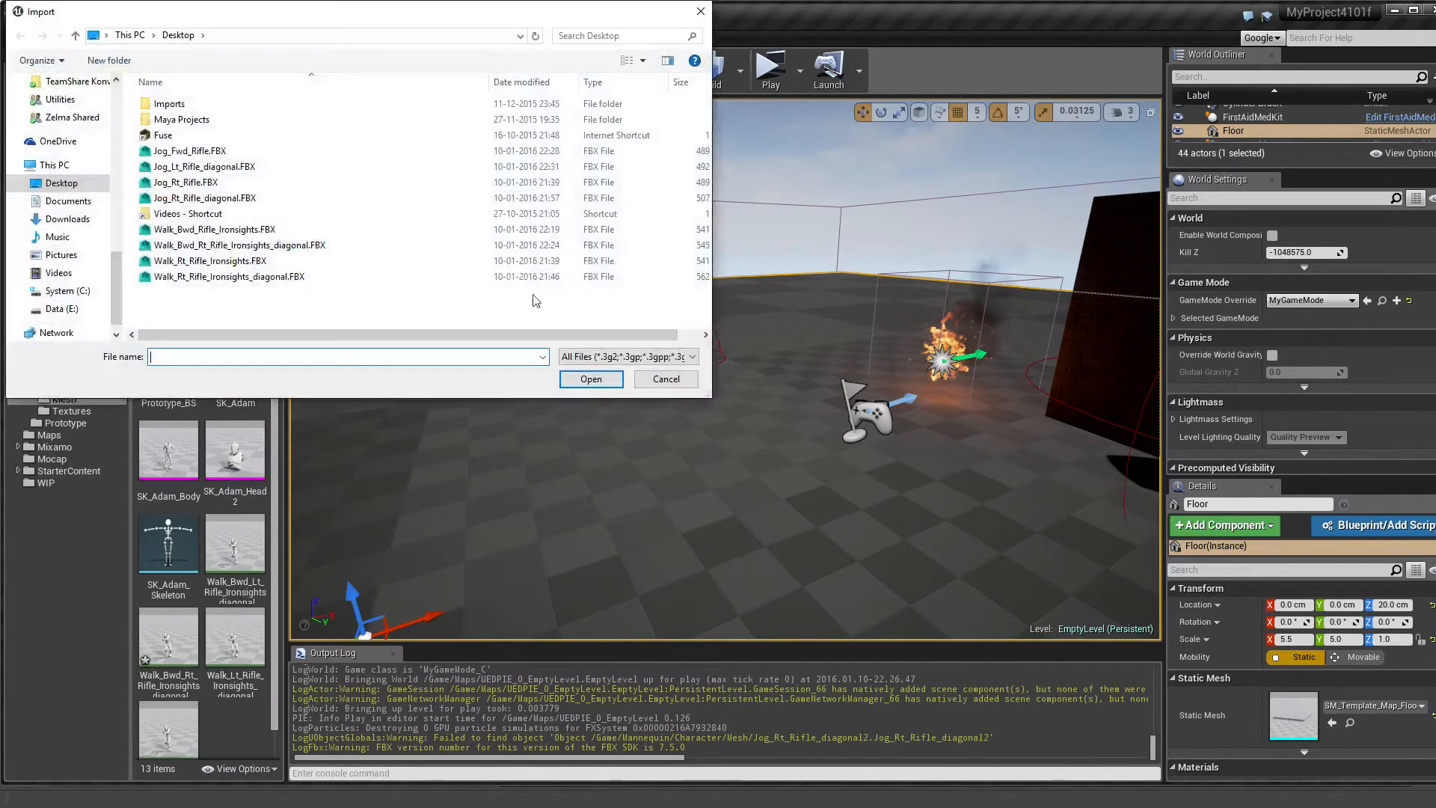
pyautogui.click(206, 167)
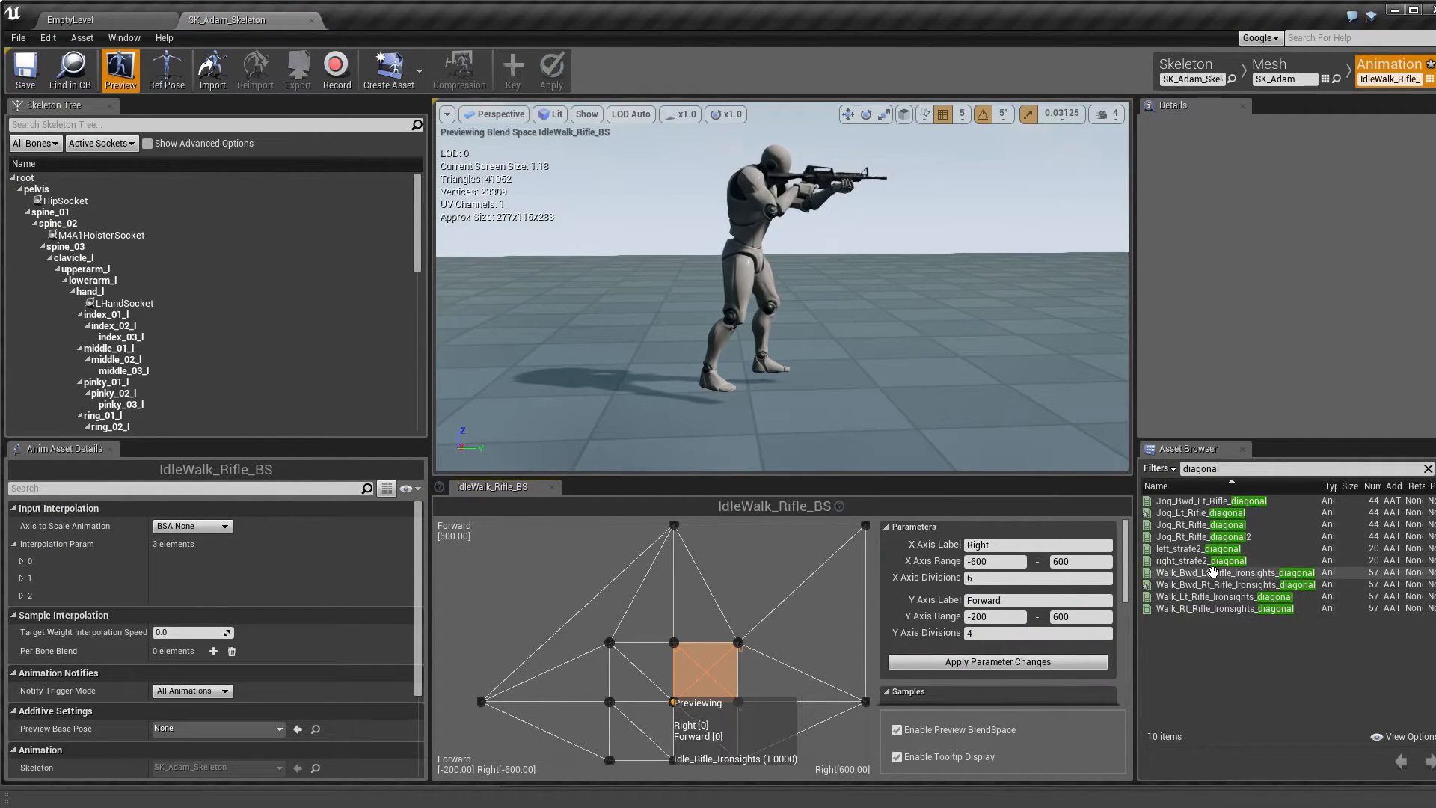
pyautogui.moveTo(1213, 529)
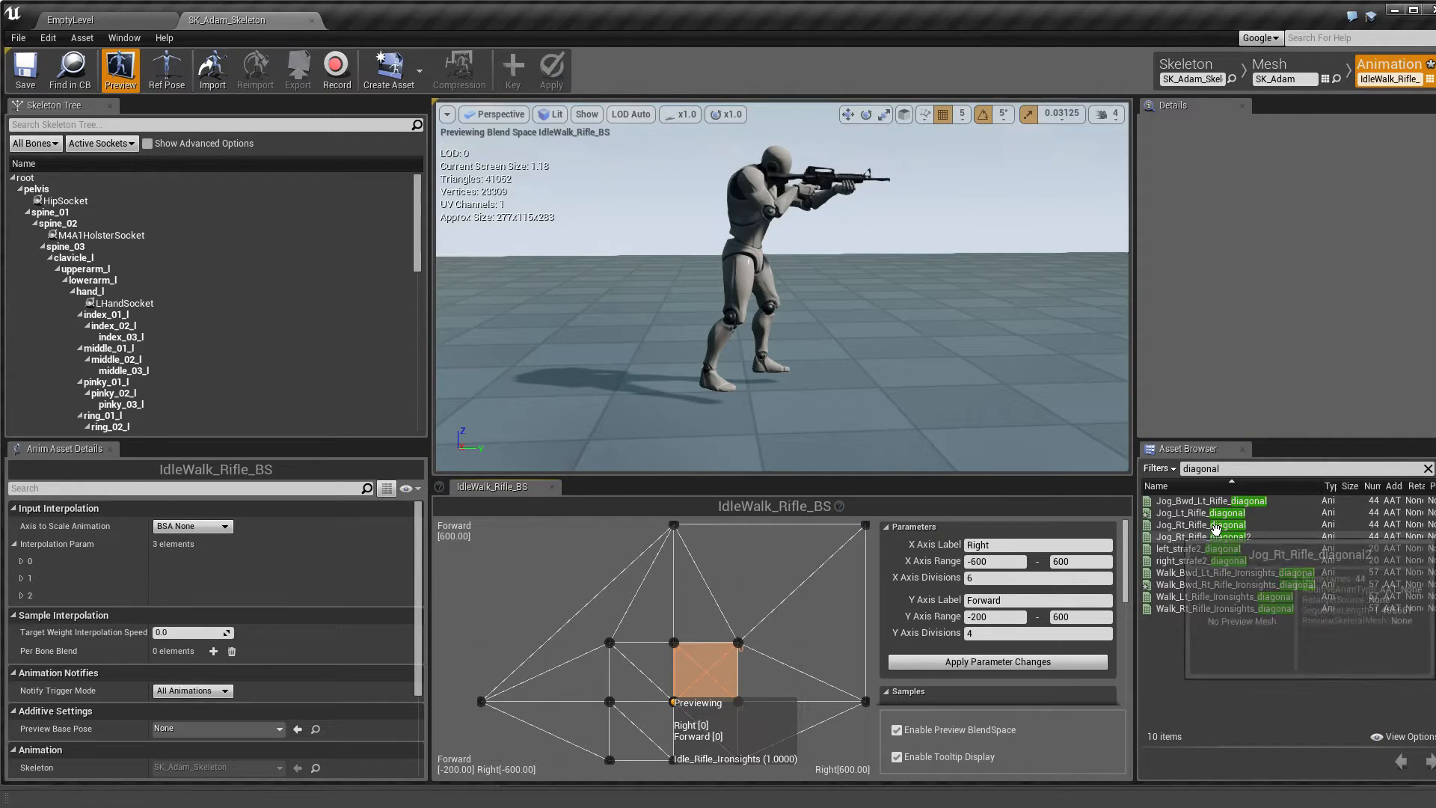
pyautogui.moveTo(1196, 548)
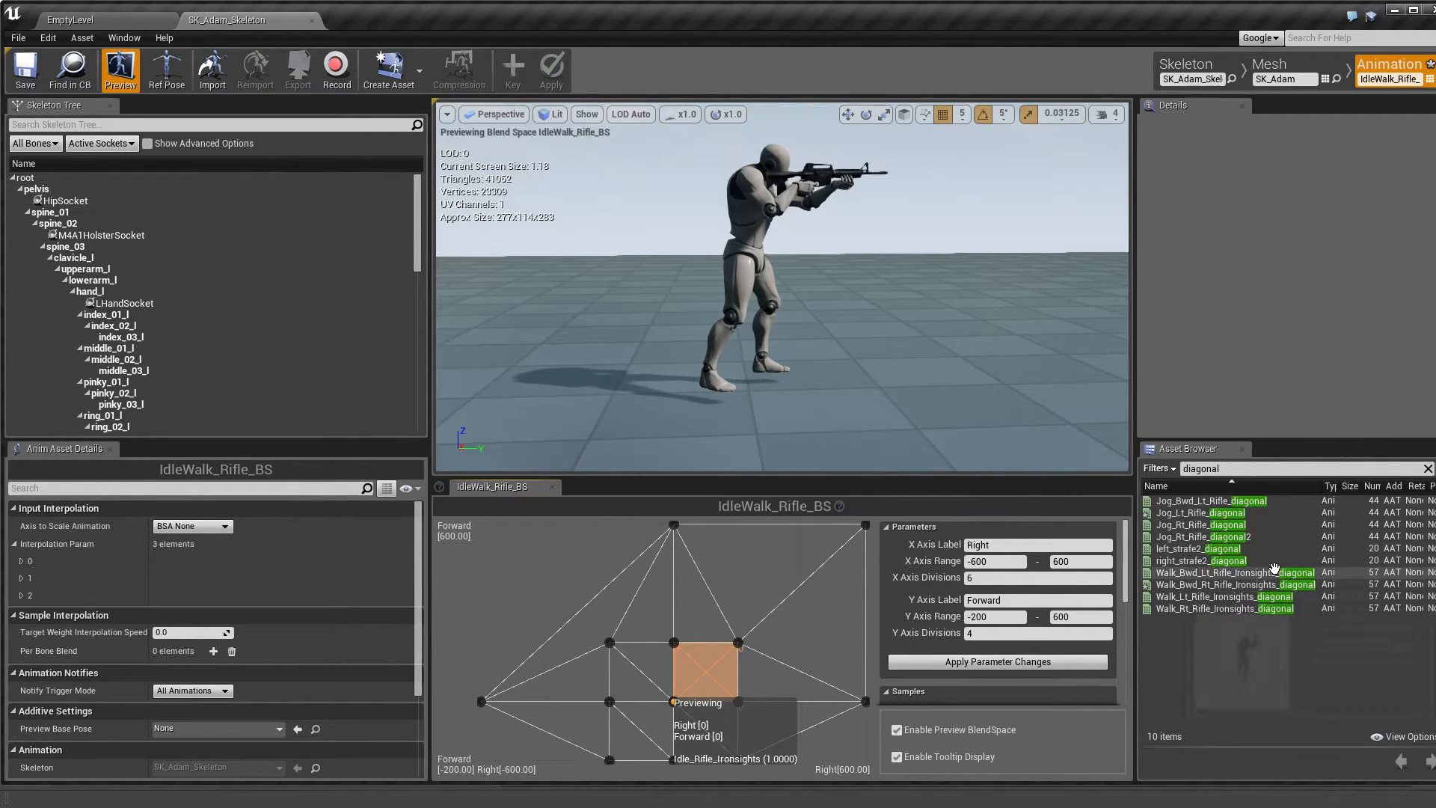
pyautogui.moveTo(1273, 572)
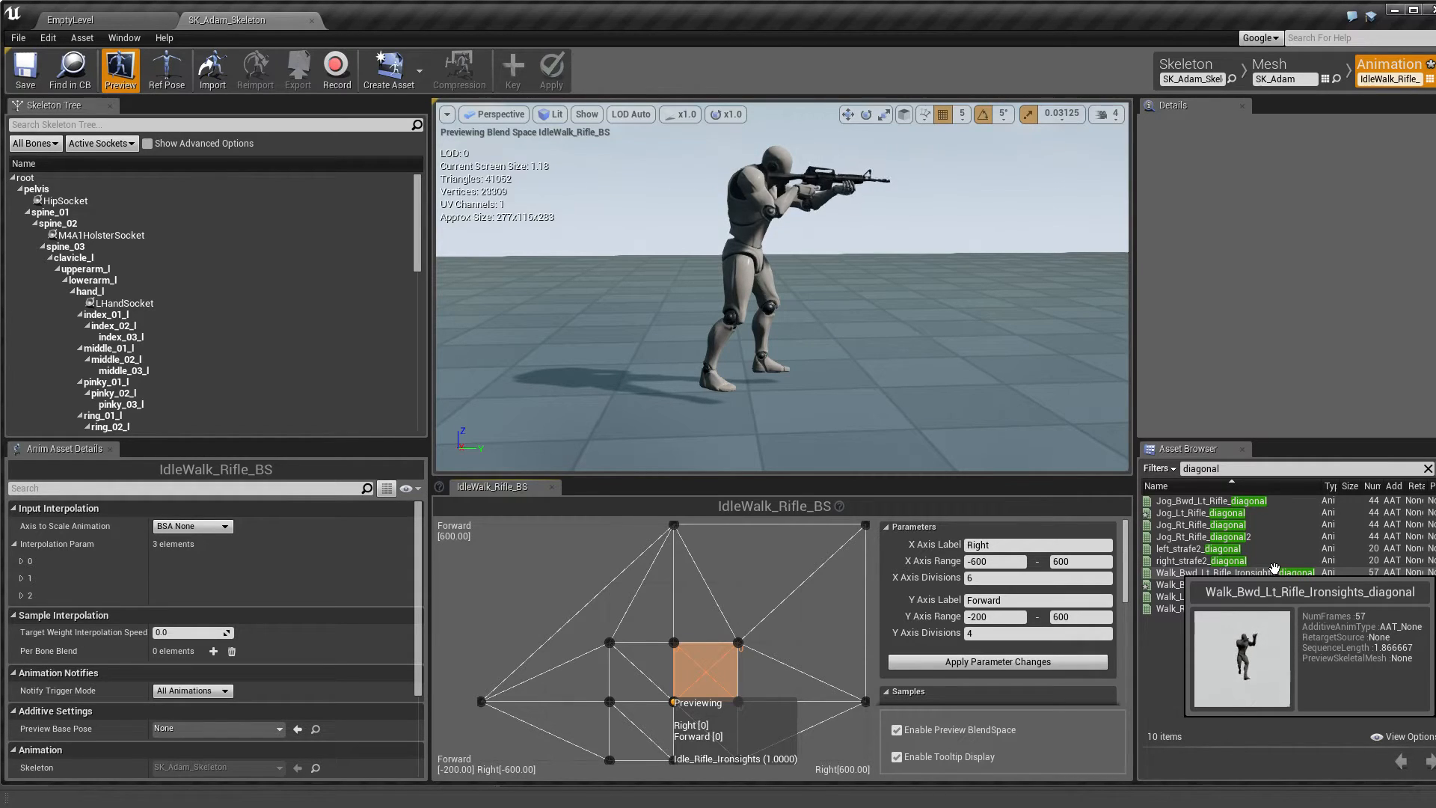
pyautogui.moveTo(1245, 501)
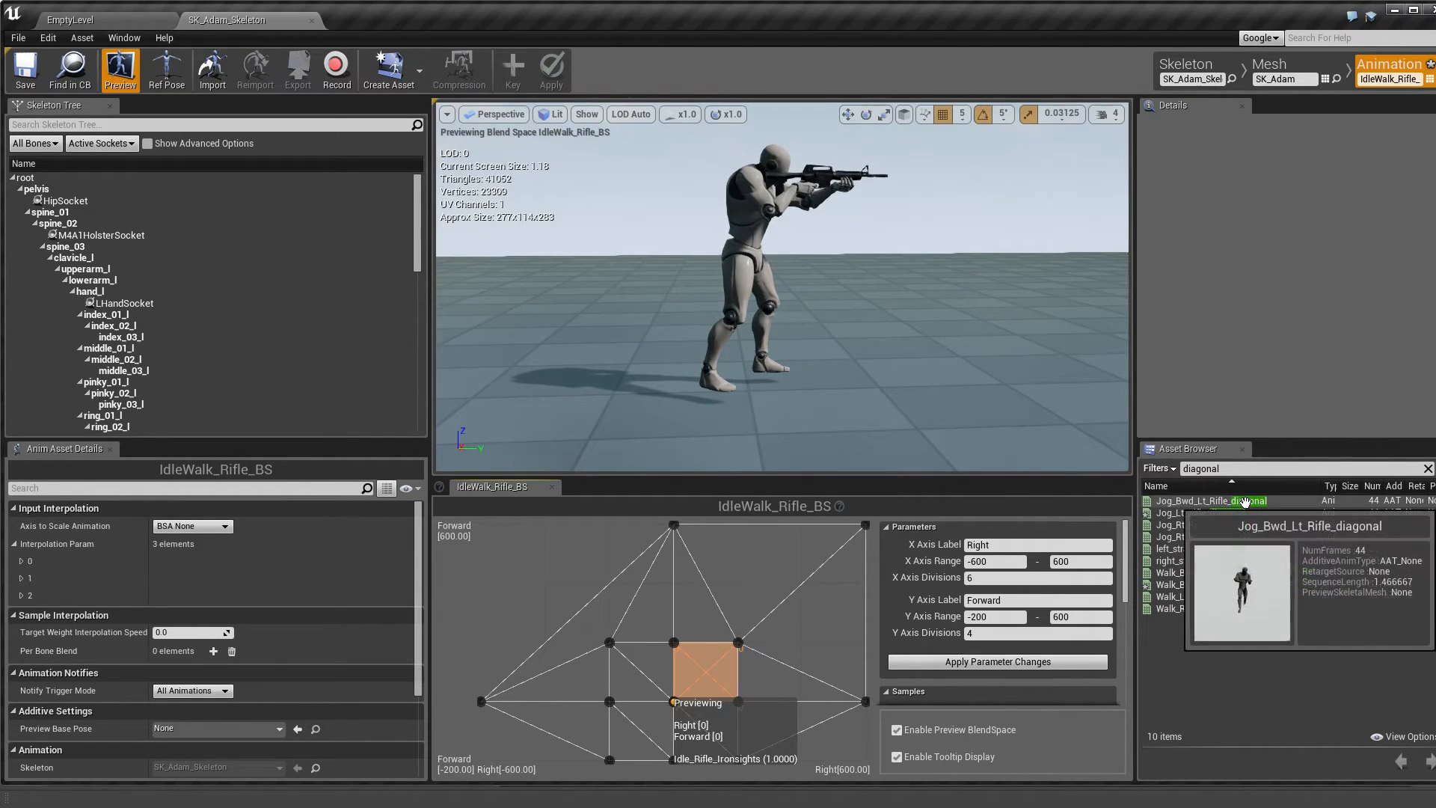
pyautogui.click(1210, 501)
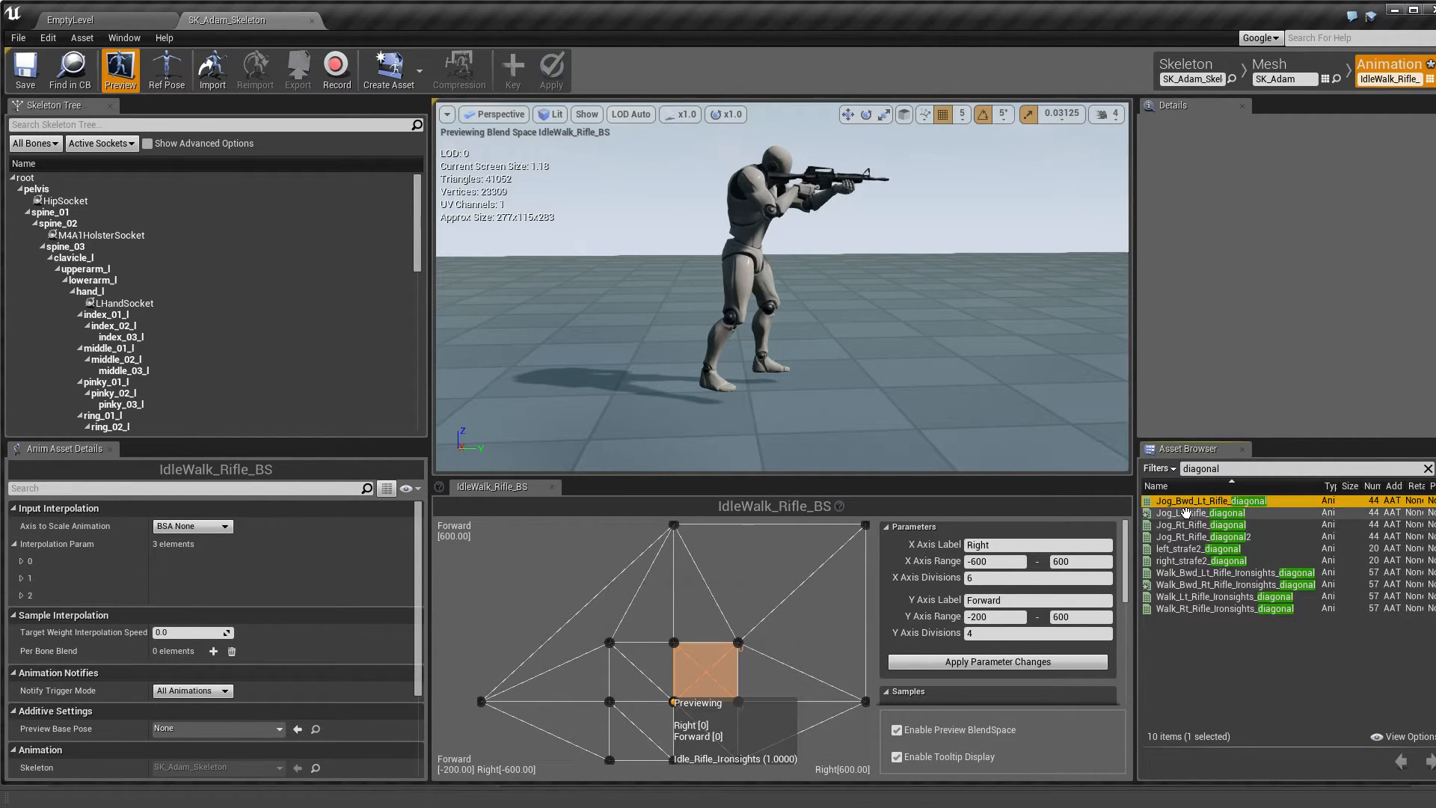
# - Pick up Jog_Lt_Rifle_diagonal from the diagonal animation list to drag into the blend space
pyautogui.click(1202, 513)
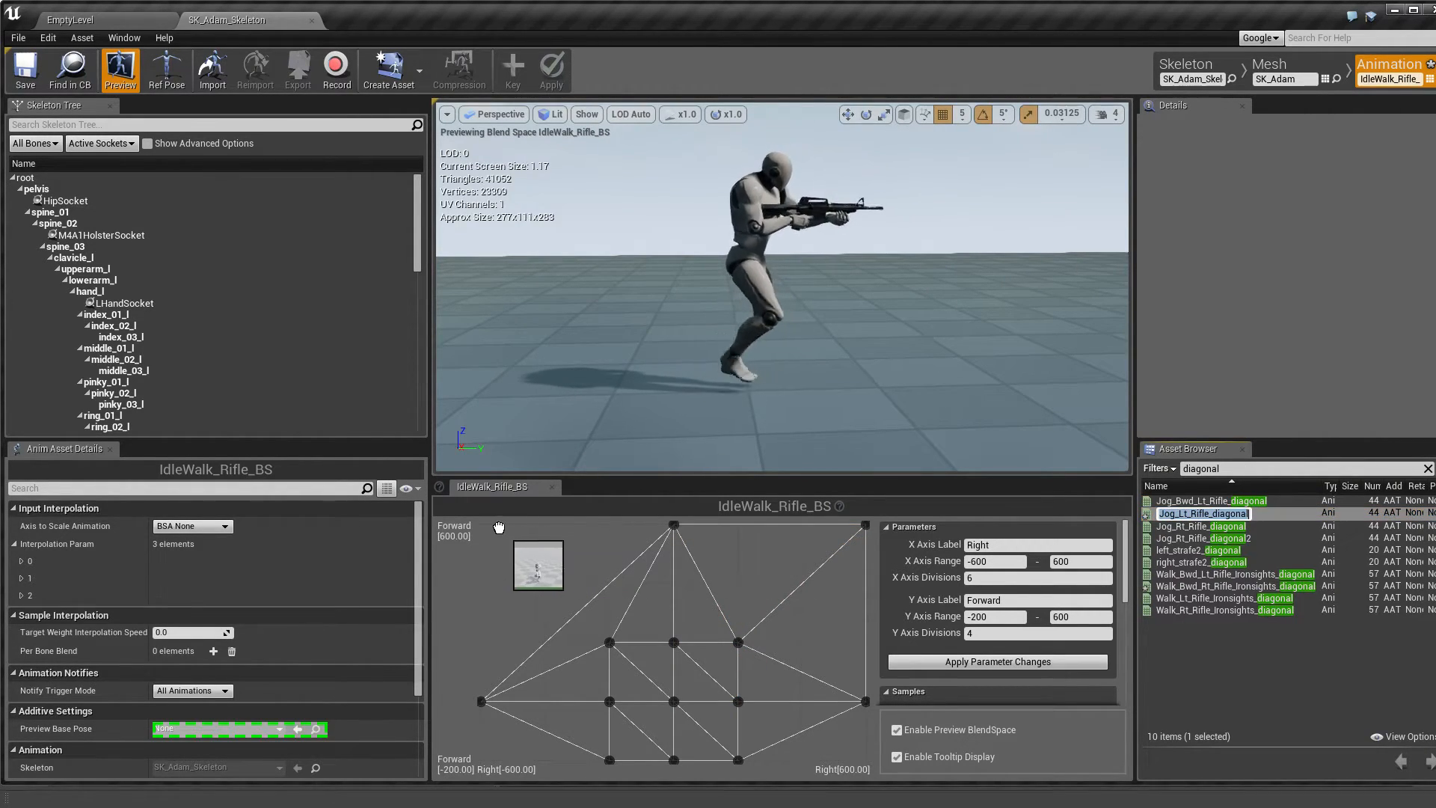
pyautogui.moveTo(482, 545)
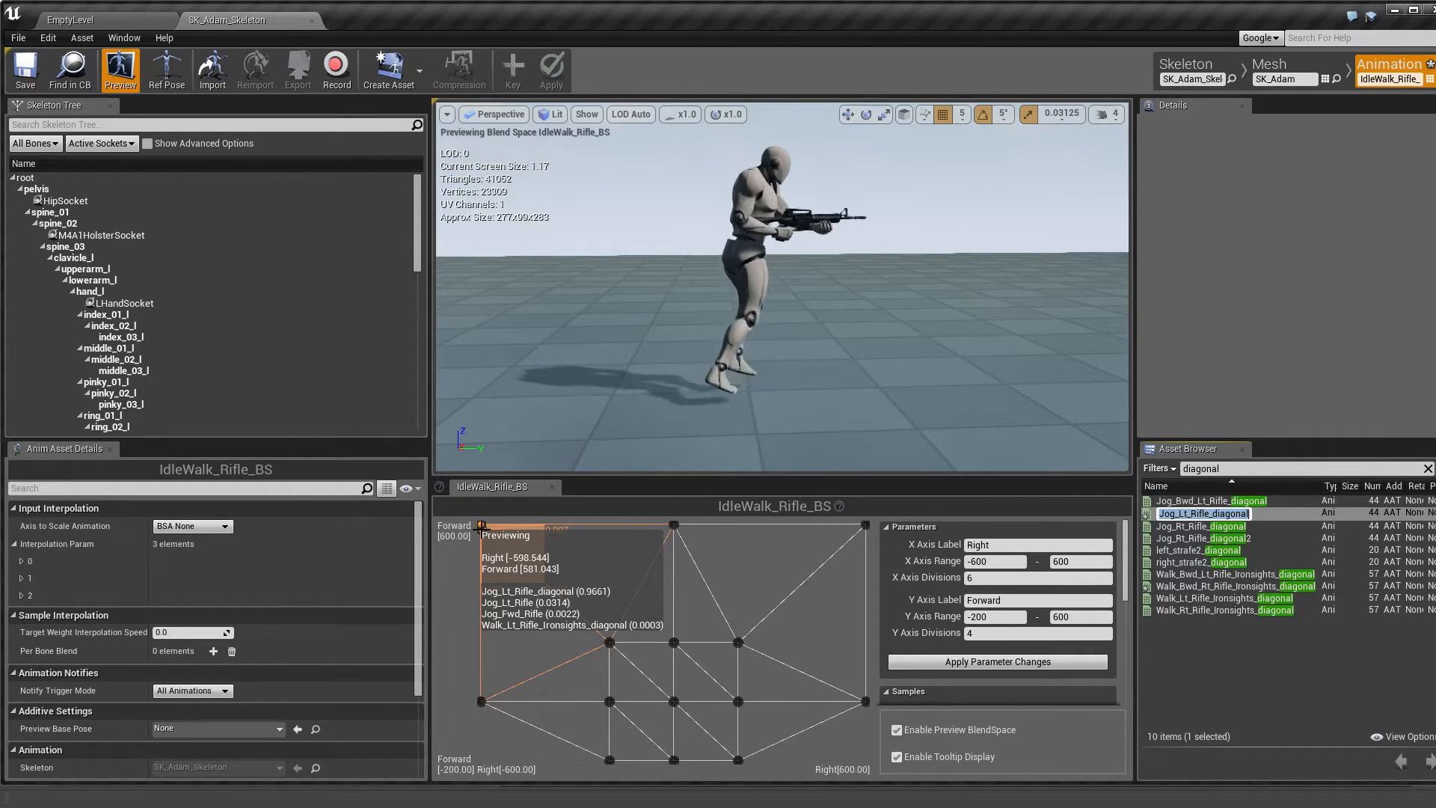
pyautogui.moveTo(663, 556)
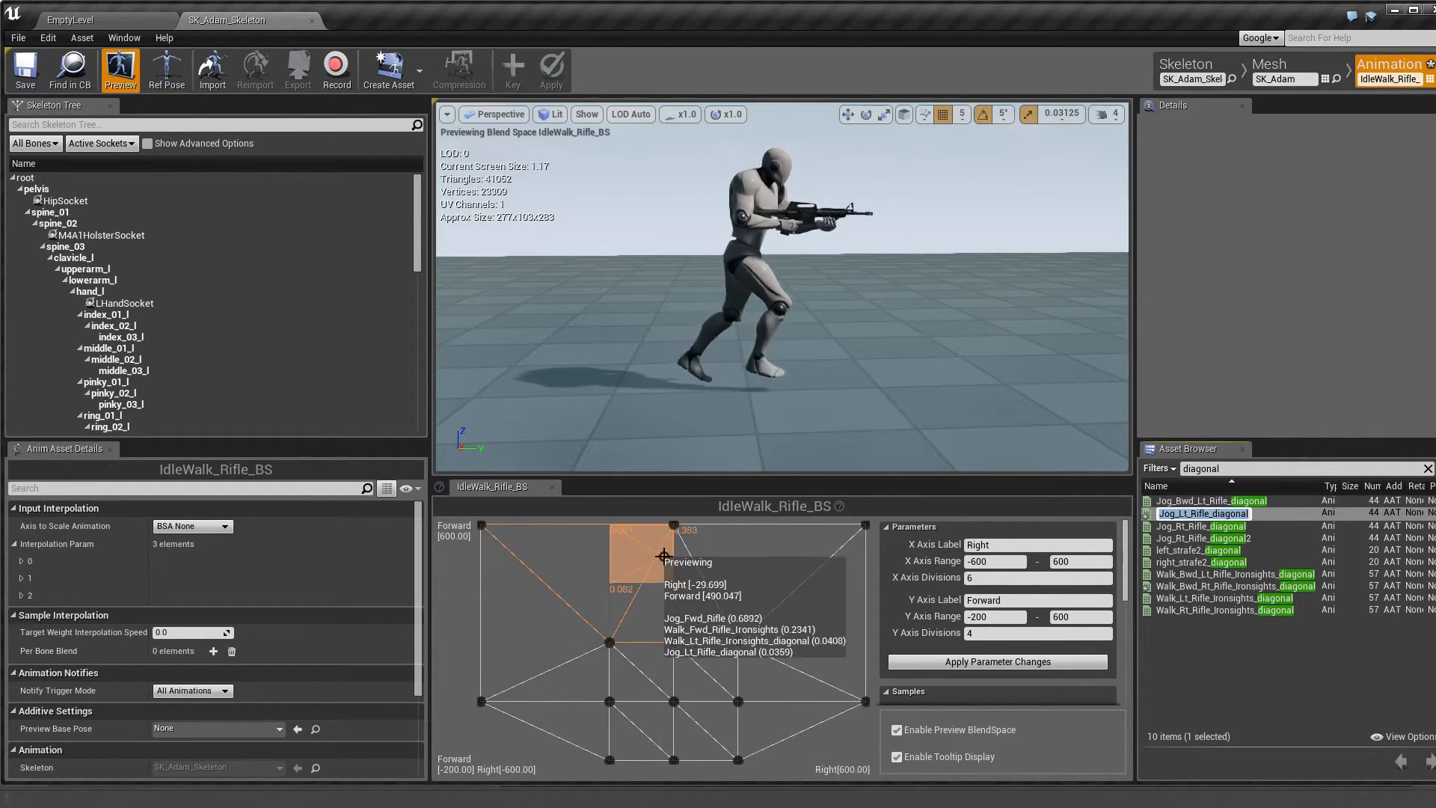
pyautogui.moveTo(526, 543)
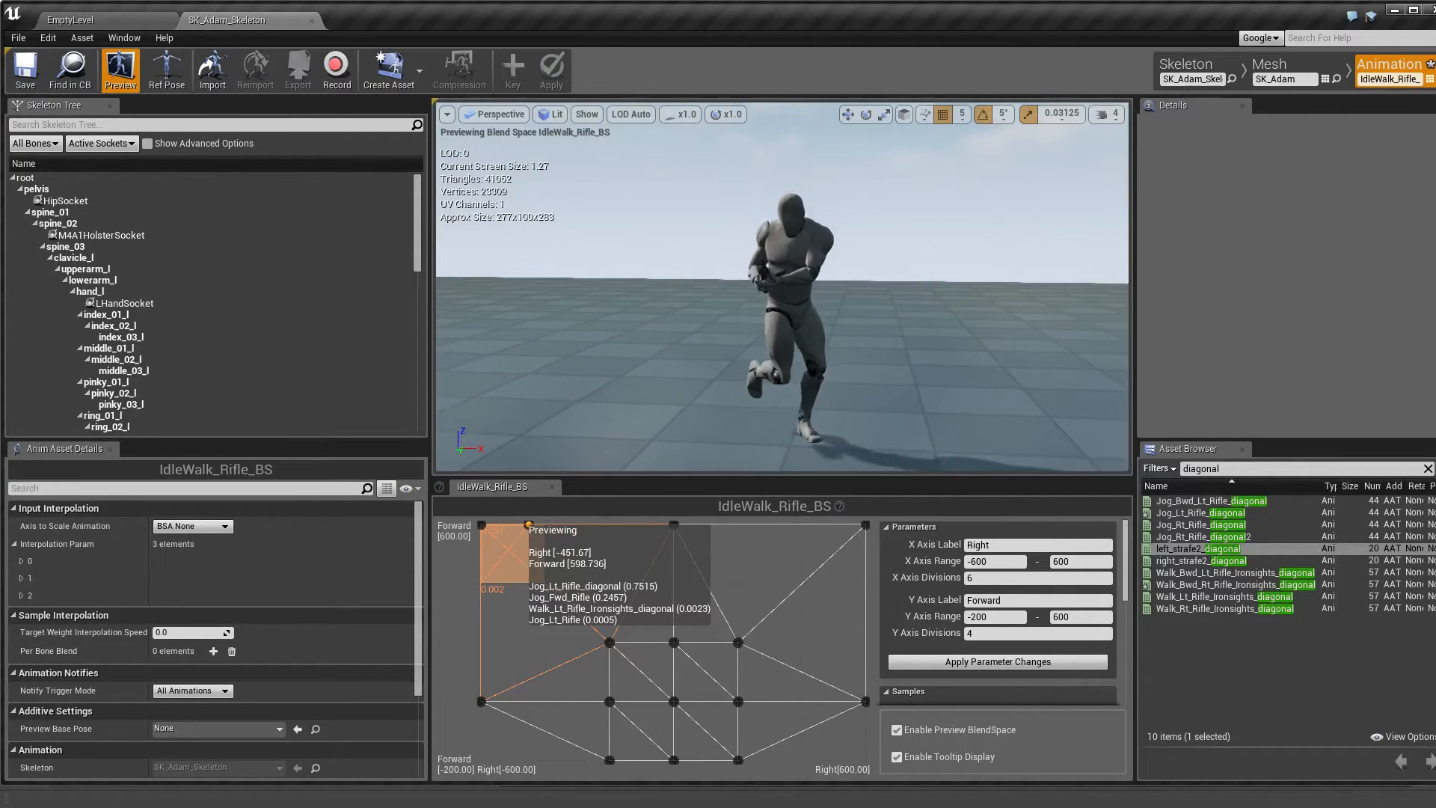
pyautogui.moveTo(536, 532)
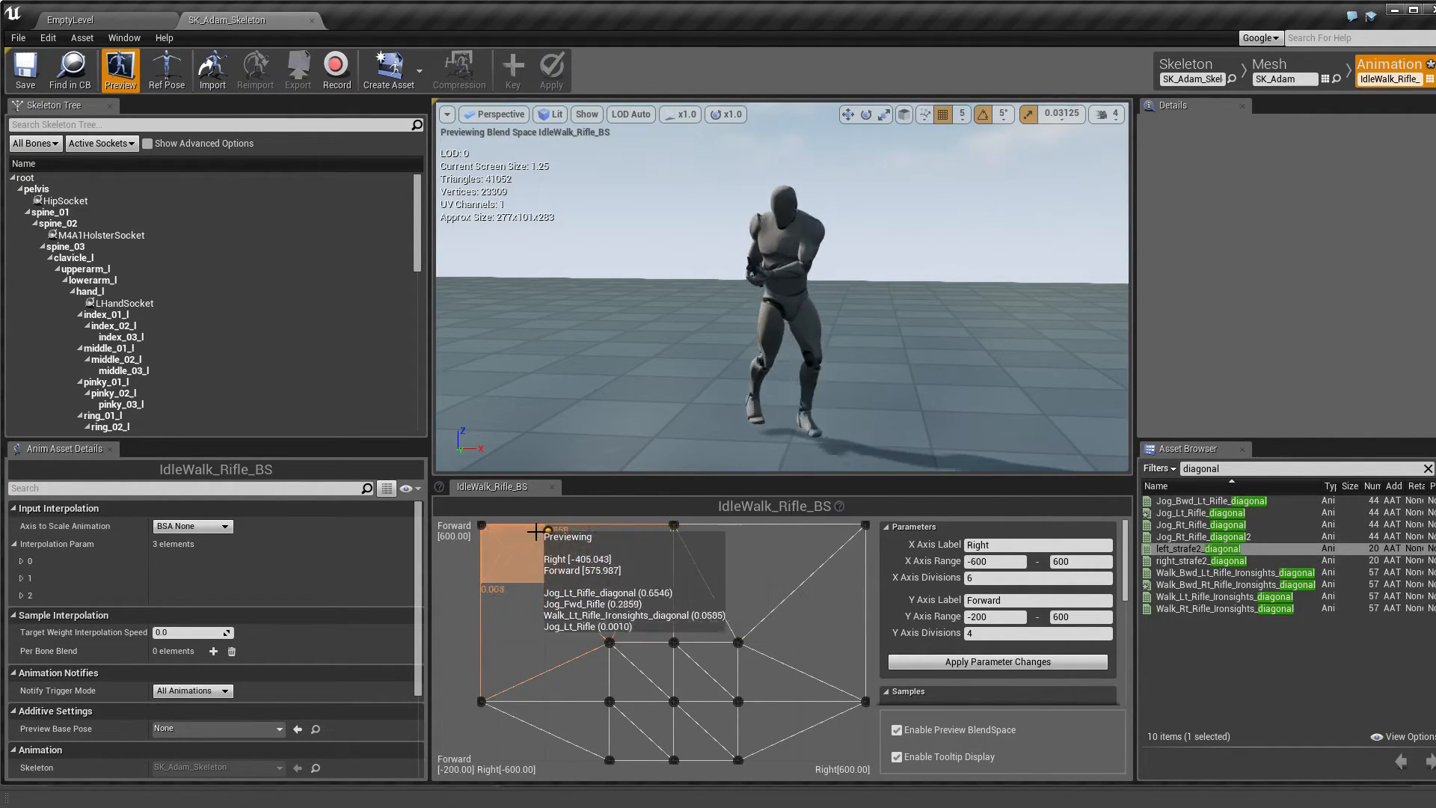
pyautogui.moveTo(535, 533)
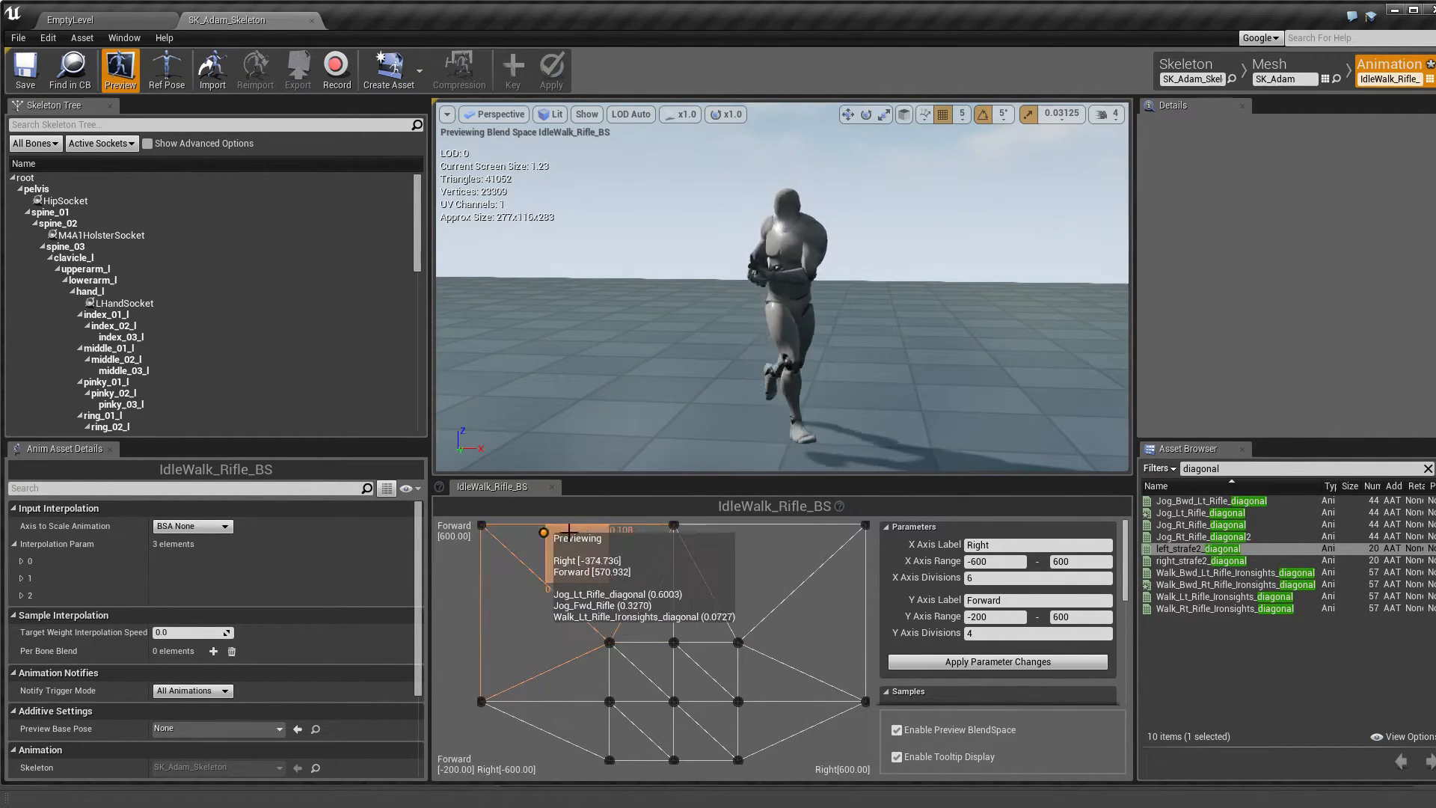